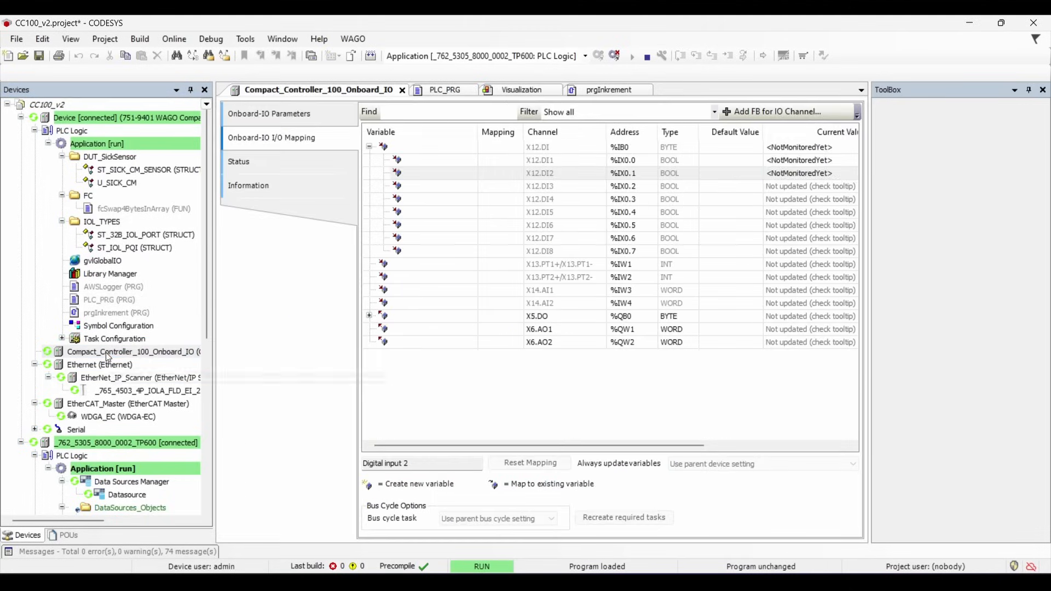
Check Digital input 2's live value (TRUE), then view the prgInkrement counter at 330
click(731, 159)
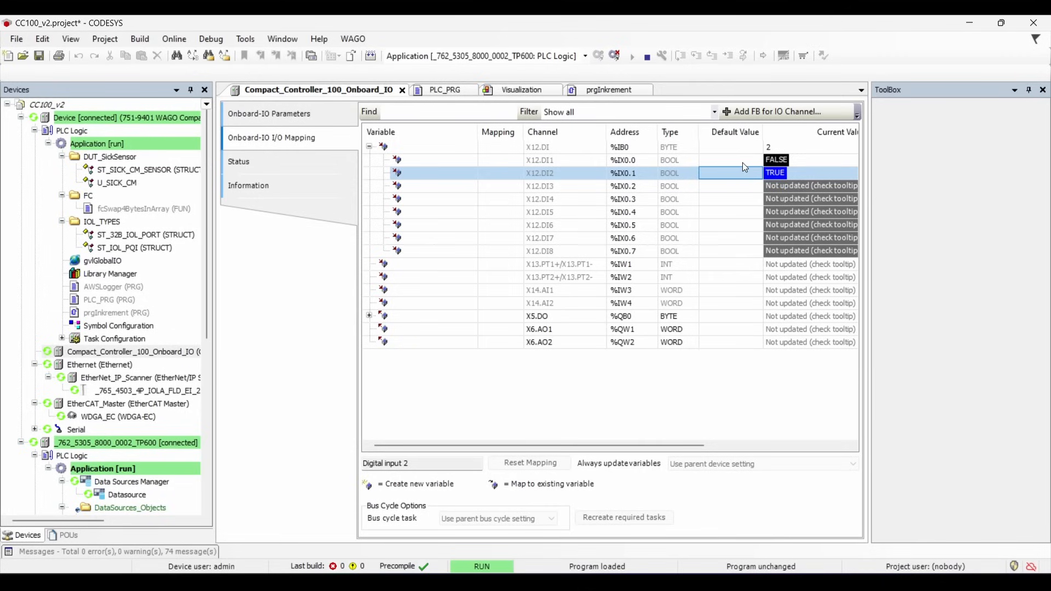
mouse_move(701, 152)
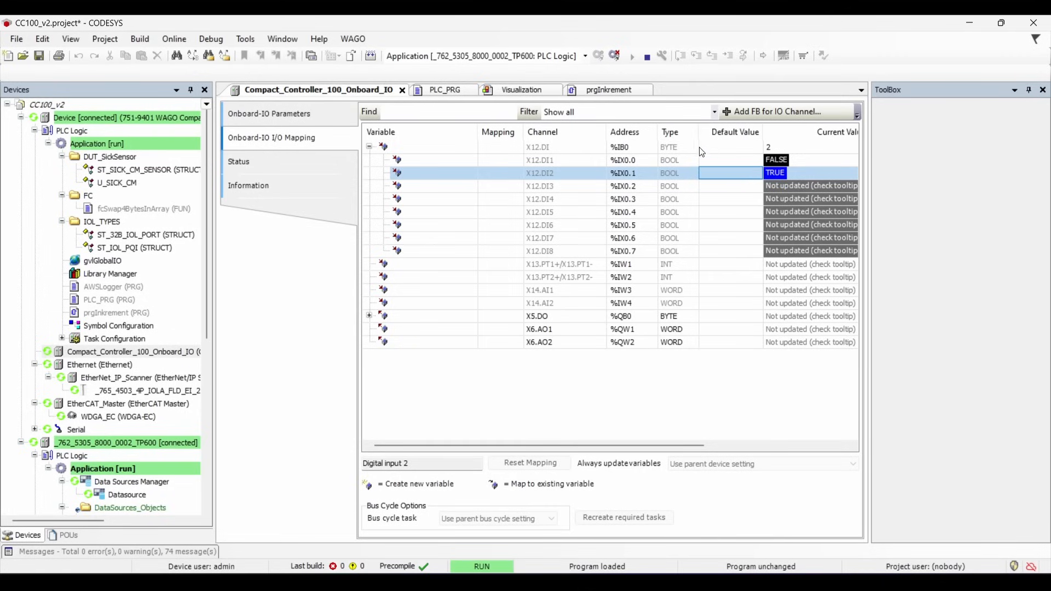
click(609, 89)
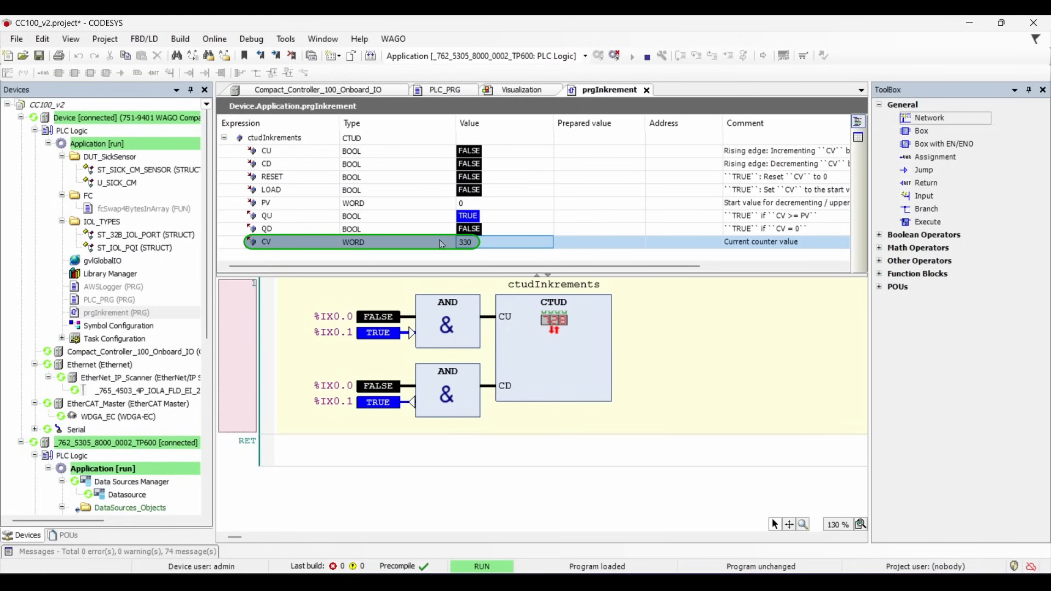
Review PLC_PRG's incremental encoder logic online, showing last increment 330 and speed 0
click(444, 89)
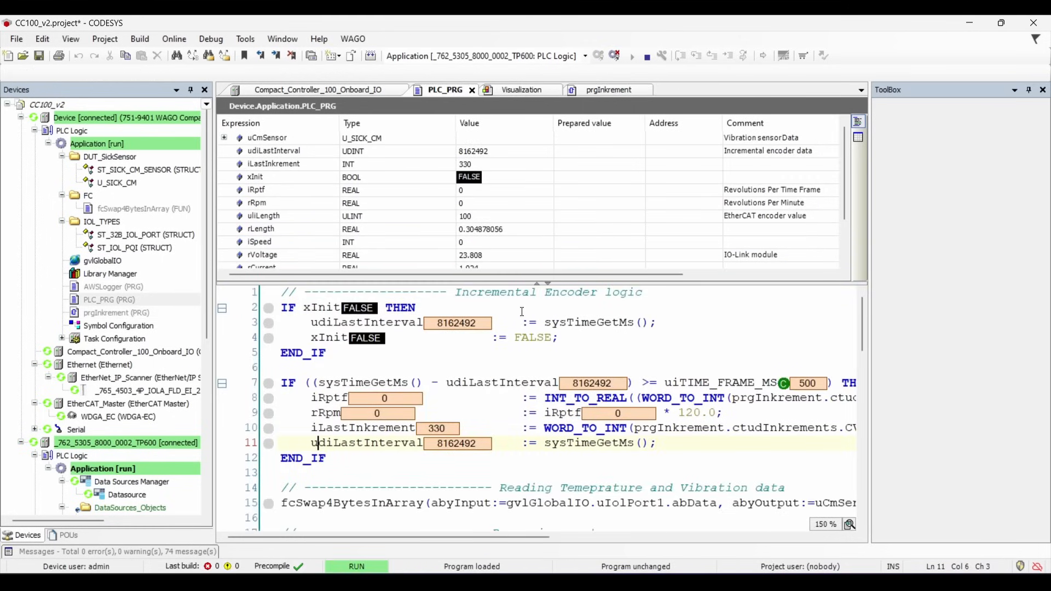
mouse_move(665, 502)
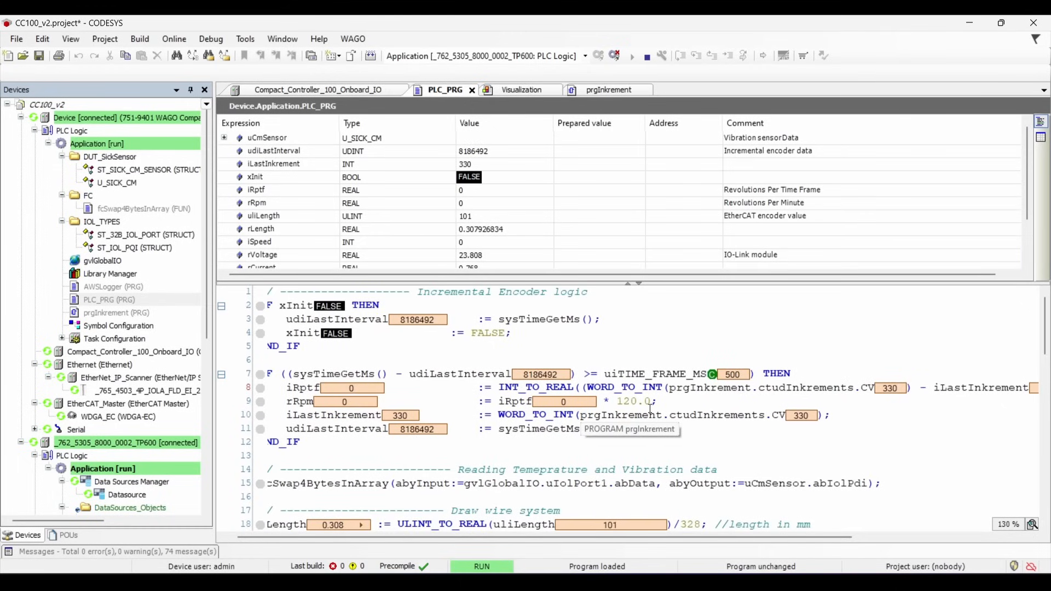
click(521, 89)
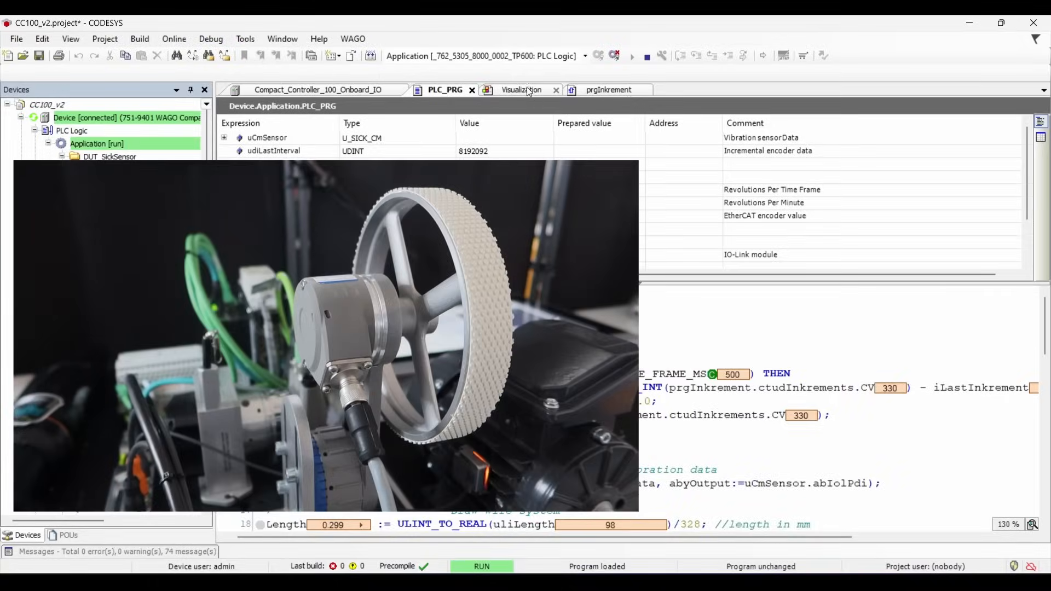
View the Factory data trend chart and live RPM gauge, then reach the web login
click(521, 89)
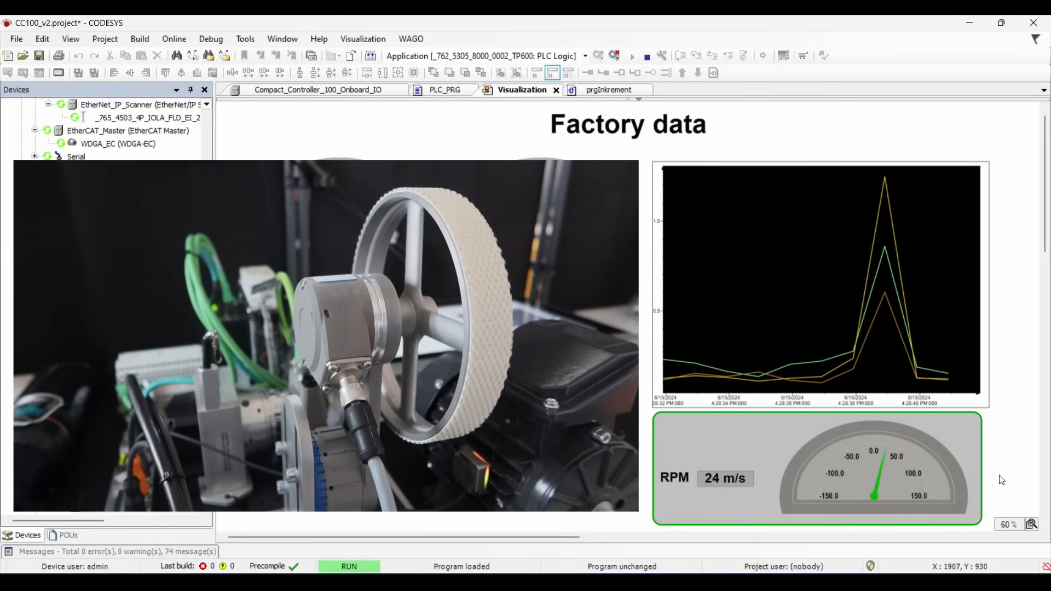
click(444, 89)
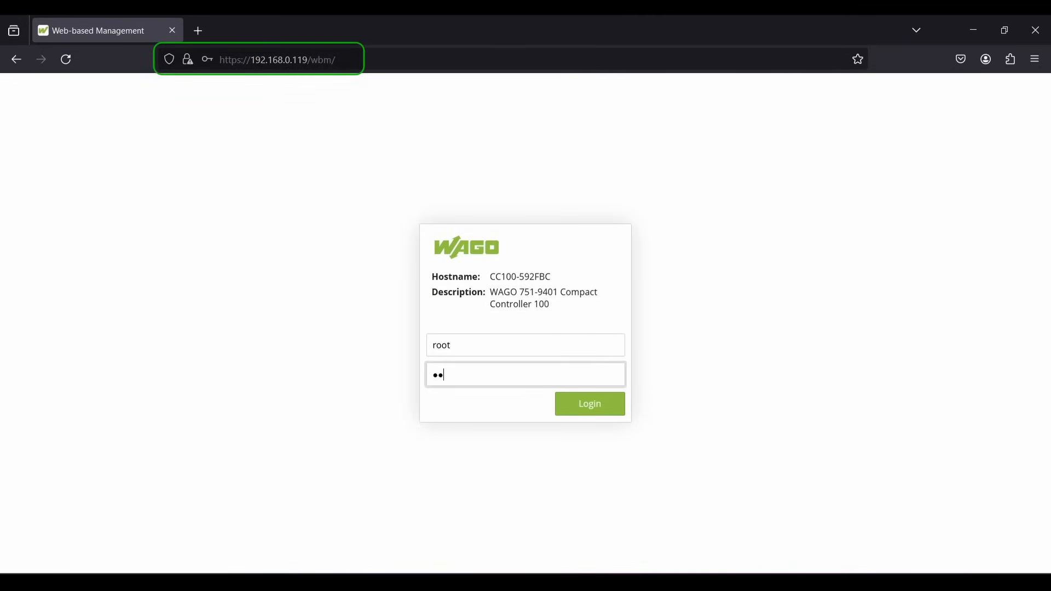
Log in to the CC100 web management and view Networking > Ethernet Configuration
click(589, 403)
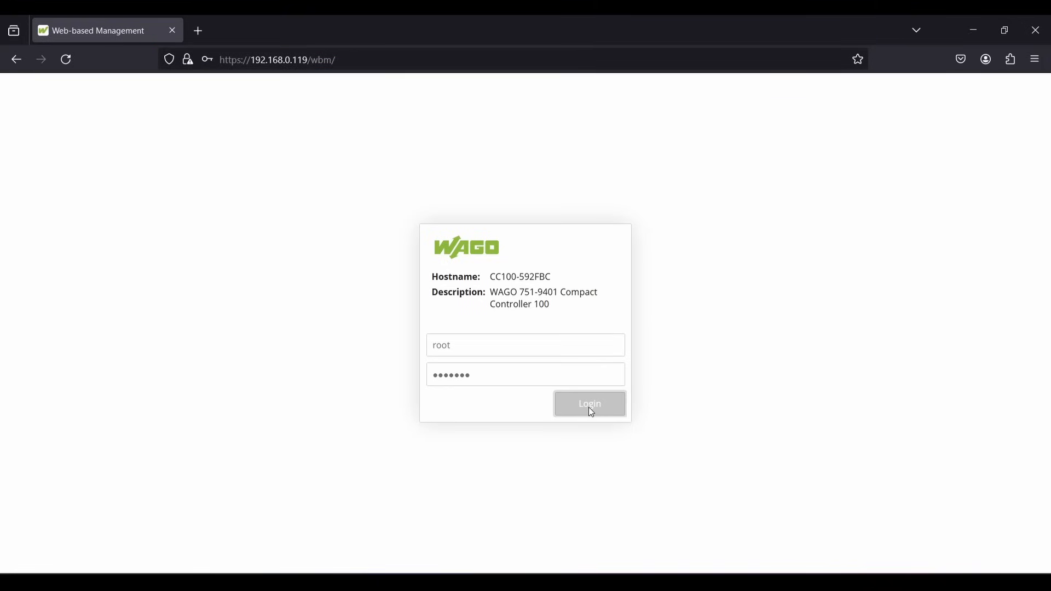
click(589, 403)
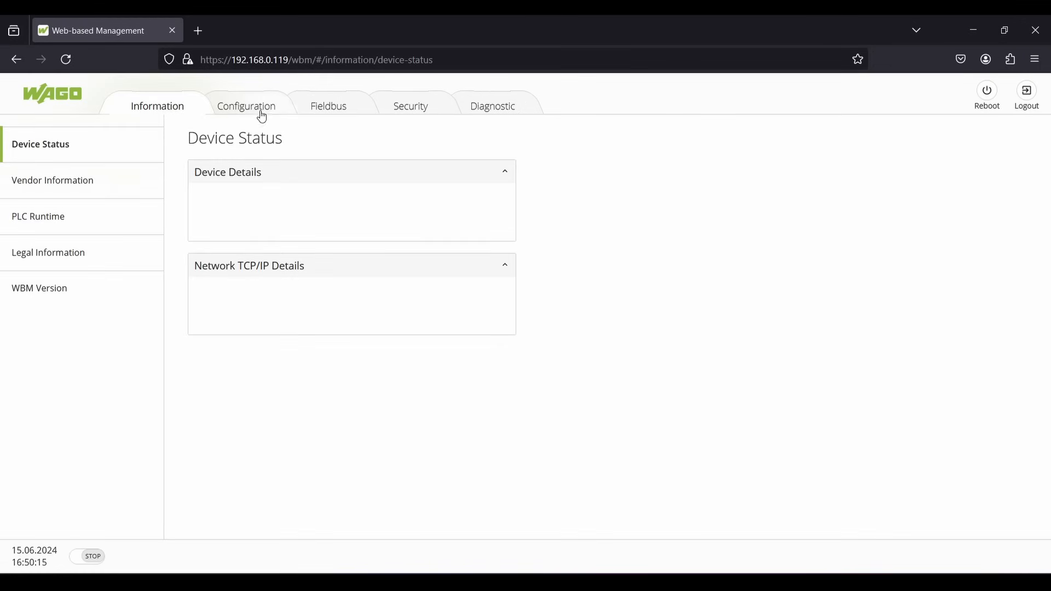
click(245, 105)
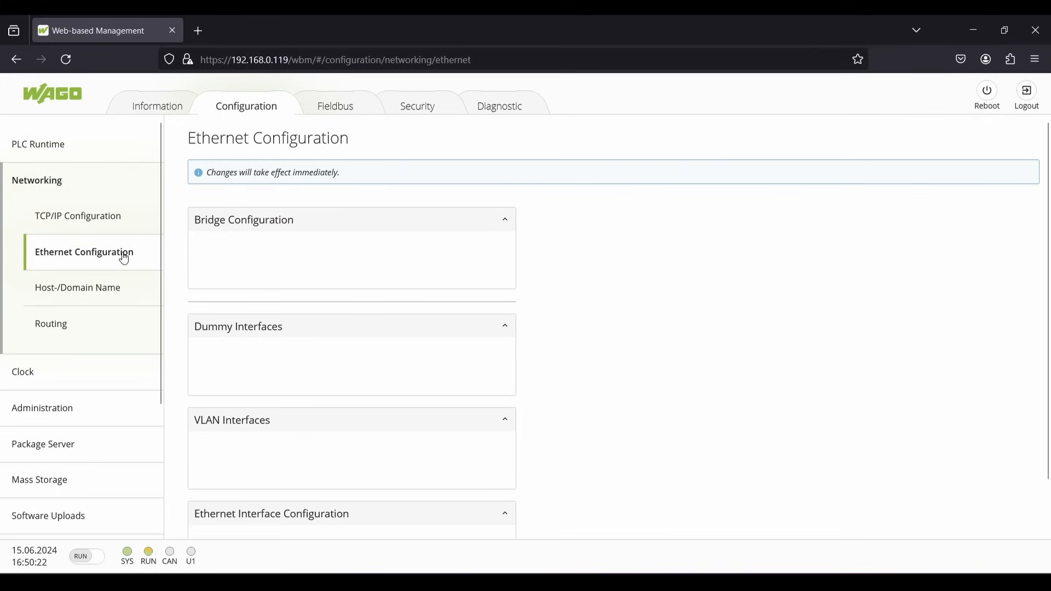
click(243, 219)
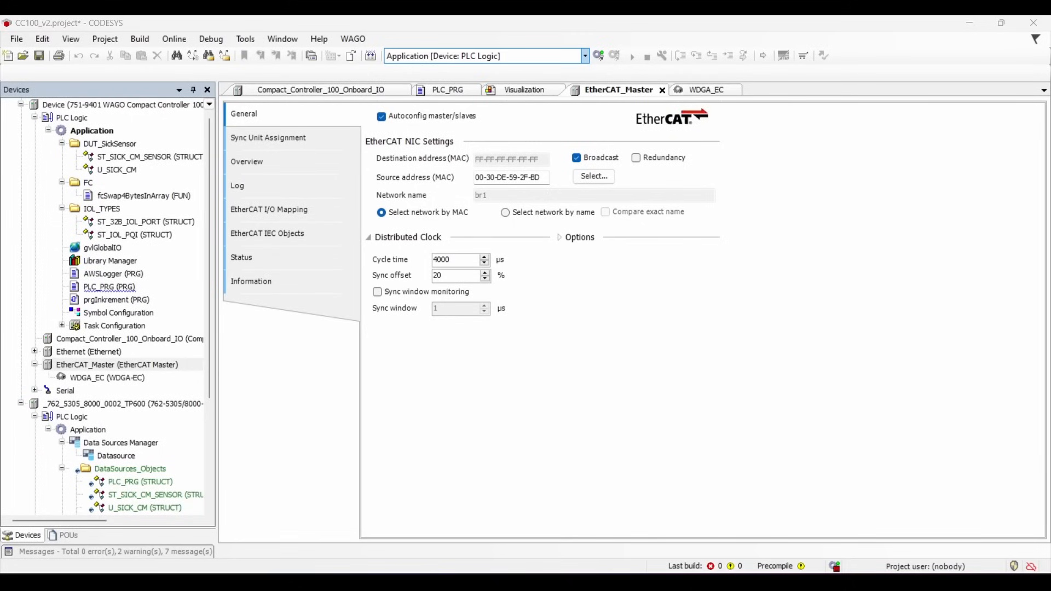
mouse_move(460, 451)
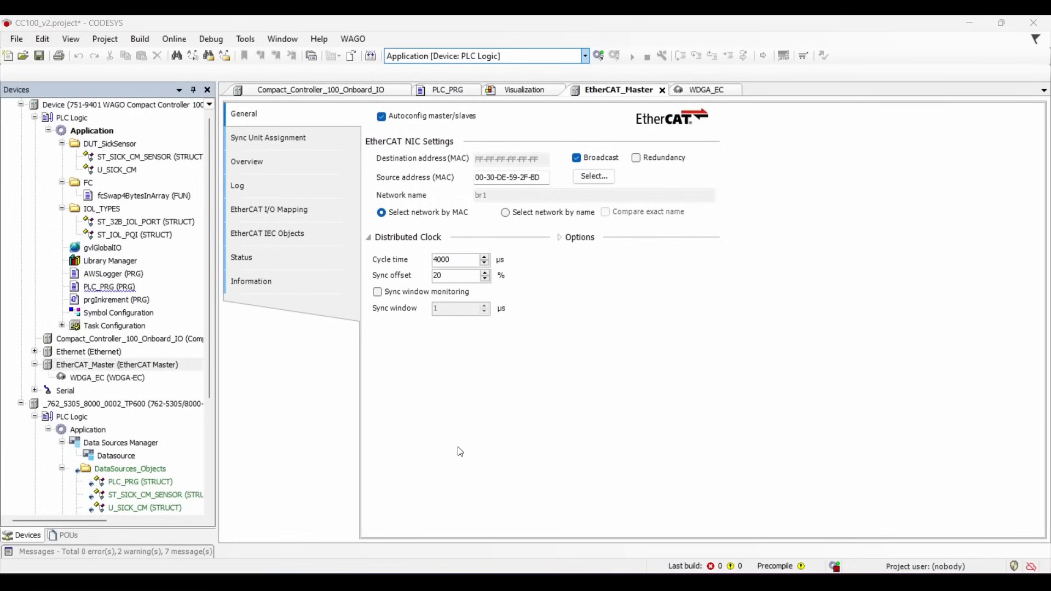
mouse_move(129, 368)
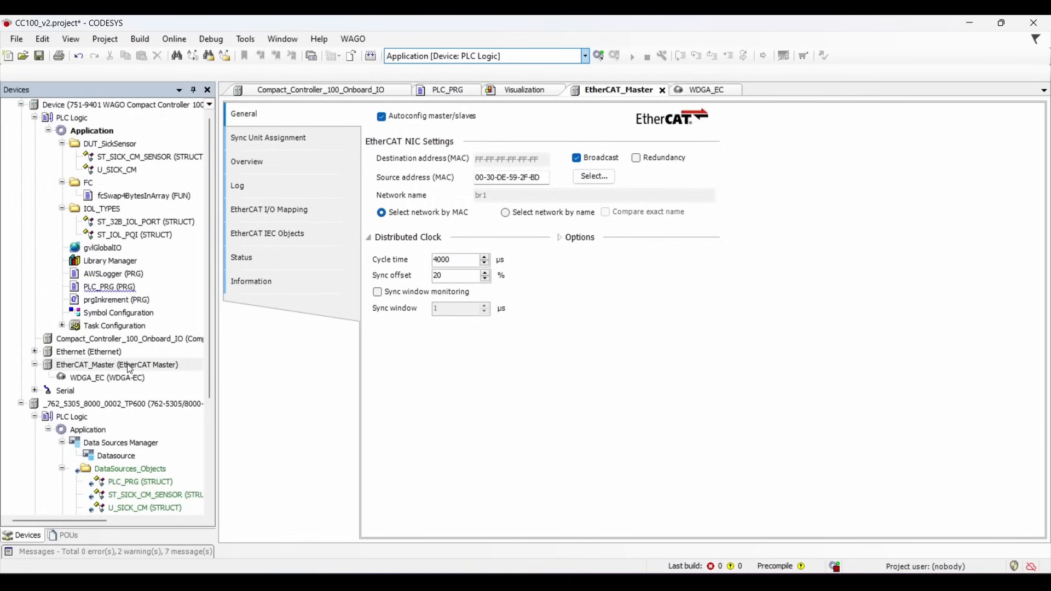
mouse_move(592, 176)
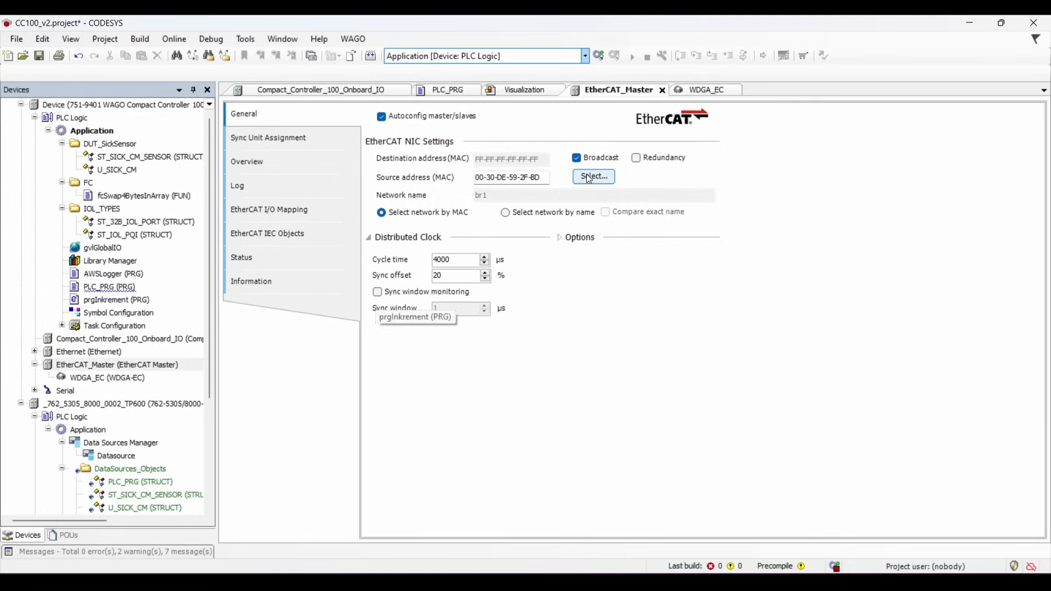
Select br1 (0030DE592FBD) as the EtherCAT_Master network adapter
click(592, 176)
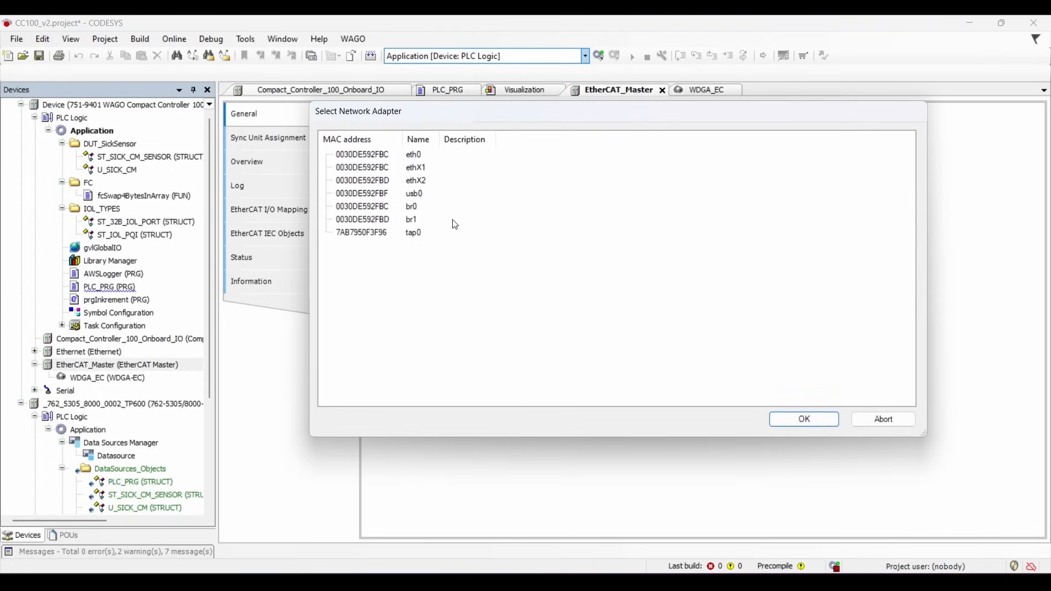
click(411, 219)
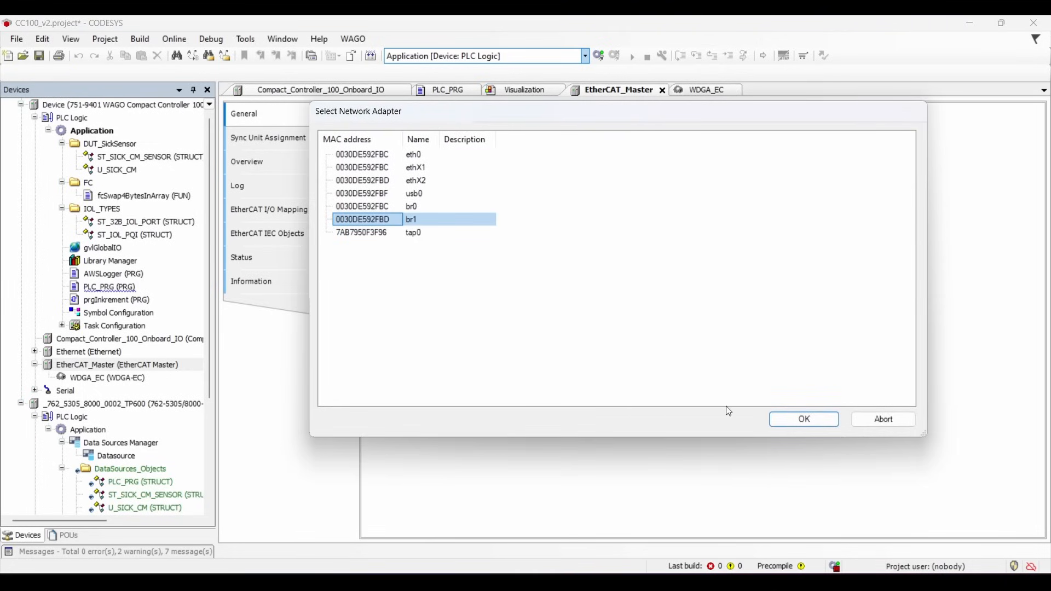
click(803, 419)
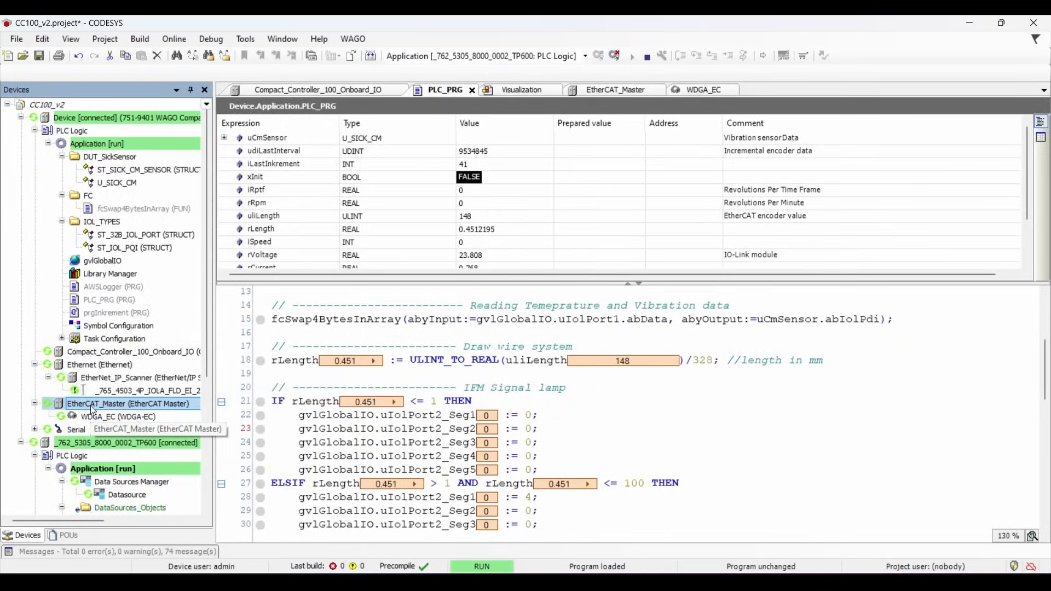
right_click(127, 404)
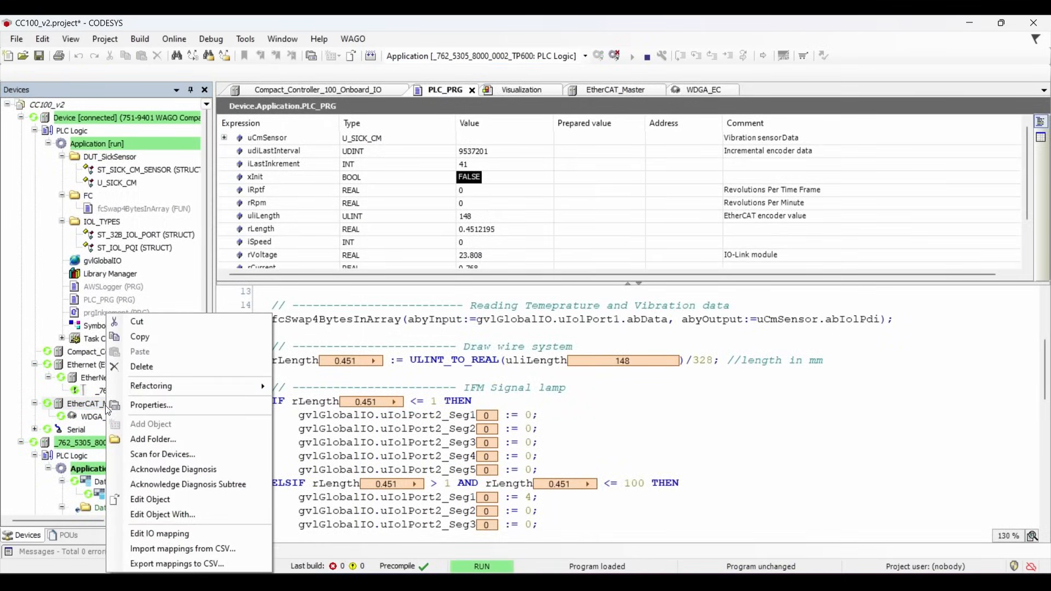
click(162, 453)
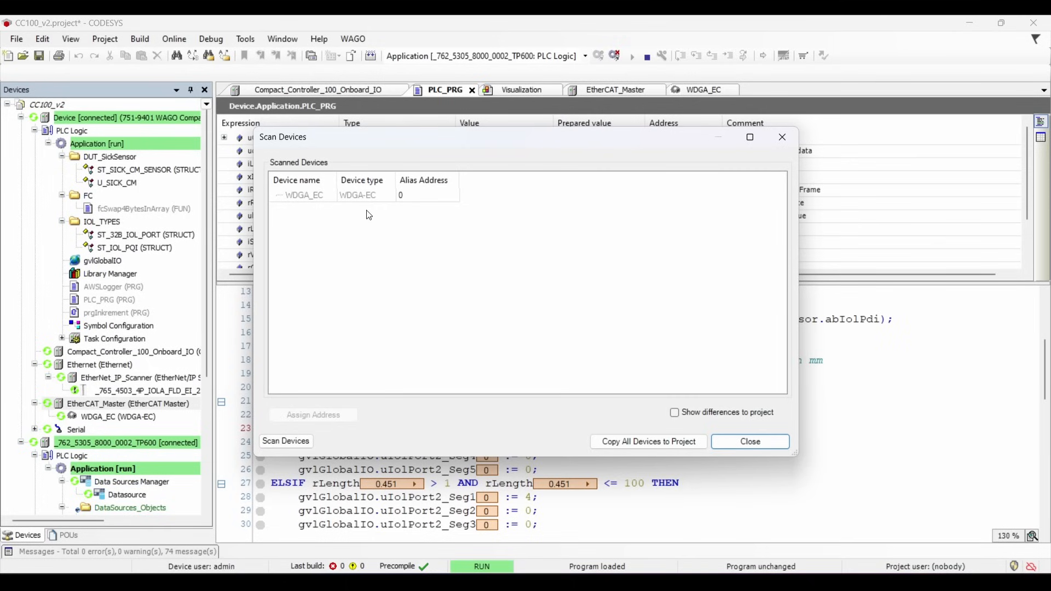
mouse_move(374, 204)
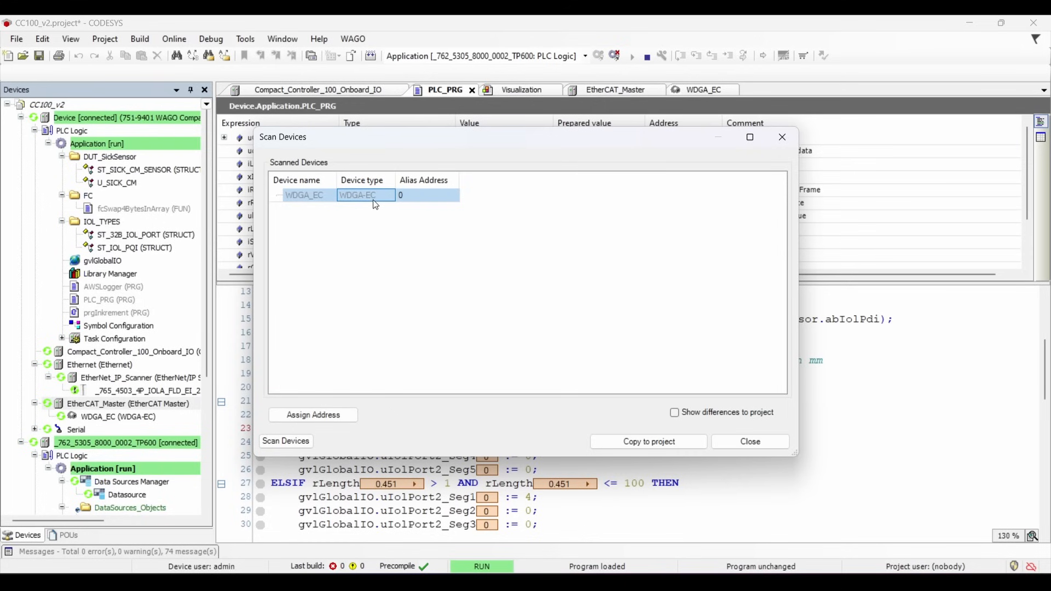
click(749, 441)
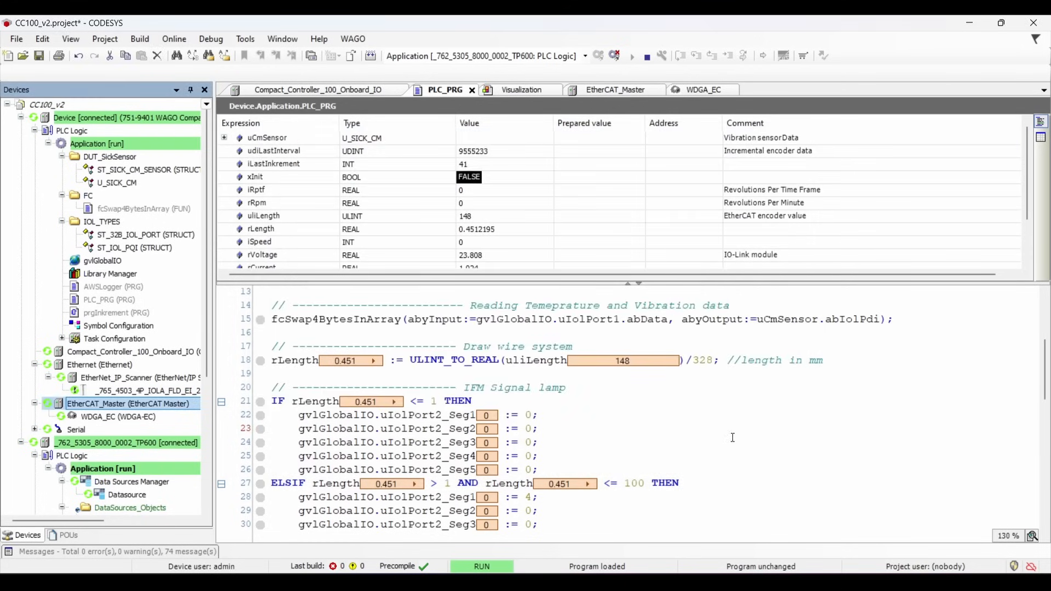
click(245, 38)
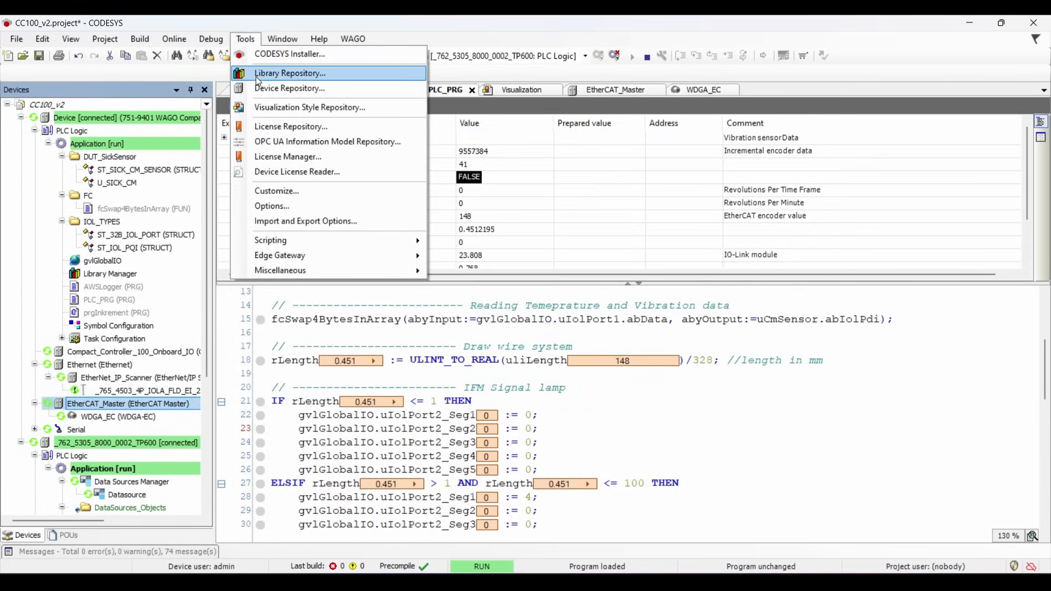
click(289, 87)
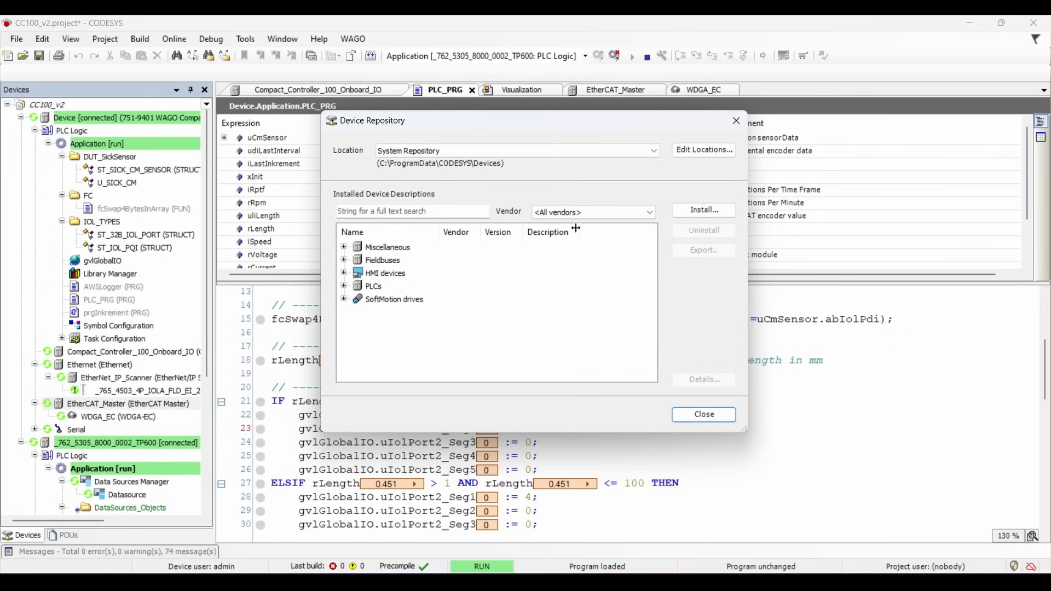
click(590, 212)
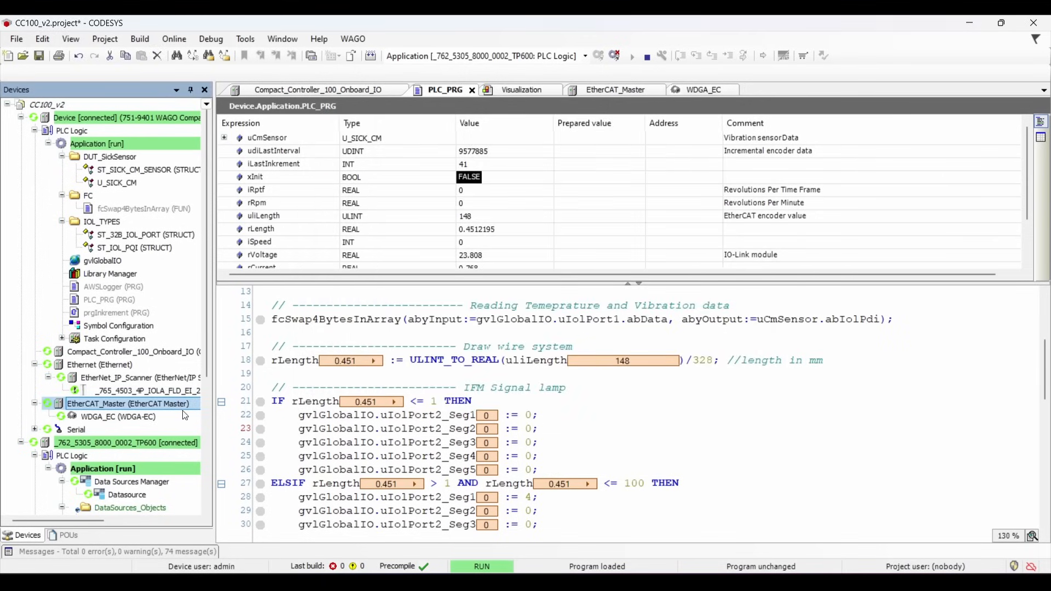
Review WDGA_EC startup parameters and EtherCAT I/O mapping, then view PLC_PRG showing length 106
double_click(117, 416)
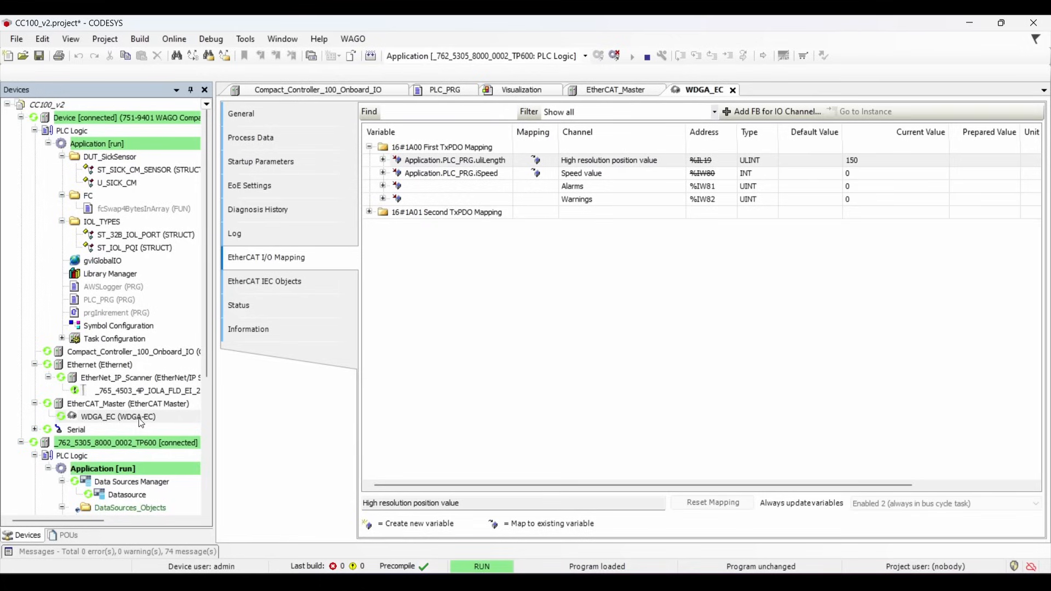
click(260, 161)
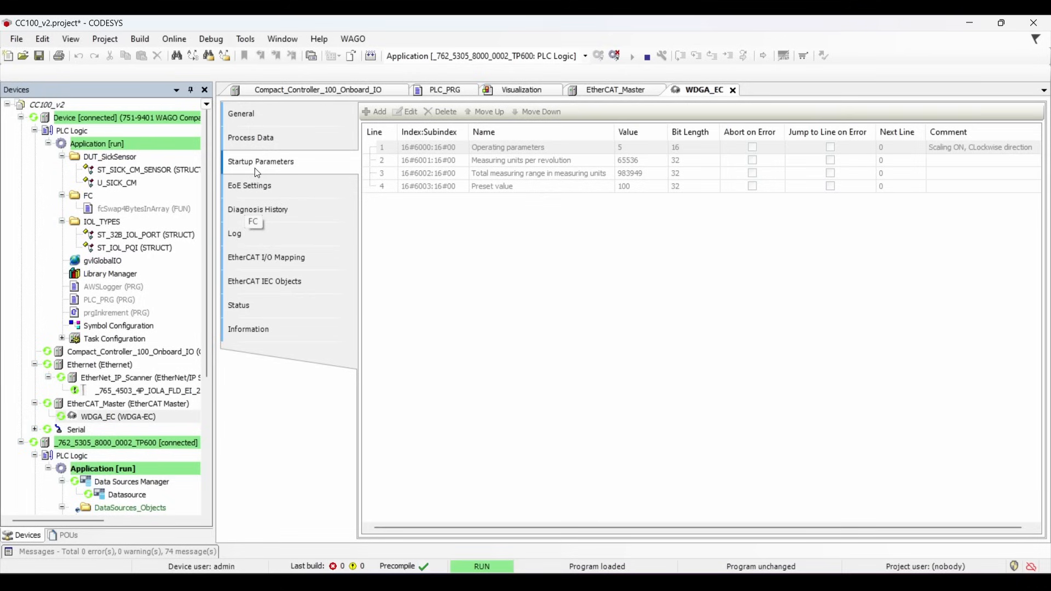
mouse_move(575, 222)
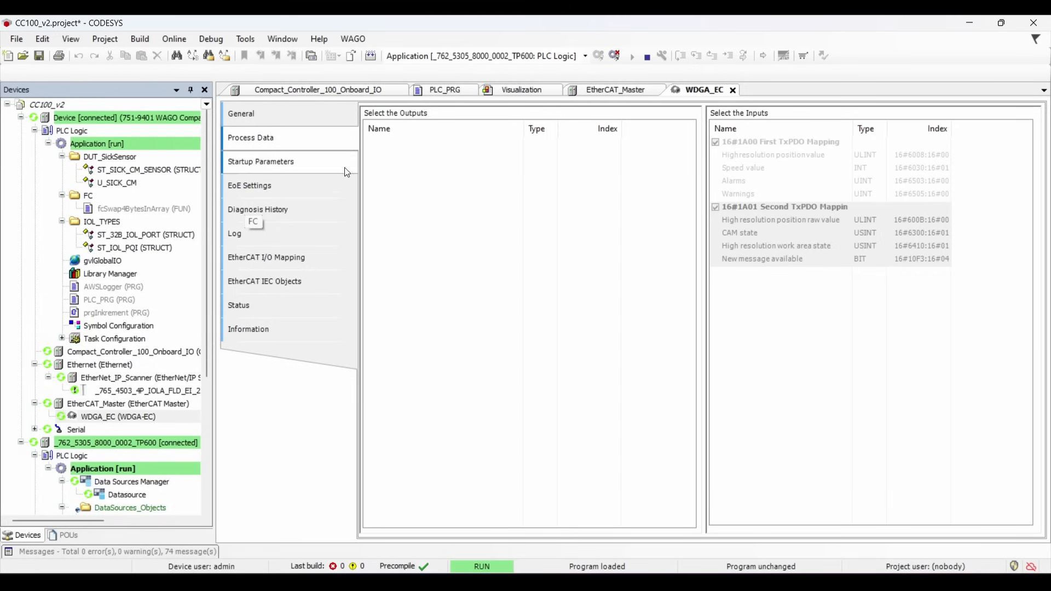
click(266, 257)
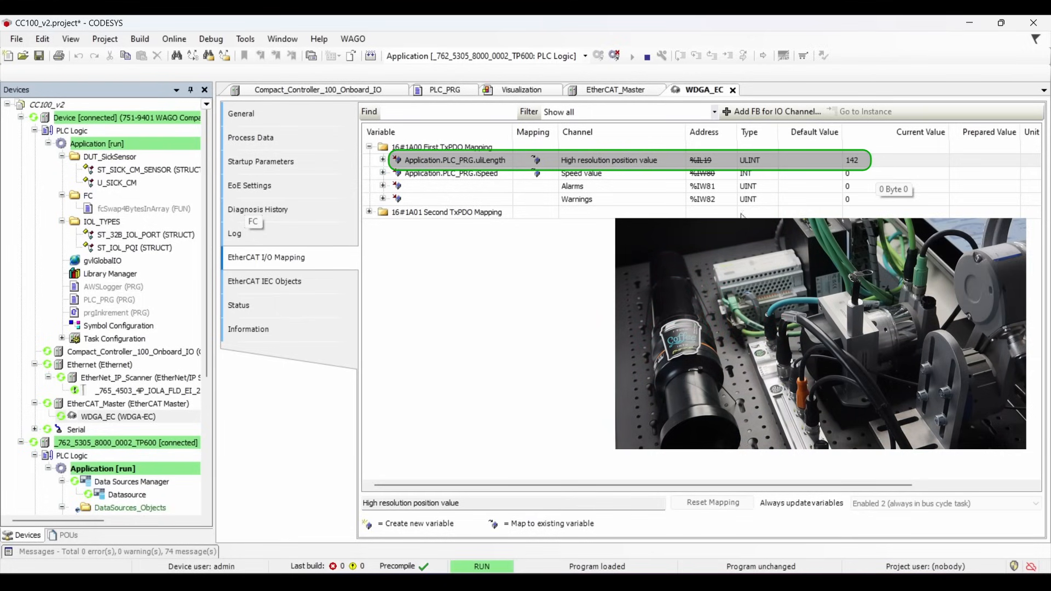
click(444, 90)
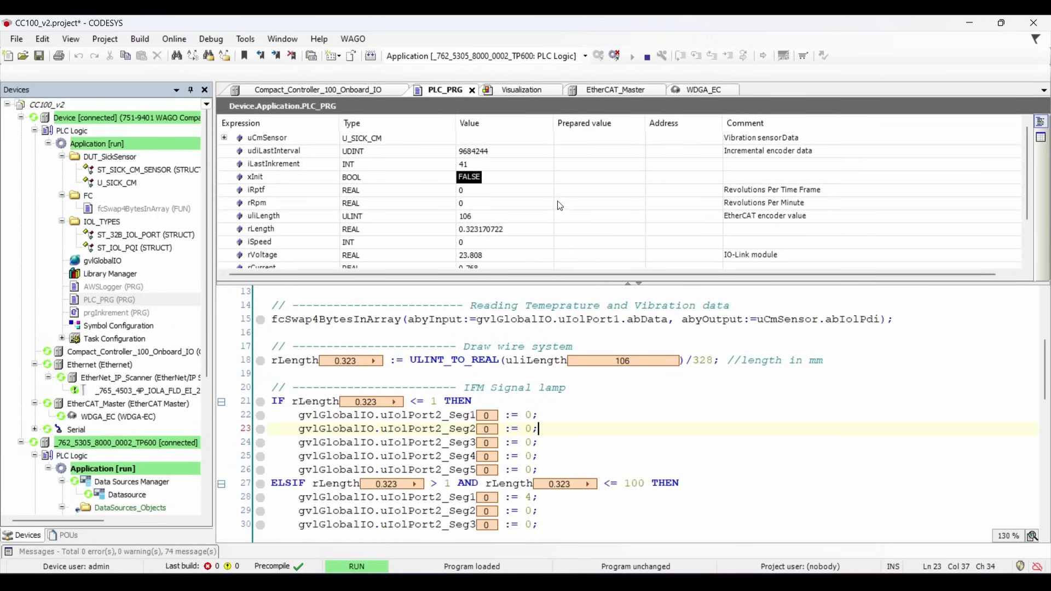
Review PLC_PRG encoder logic, then open the _765_4503_4P_IOLA EtherNet/IP I/O Mapping
click(522, 89)
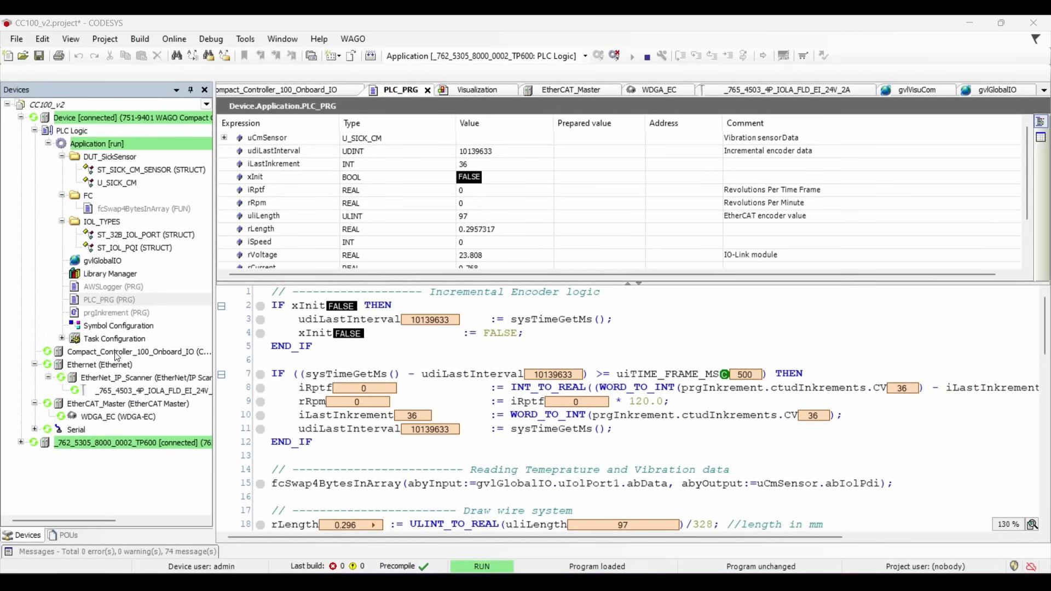
click(99, 364)
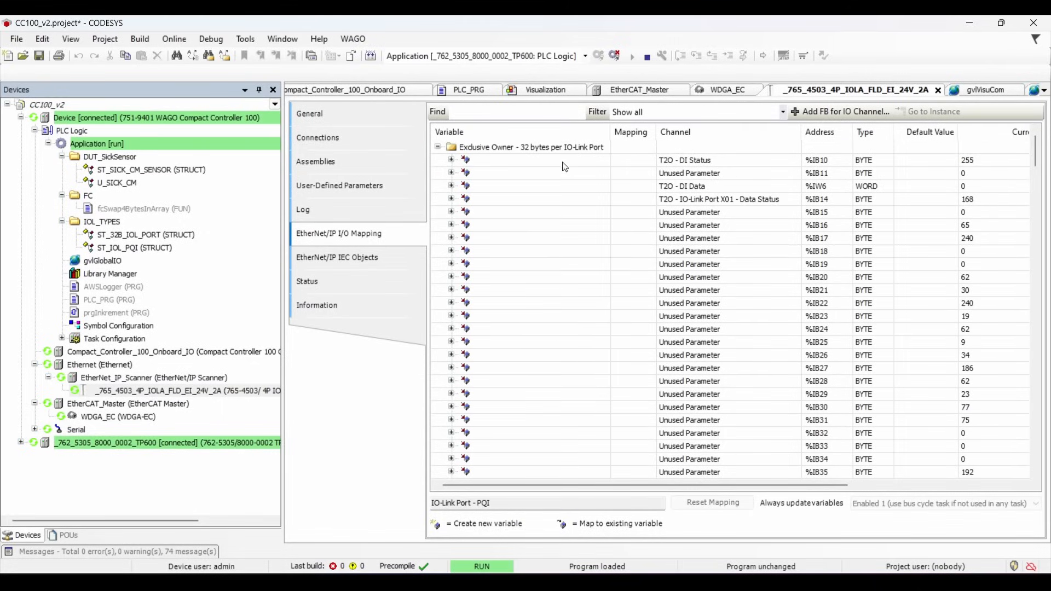
Scroll the device tree and bring the IO-Link module's I/O mapping back up
scroll(down, 3)
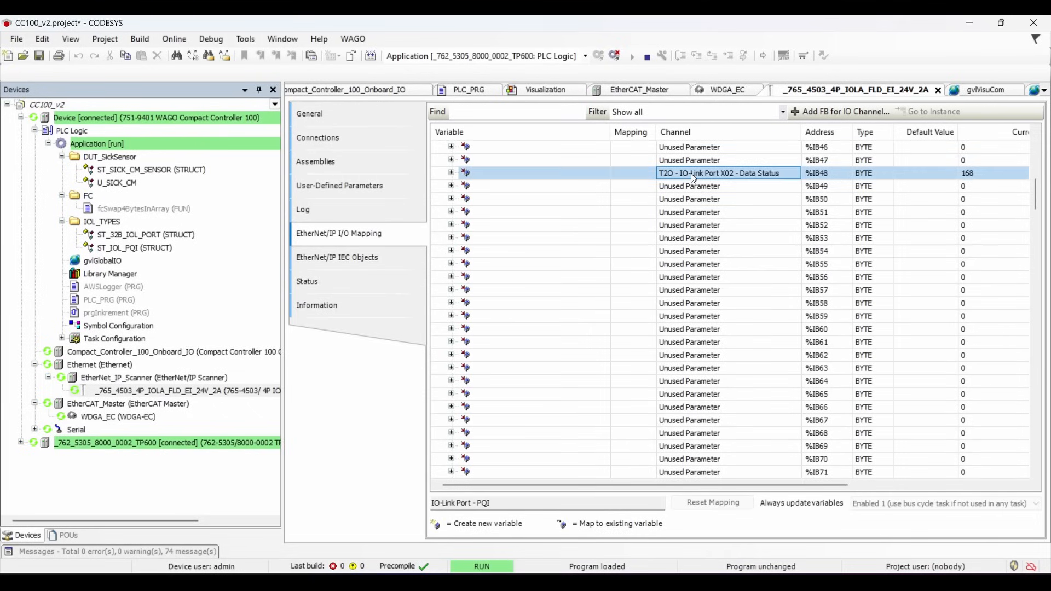
mouse_move(594, 193)
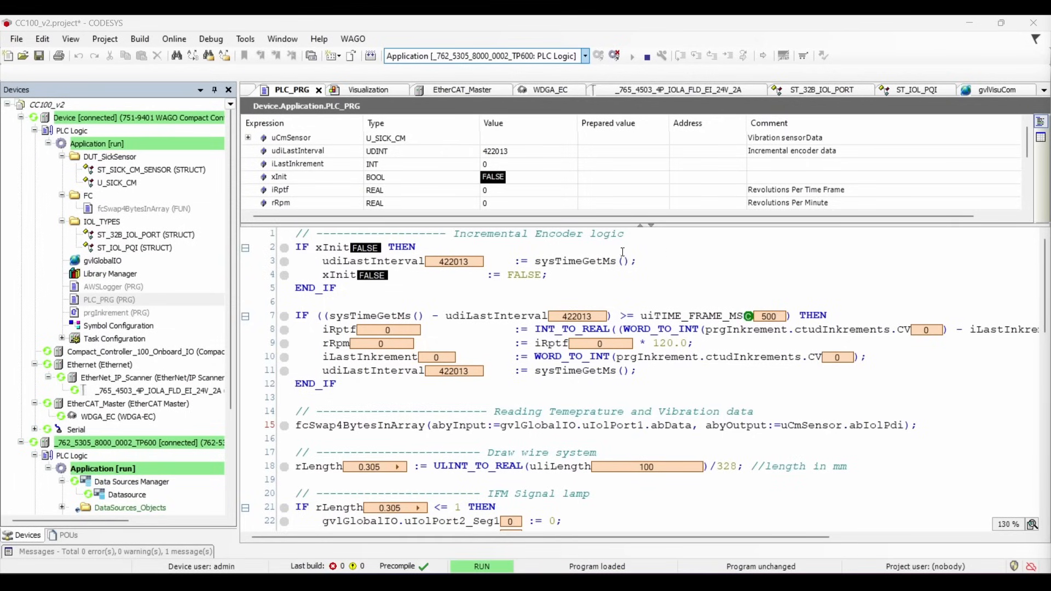
click(158, 391)
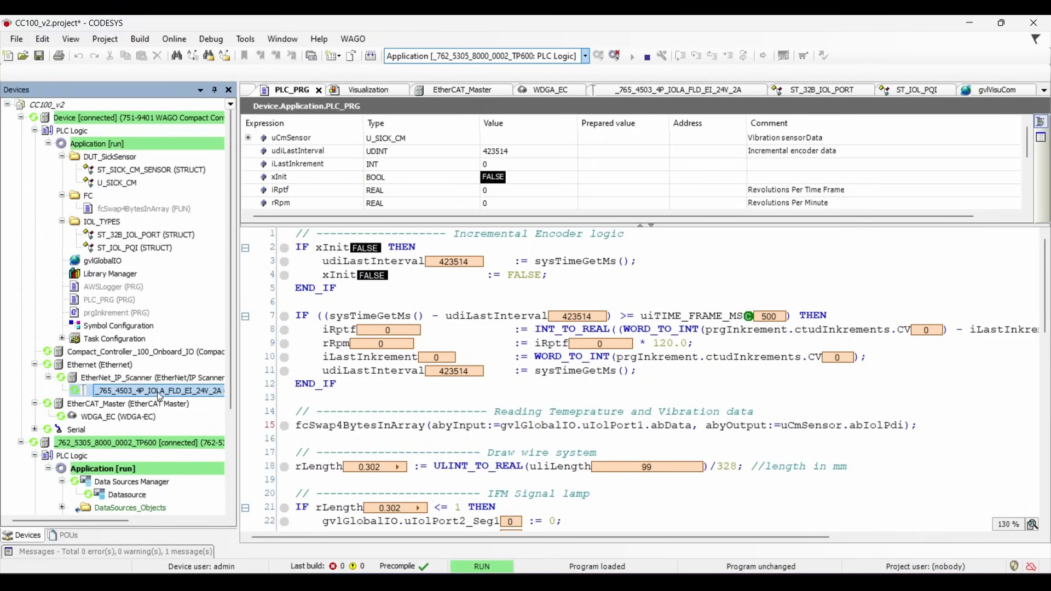
click(678, 89)
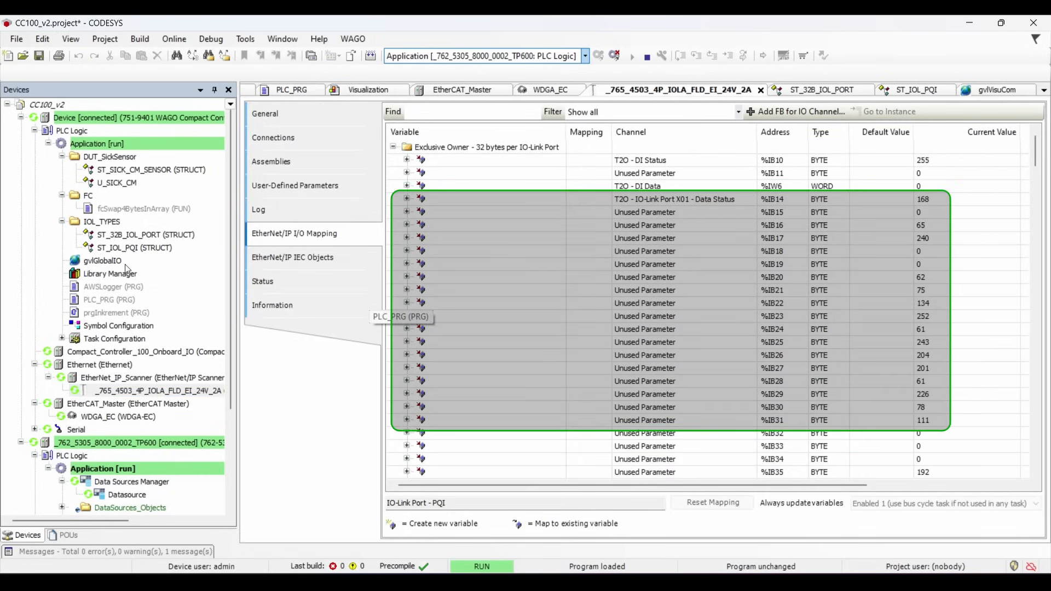
Inspect gvlGlobalIO, ST_32B_IOL_PORT and fcSwap4BytesInArray, then return to port X01 mapping
double_click(102, 260)
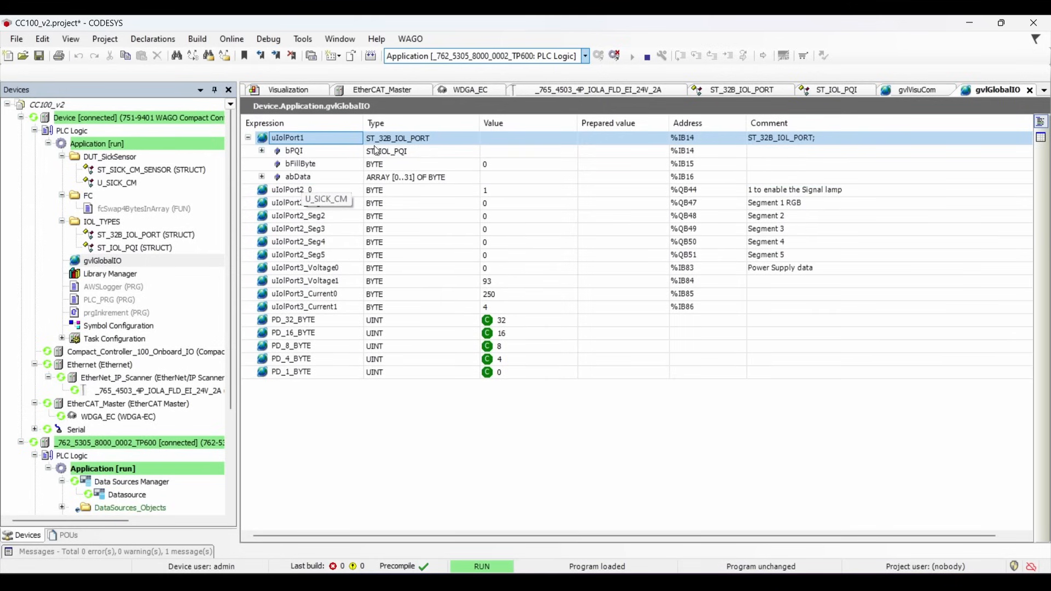
double_click(144, 235)
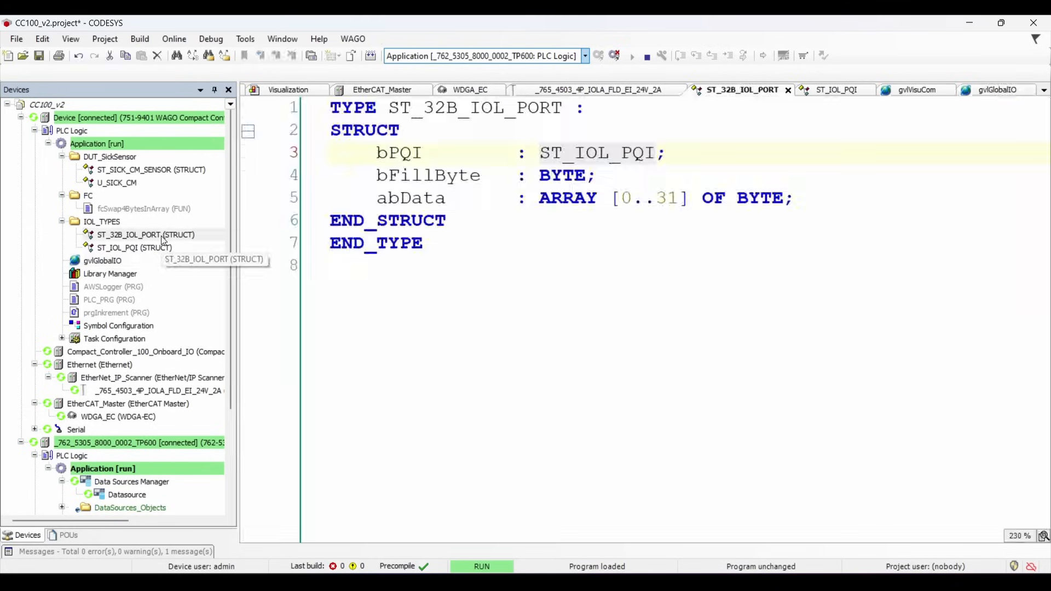
click(573, 153)
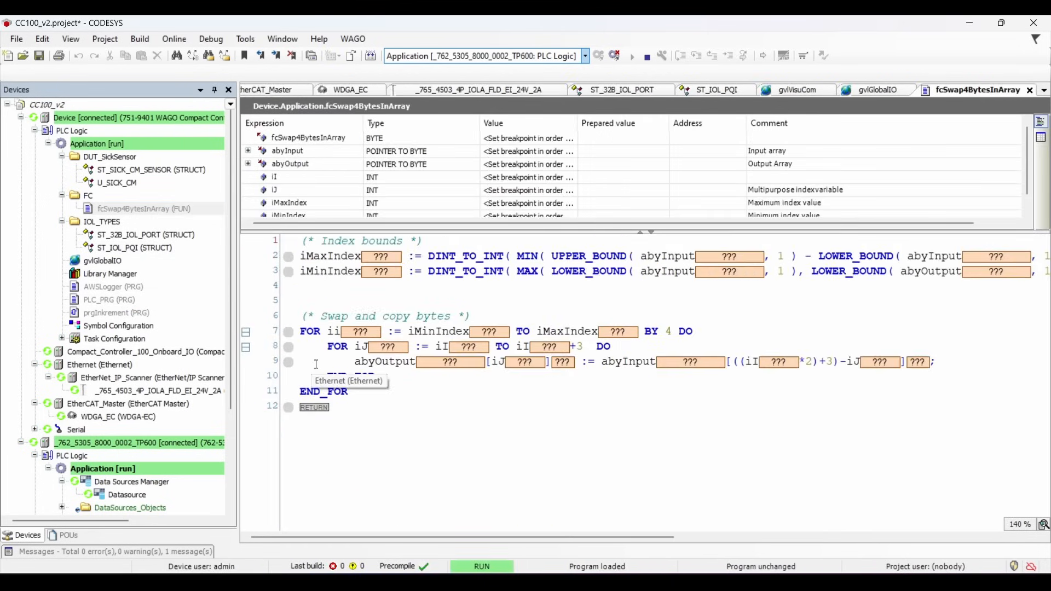
click(303, 90)
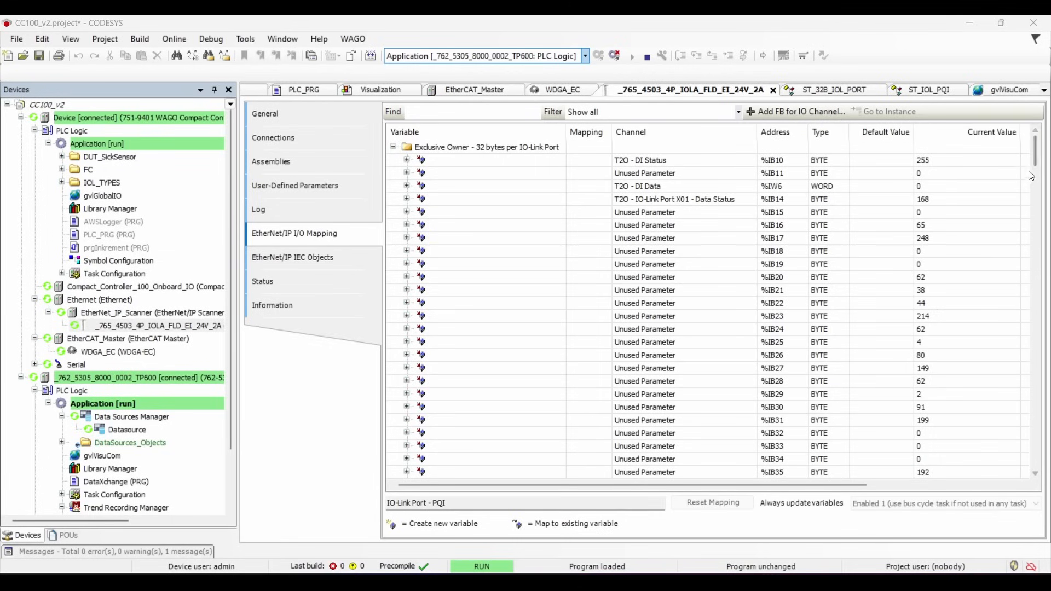
Scroll through ports X02 and X03 data bytes, then view PLC_PRG's voltage and current code
scroll(down, 3)
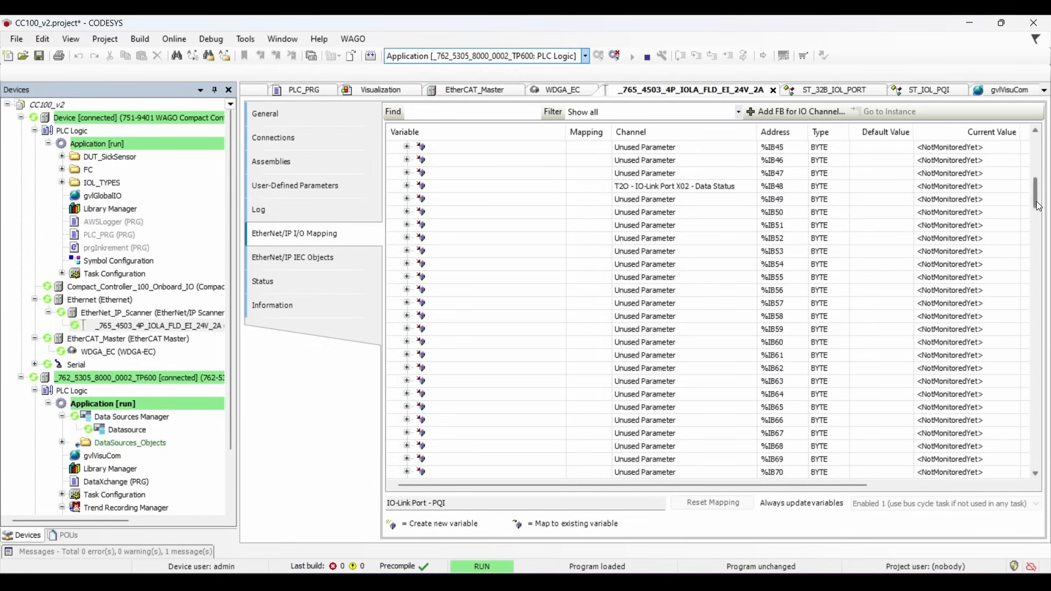
scroll(down, 3)
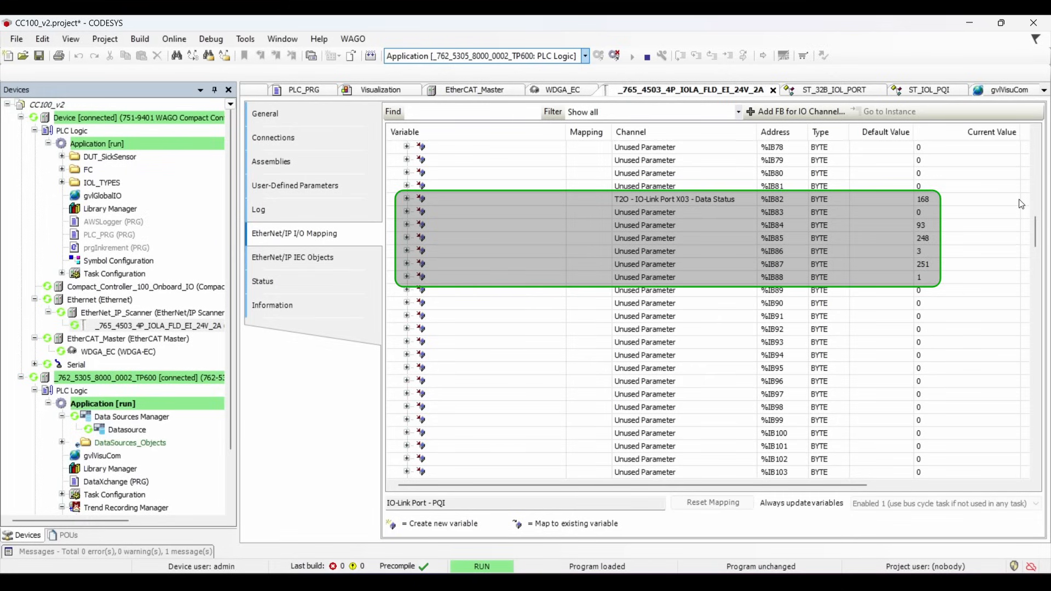
click(110, 235)
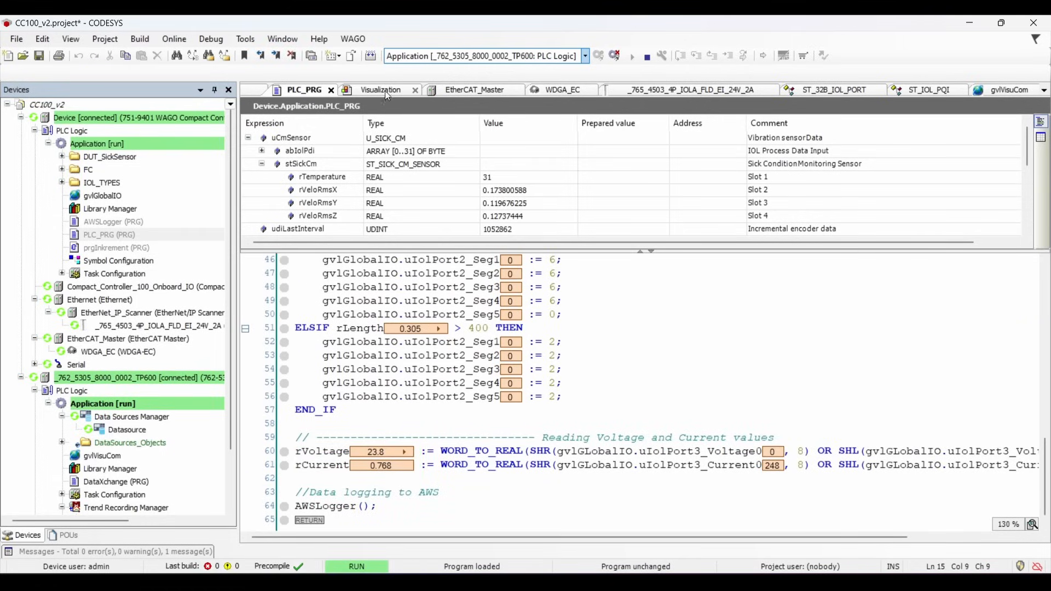
Show the Factory data screen with voltage, current, temperature, distance and RPM gauges
click(380, 89)
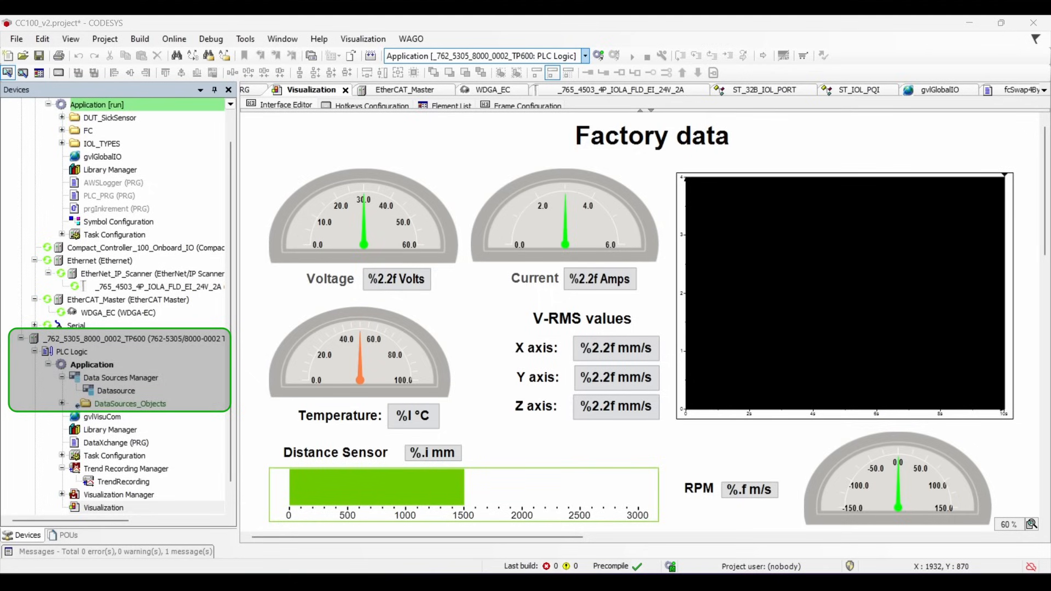
Inspect the TP600 Datasource variables and DataXchange program, then bring up the WAGO Device Status page
click(120, 377)
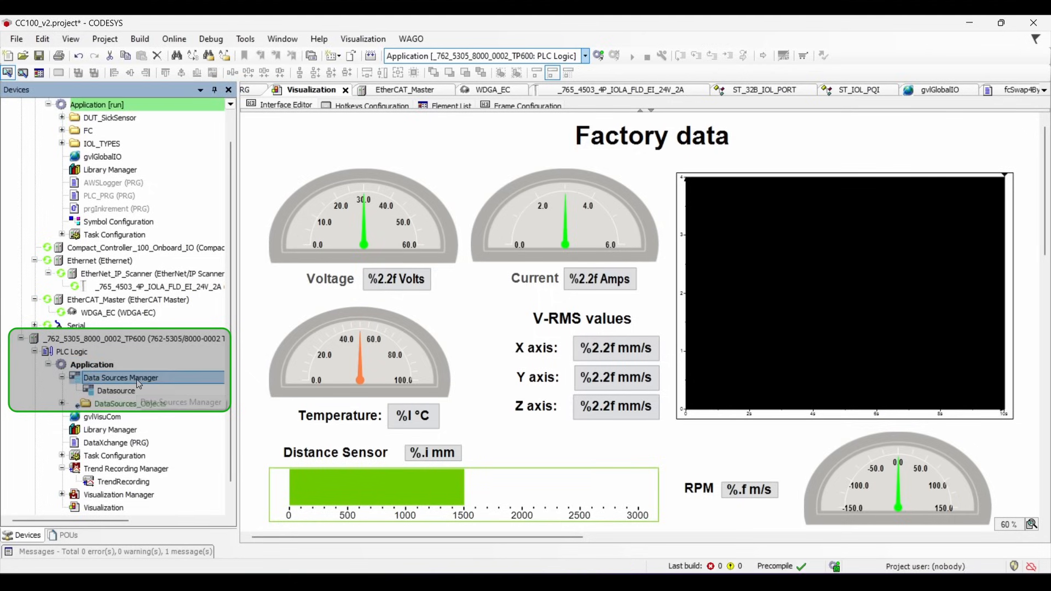
double_click(116, 391)
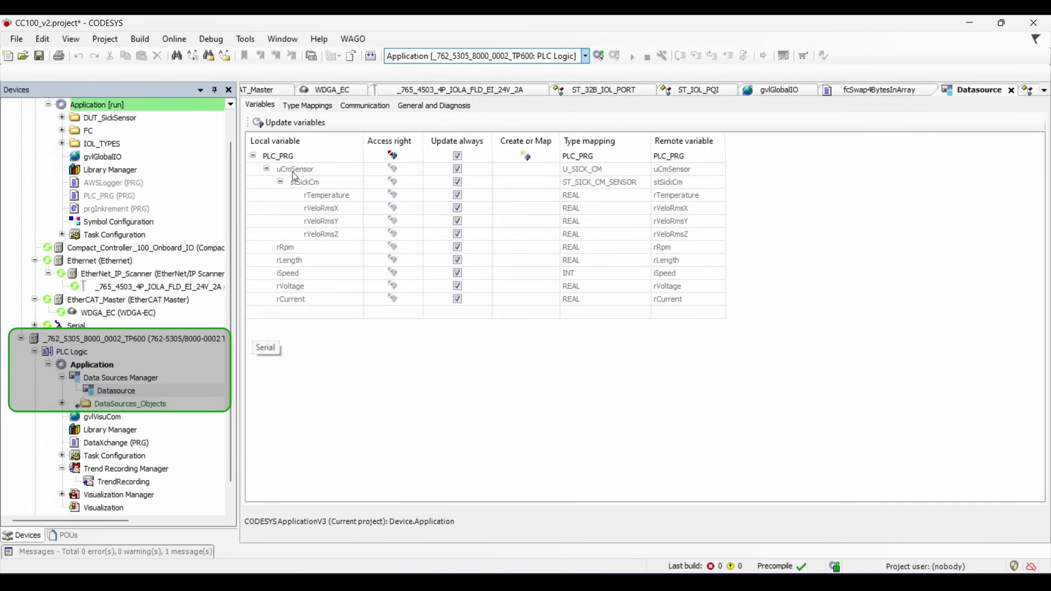
mouse_move(695, 307)
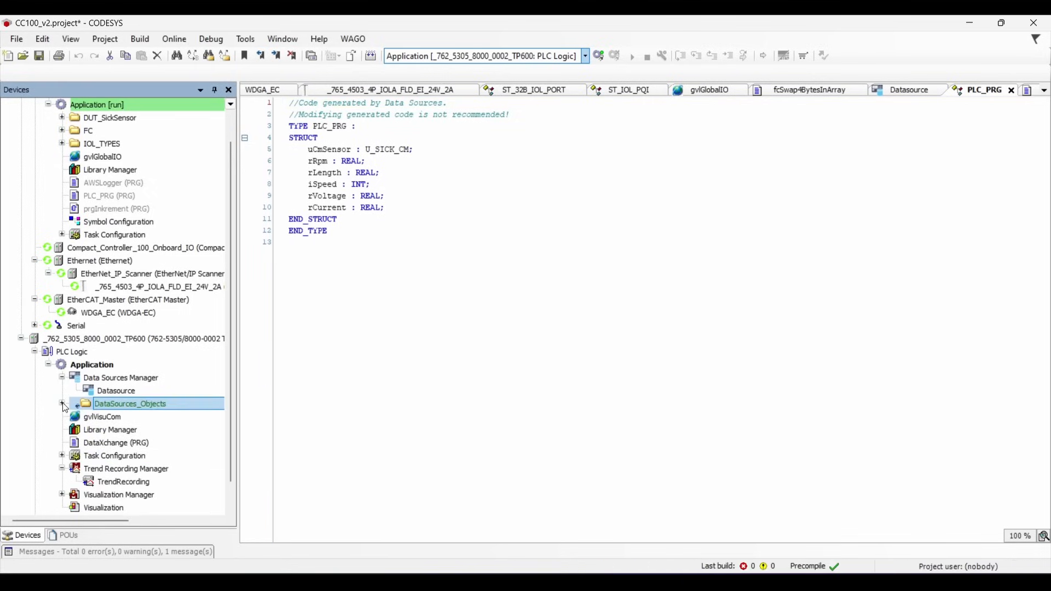
double_click(115, 443)
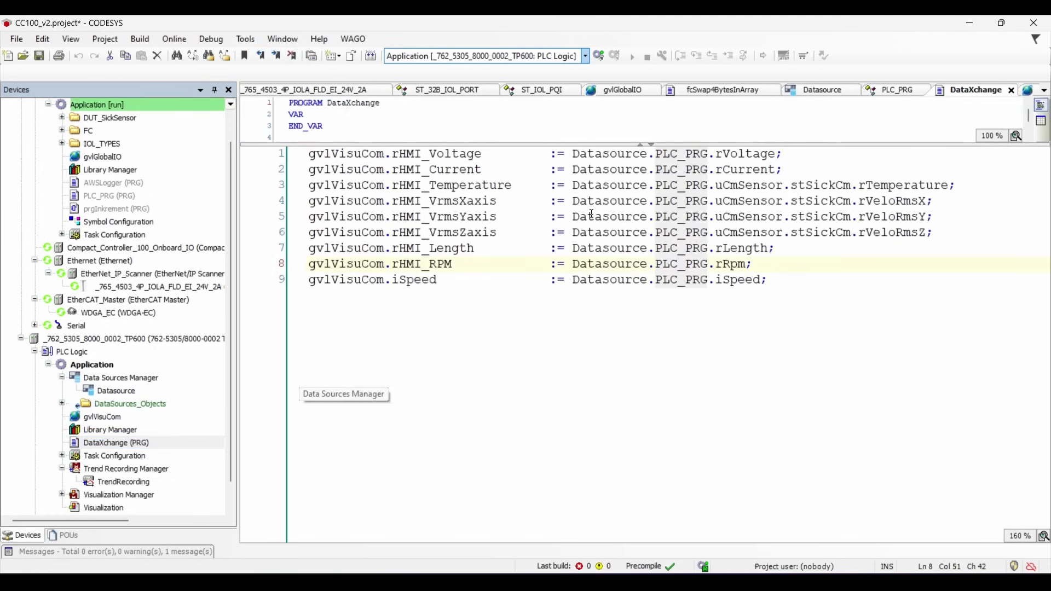
double_click(102, 417)
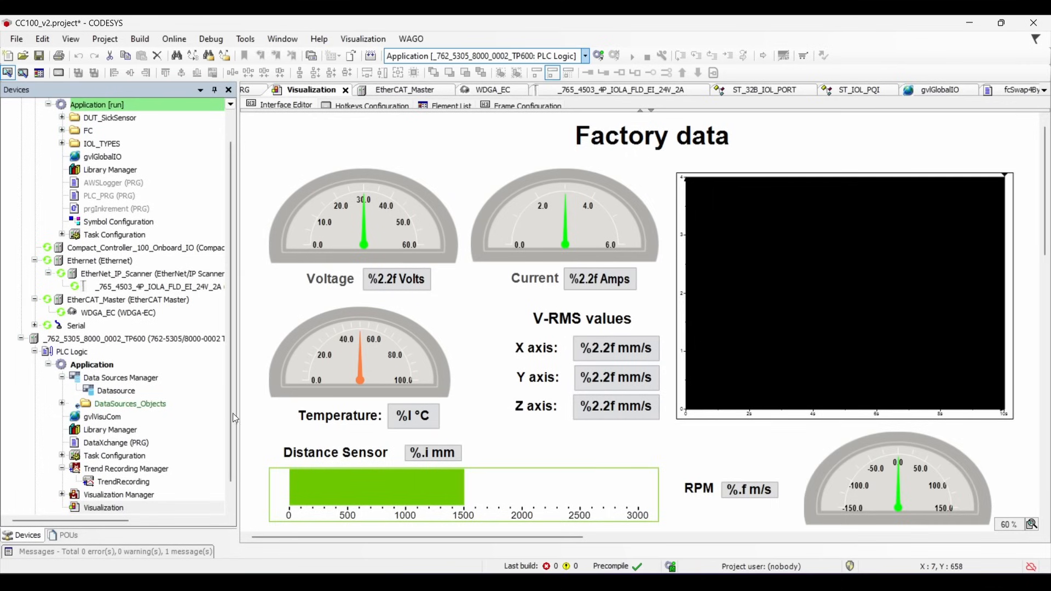
click(364, 214)
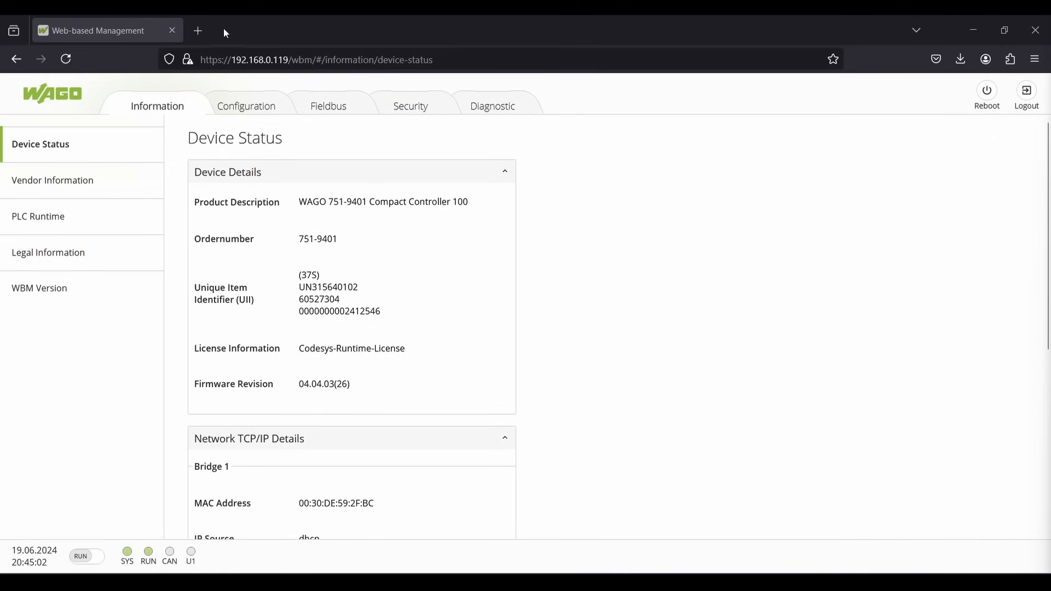
Sign in to the AWS Management Console in a new tab and open IoT Core via search
click(198, 30)
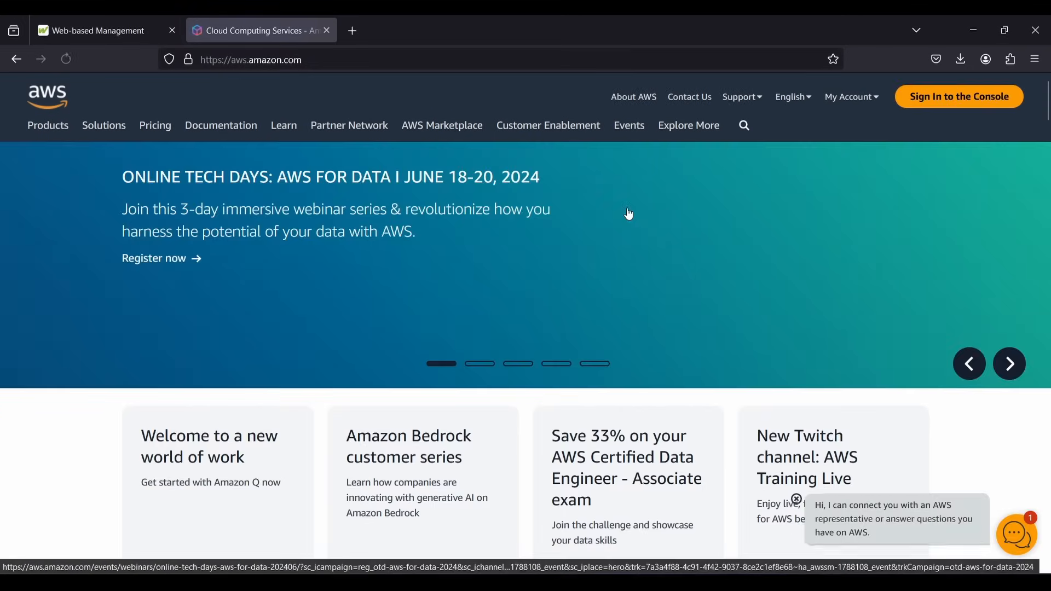
click(958, 96)
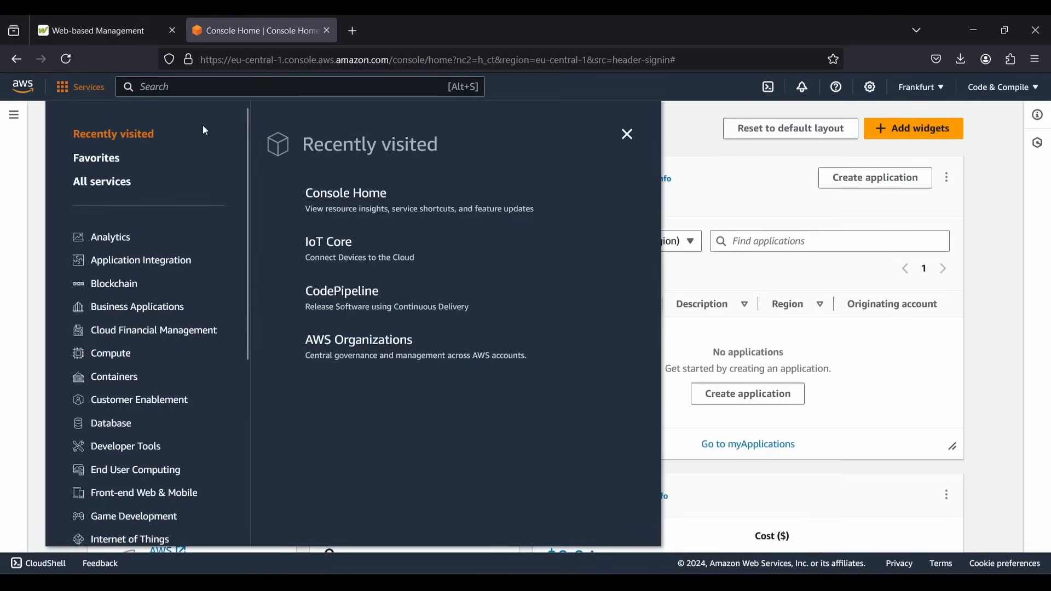
text(IoT)
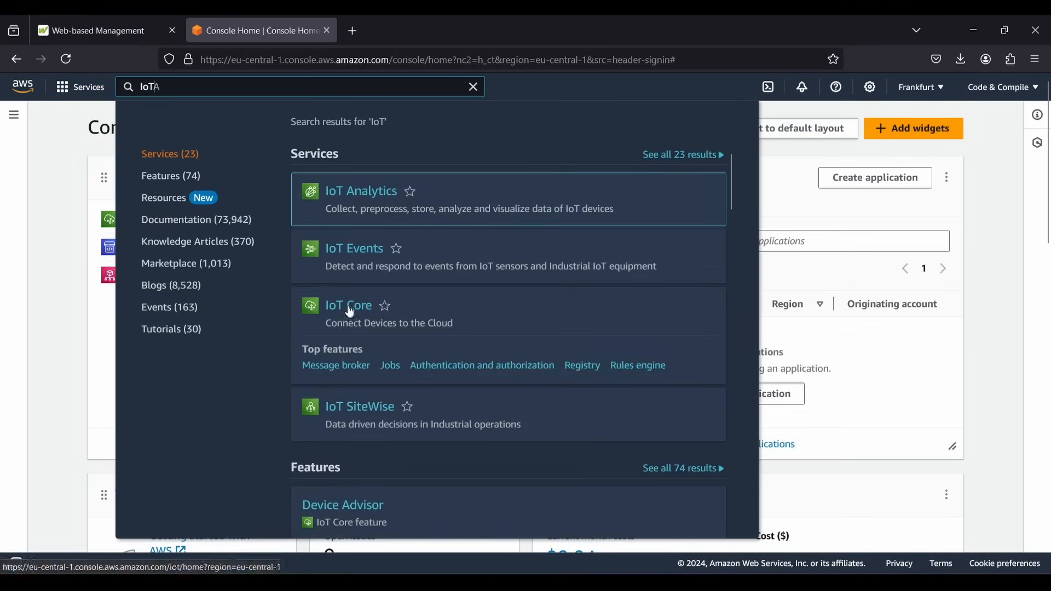
click(348, 306)
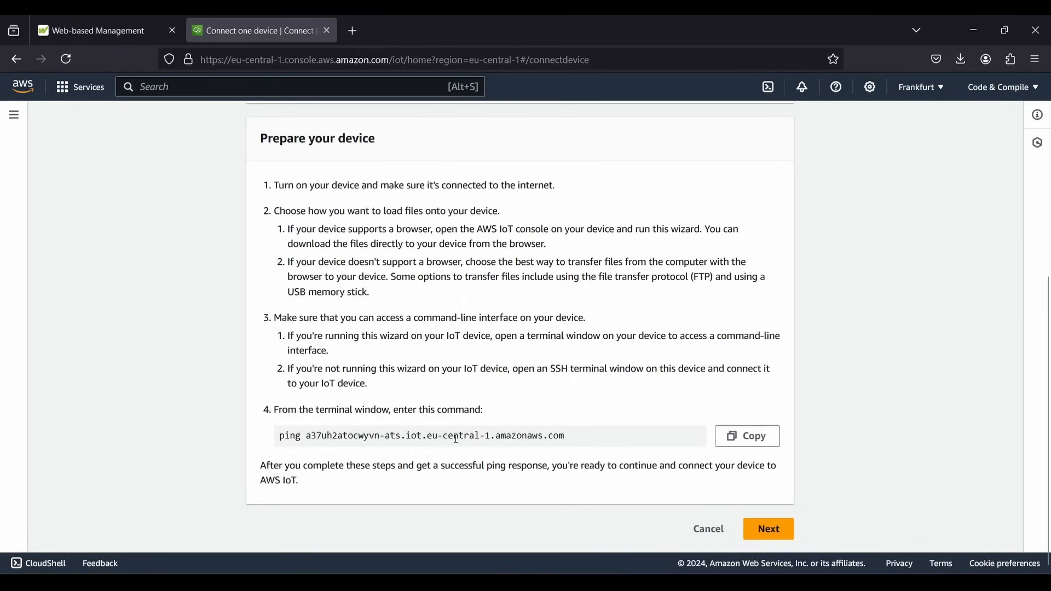
SSH into the CC100 as root and ping the AWS IoT endpoint a37uh2atocwyvn-ats.iot.eu-central-1.amazonaws.com
click(746, 436)
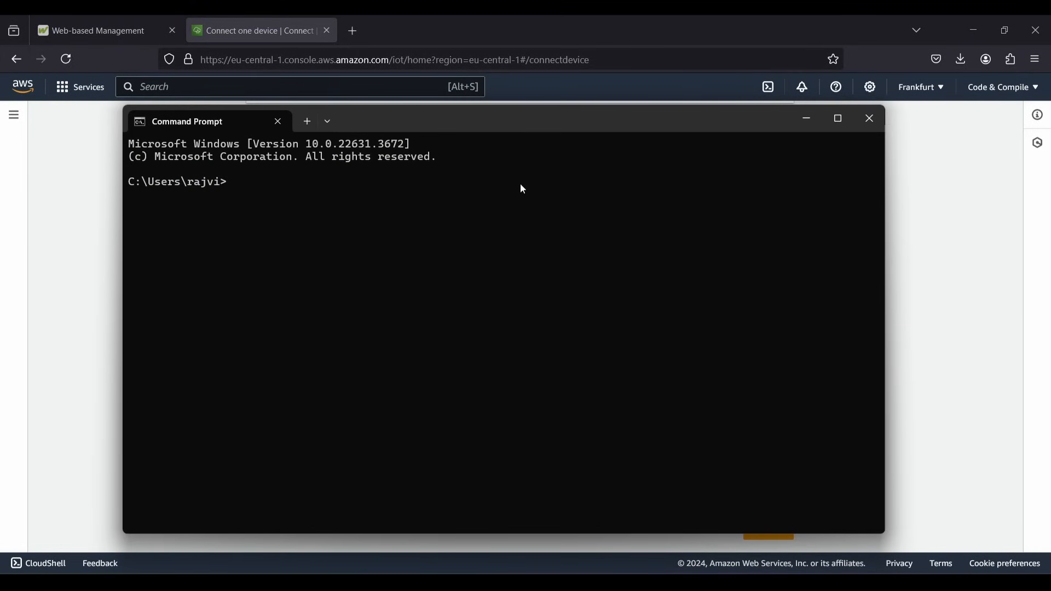
text(ssh root@192.168.0.)
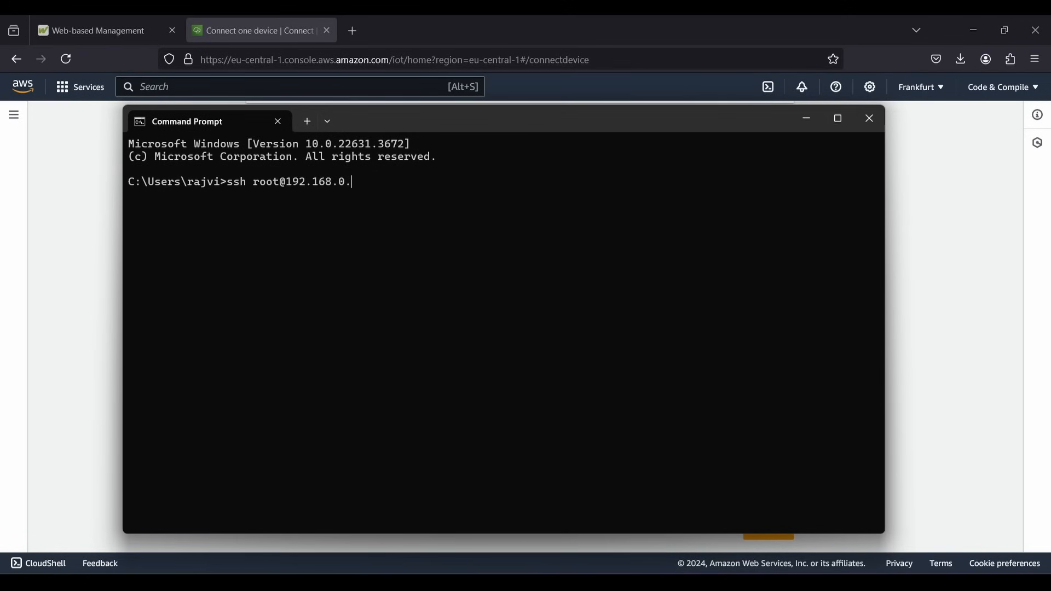
key(Enter)
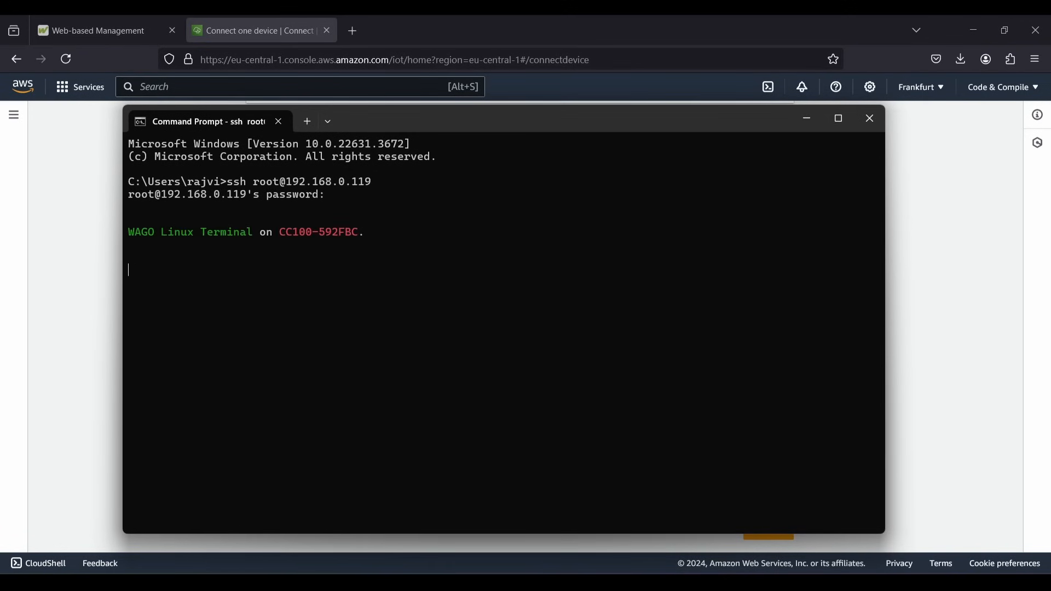
text(ping a37uh2atocwyvn-ats.iot.eu-central-1.amazonaws.com)
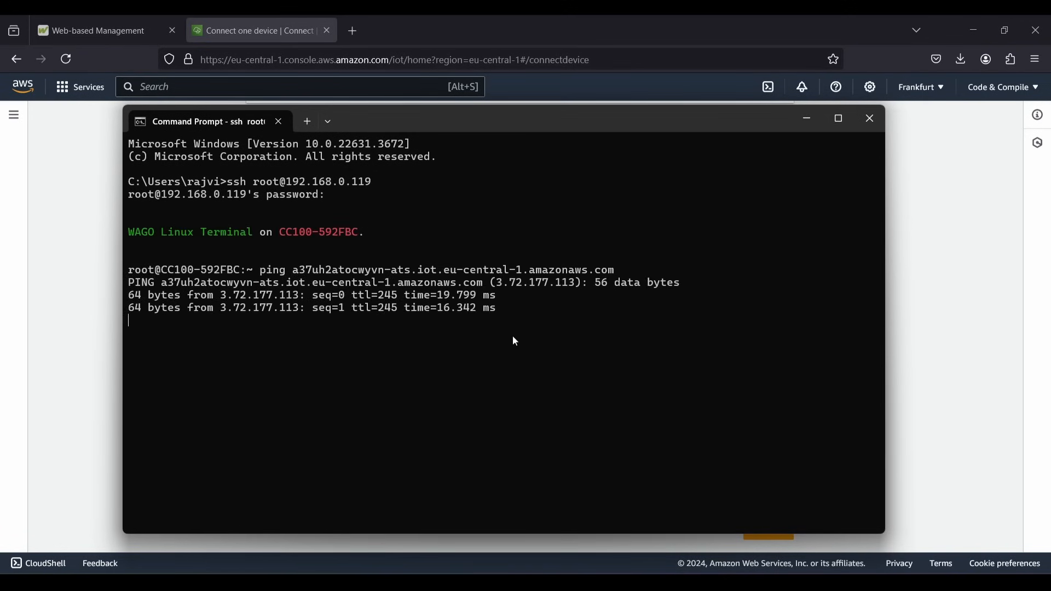
key(ctrl+c)
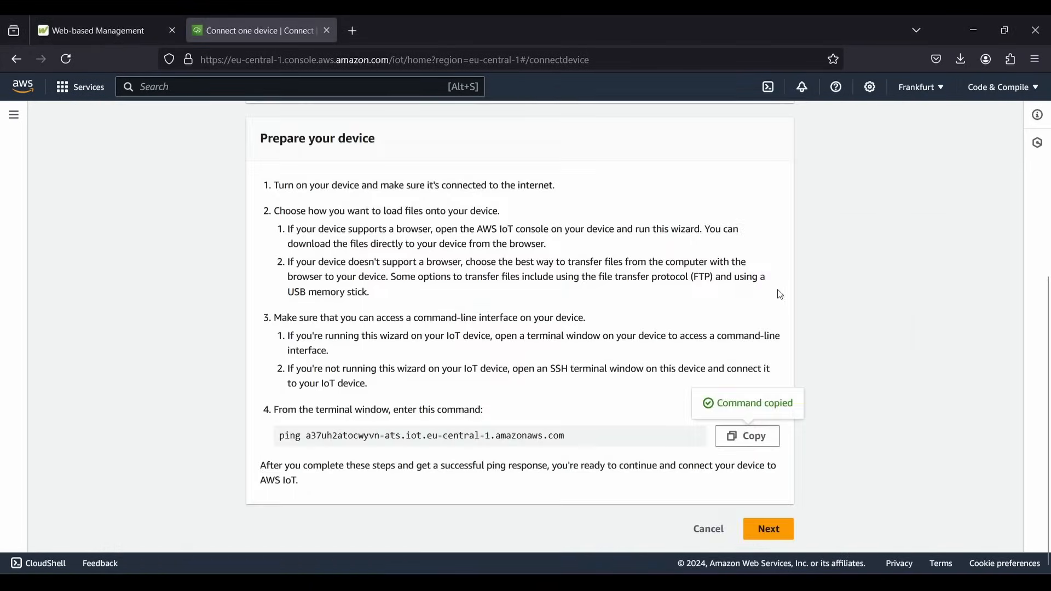
Create the thing WAGO_CC100, download its connection kit and finish the wizard
click(768, 529)
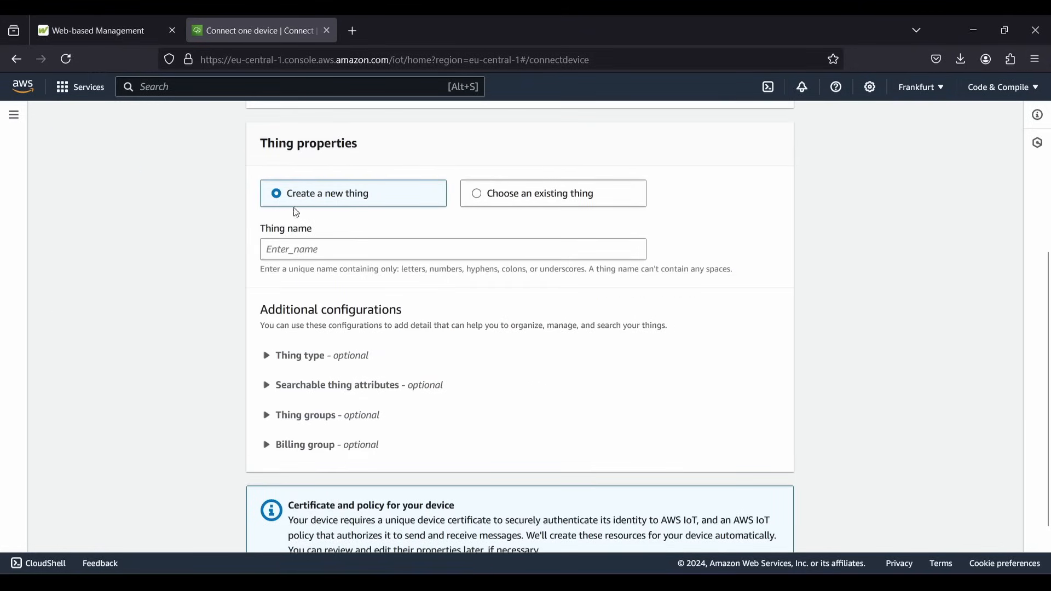
text(WAGO_CC100)
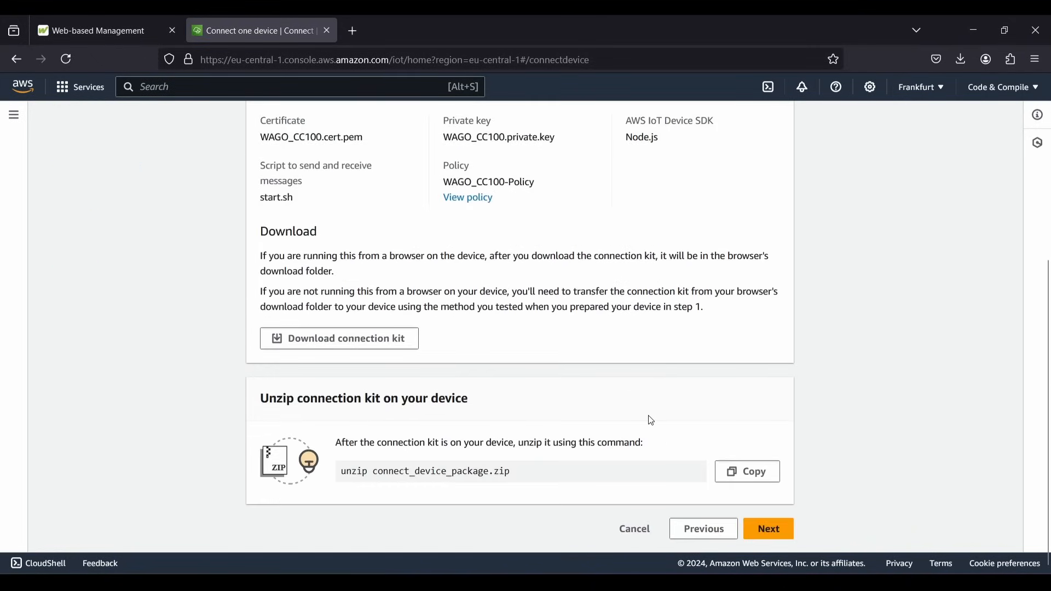
mouse_move(407, 348)
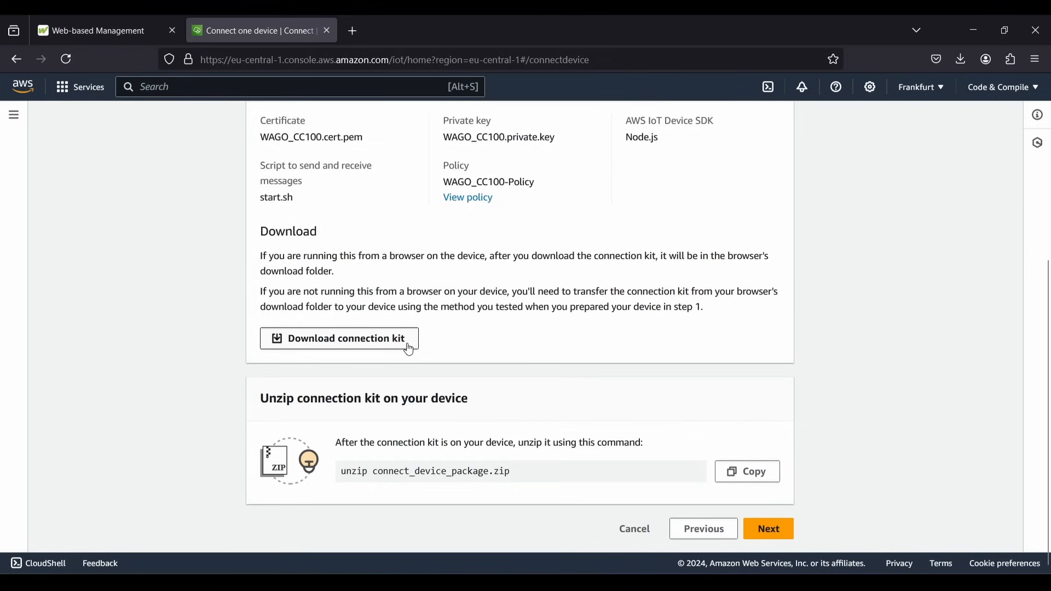
click(340, 338)
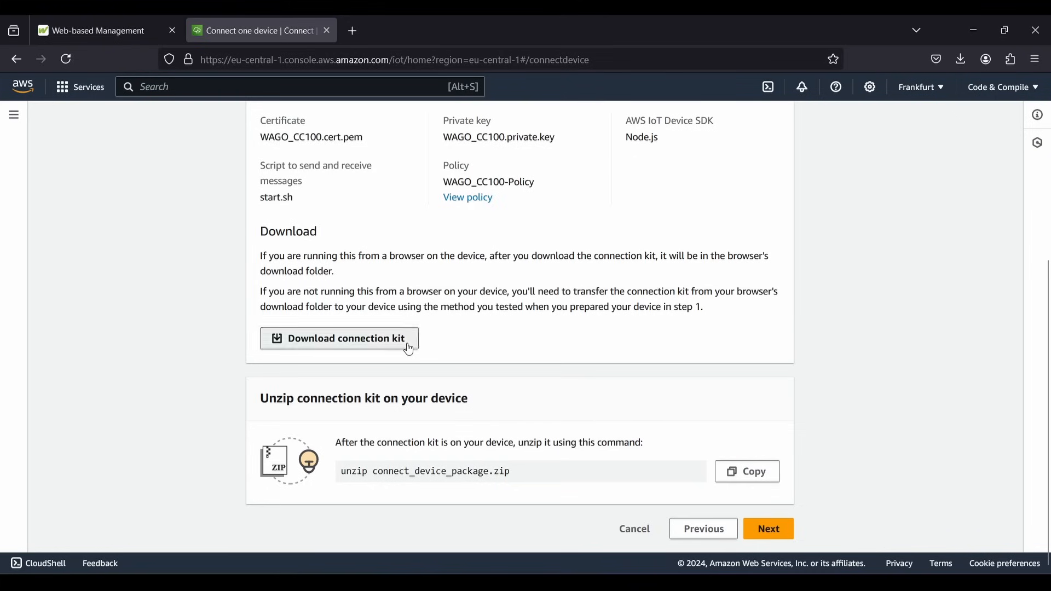
click(339, 338)
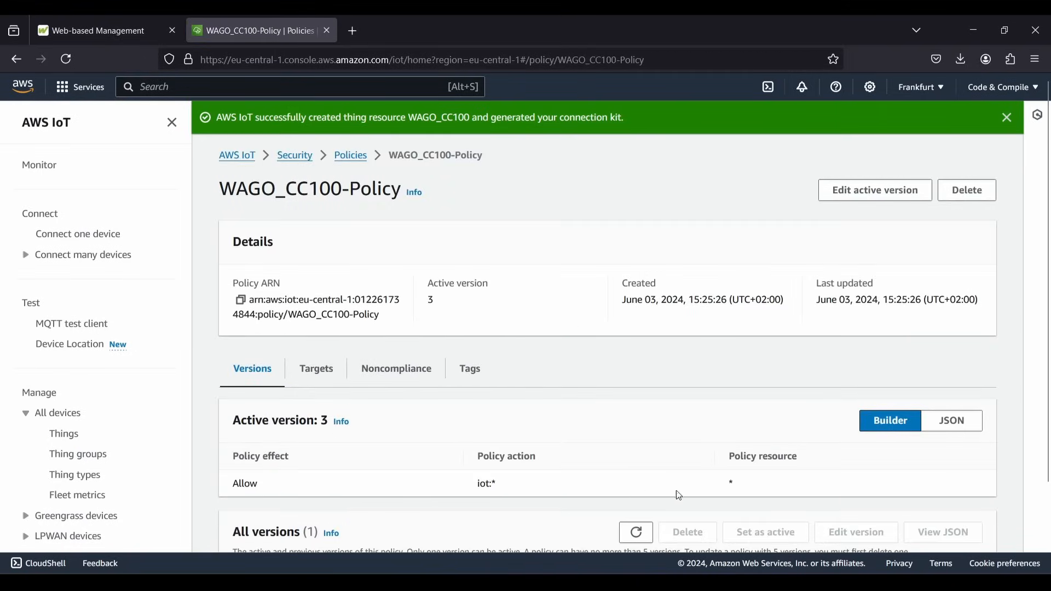
Show WAGO_CC100-Policy version 3 as JSON, allowing iot:* on all resources
click(951, 421)
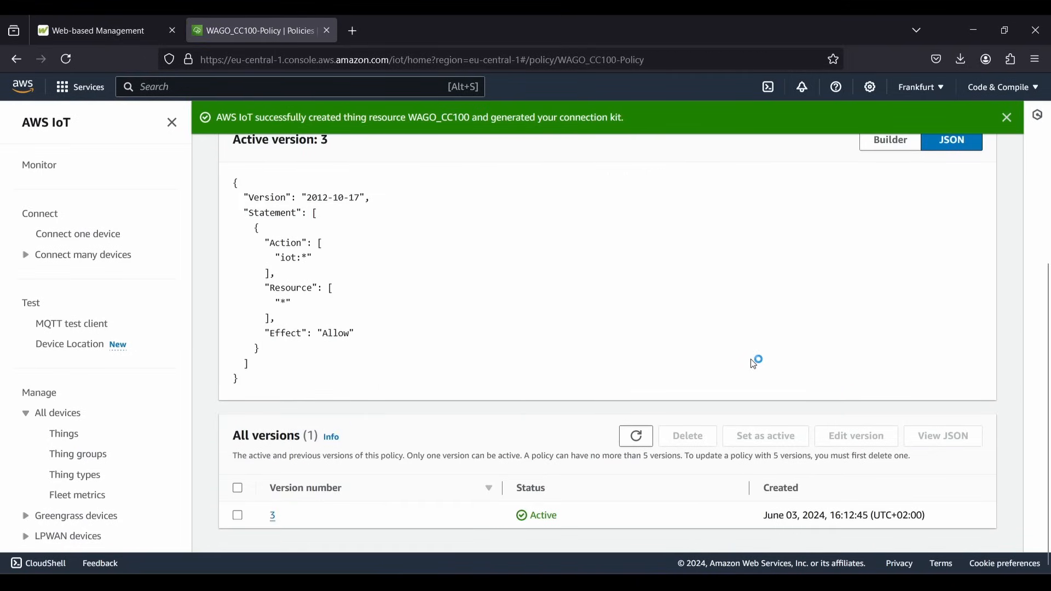
mouse_move(752, 363)
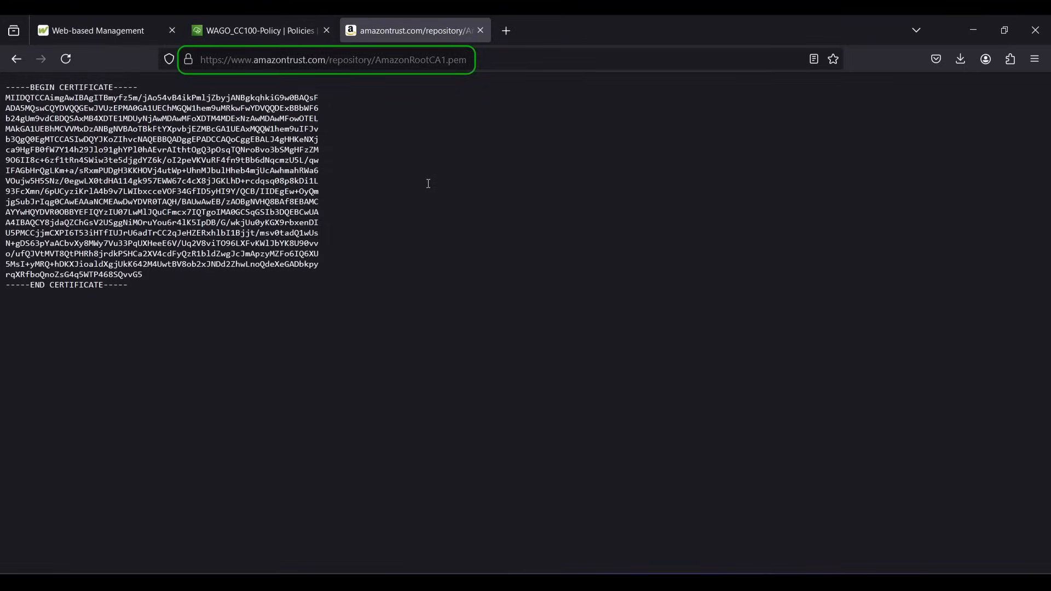
Save AmazonRootCA1.pem, return to the CC100 management tab, and begin an SSH login
key(ctrl+s)
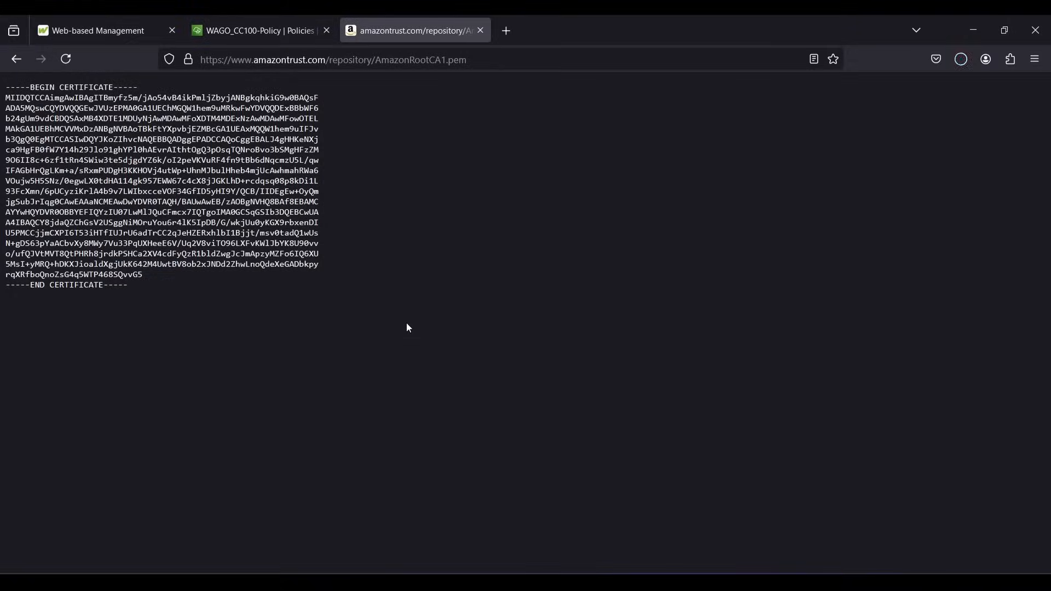
click(98, 30)
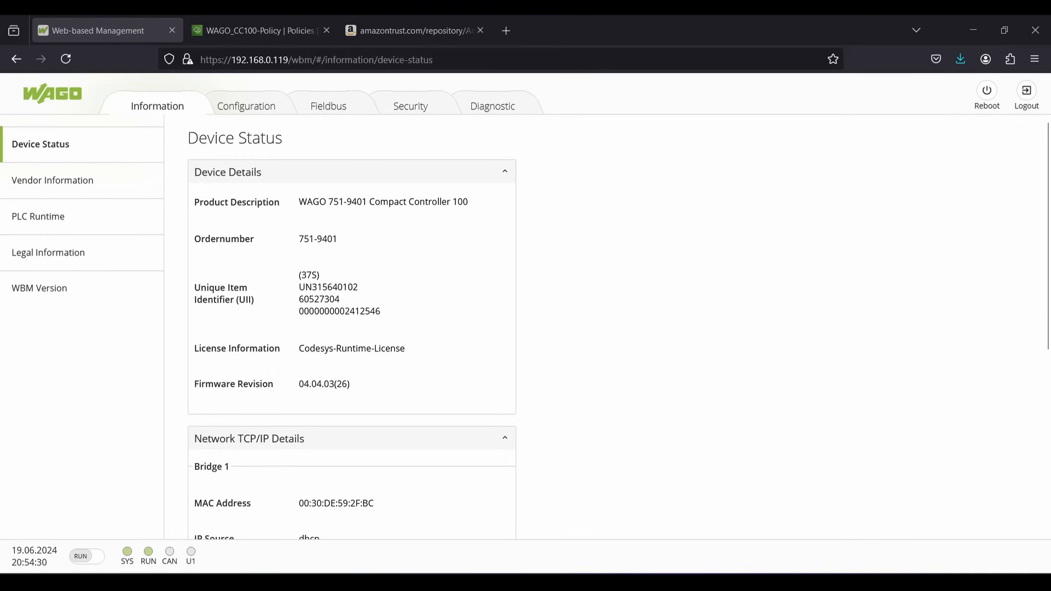
text(ssh root@192.168.0.119)
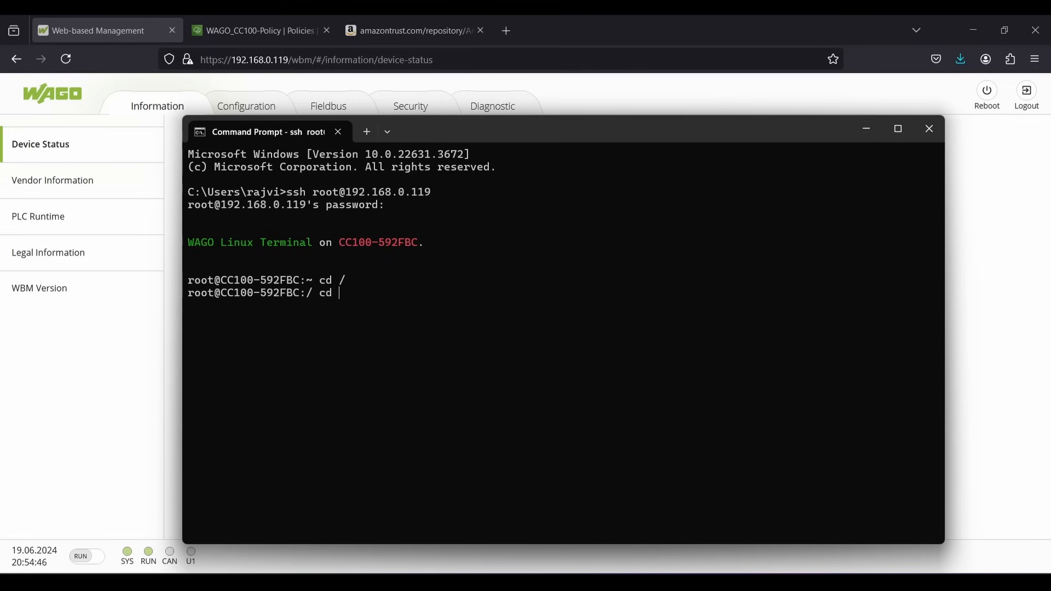
List /etc/ssl/certs over SSH, move an admin prompt to C:\Program Files\PuTTY, and extract the kit
text(etc/ssl/certs)
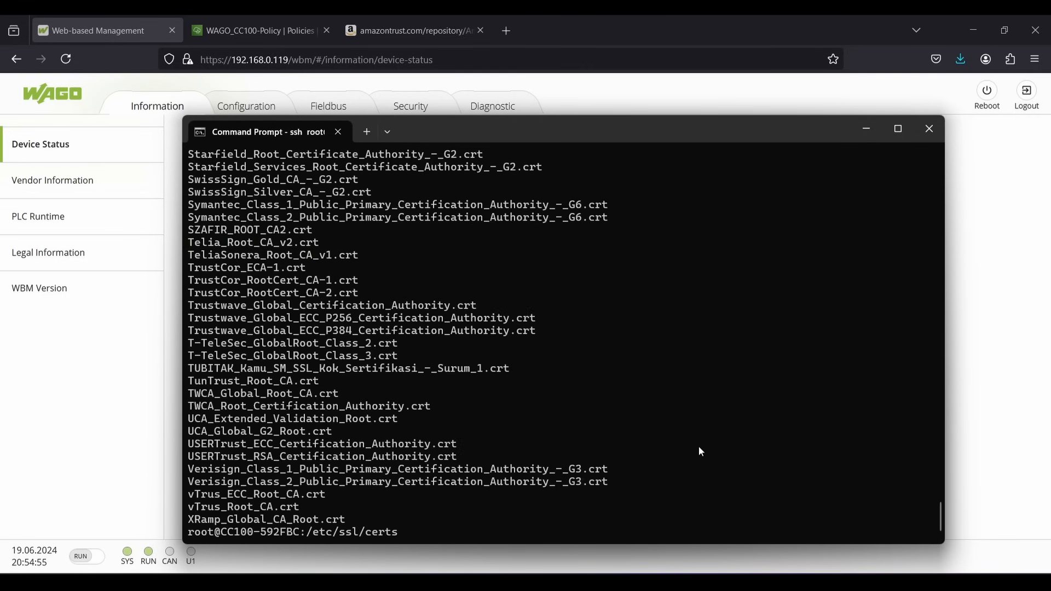
mouse_move(706, 458)
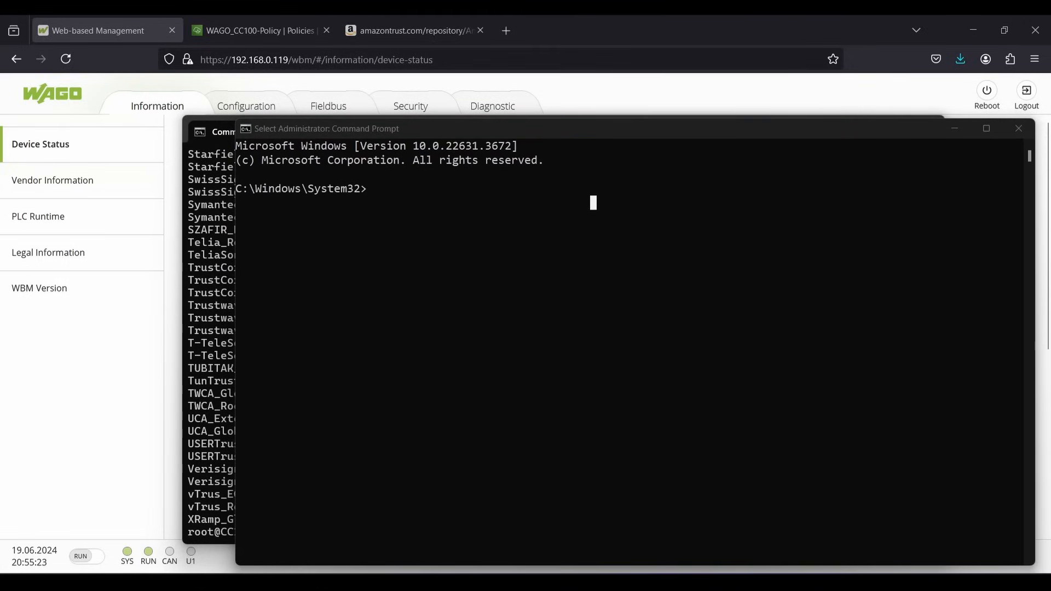
text(cd C:\Program Files\PuTTY)
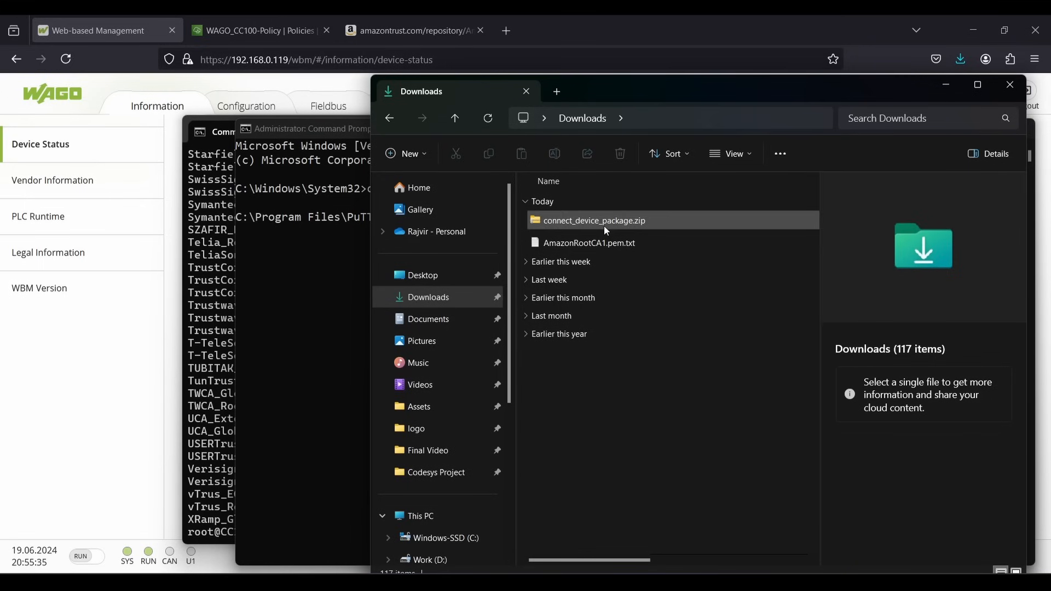
right_click(592, 220)
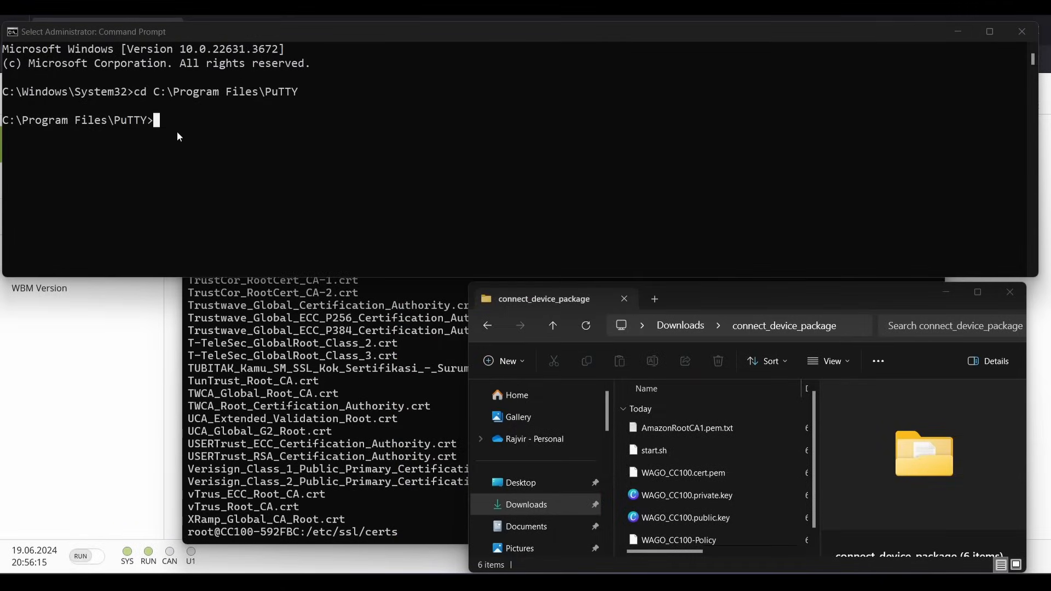
text(pscp)
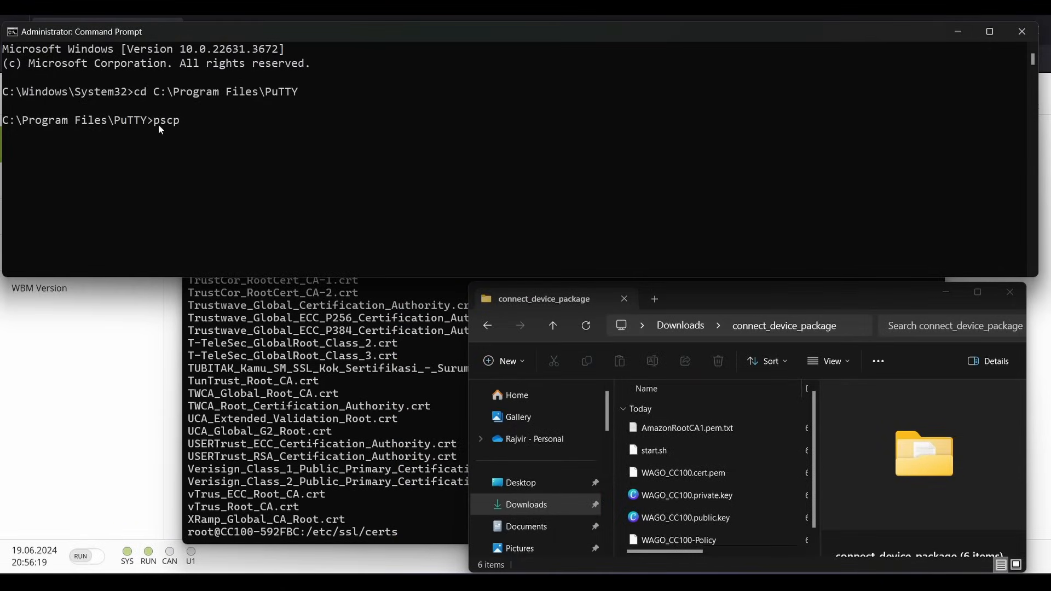
text(C:\)
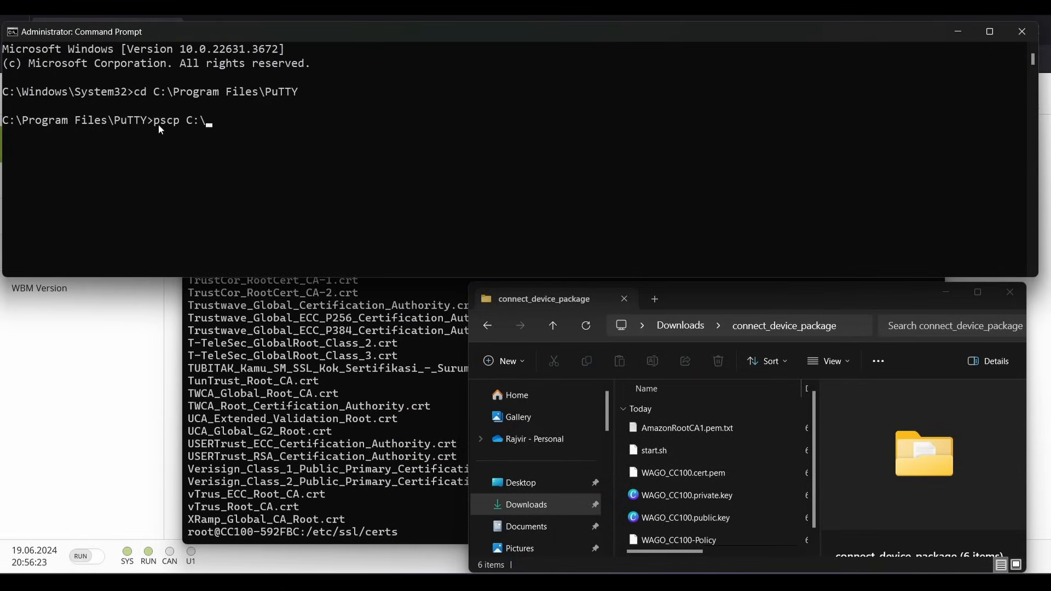
text(Users\)
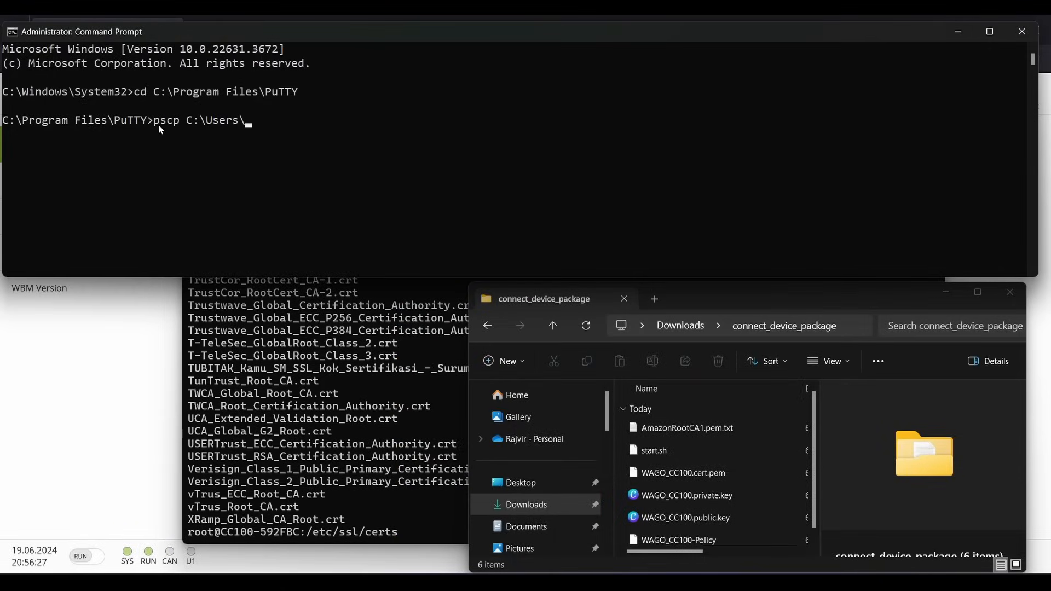
text(rajvi\Downloads)
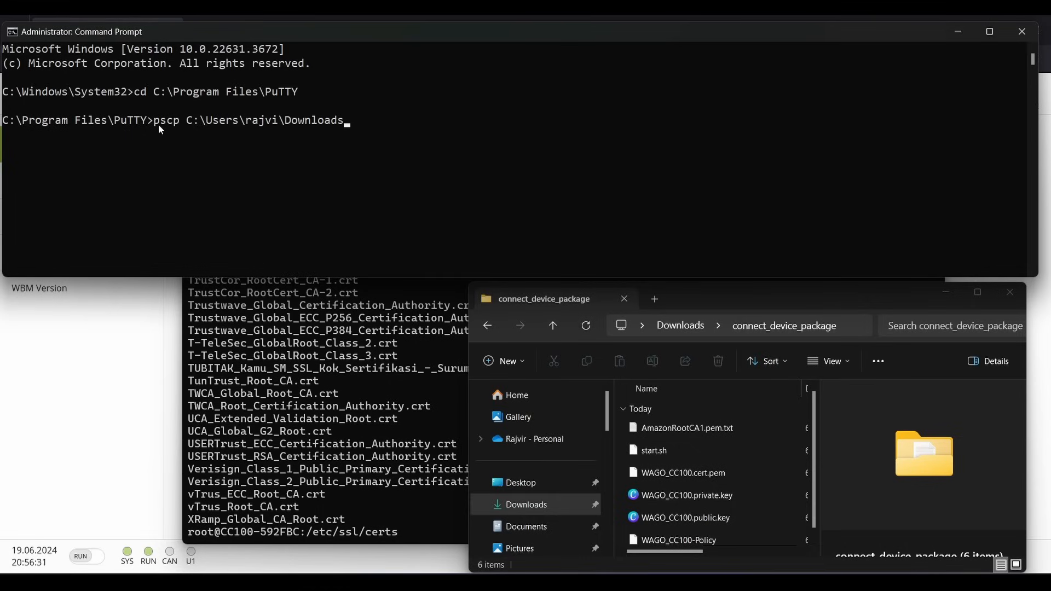
text(\connect_device)
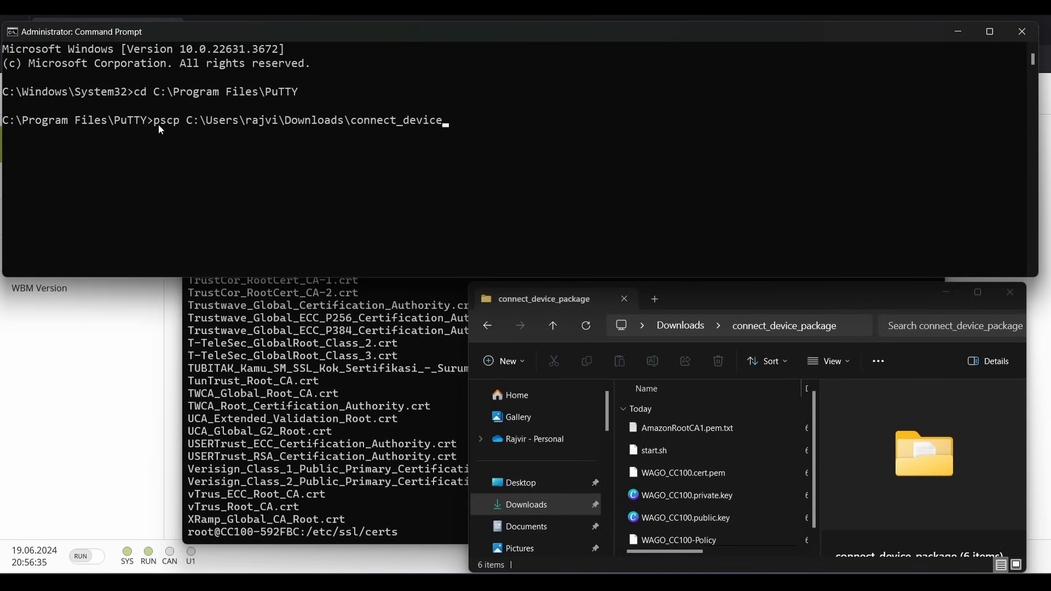
text(package\)
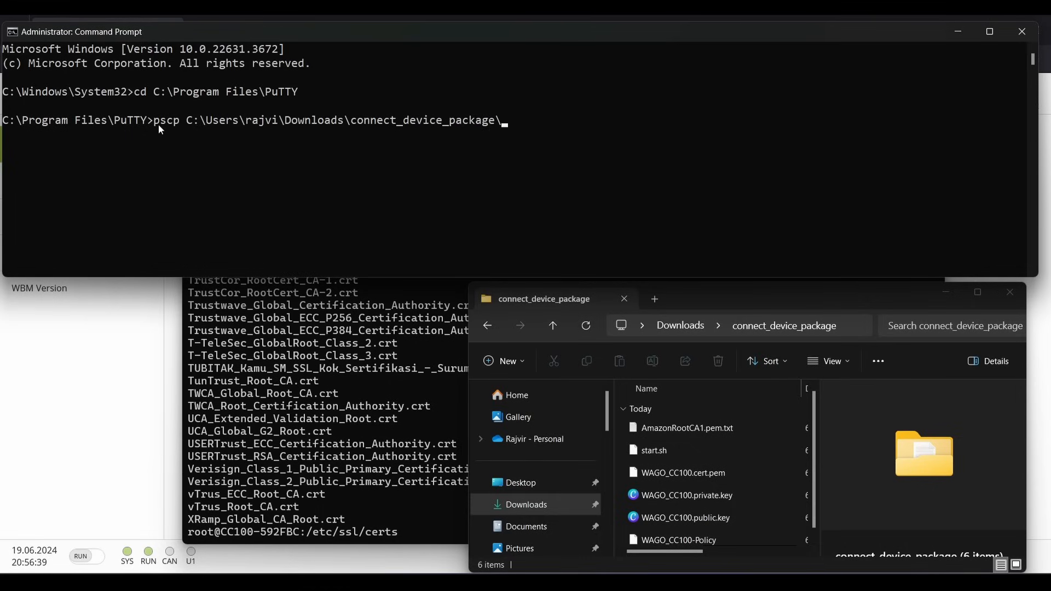
click(686, 427)
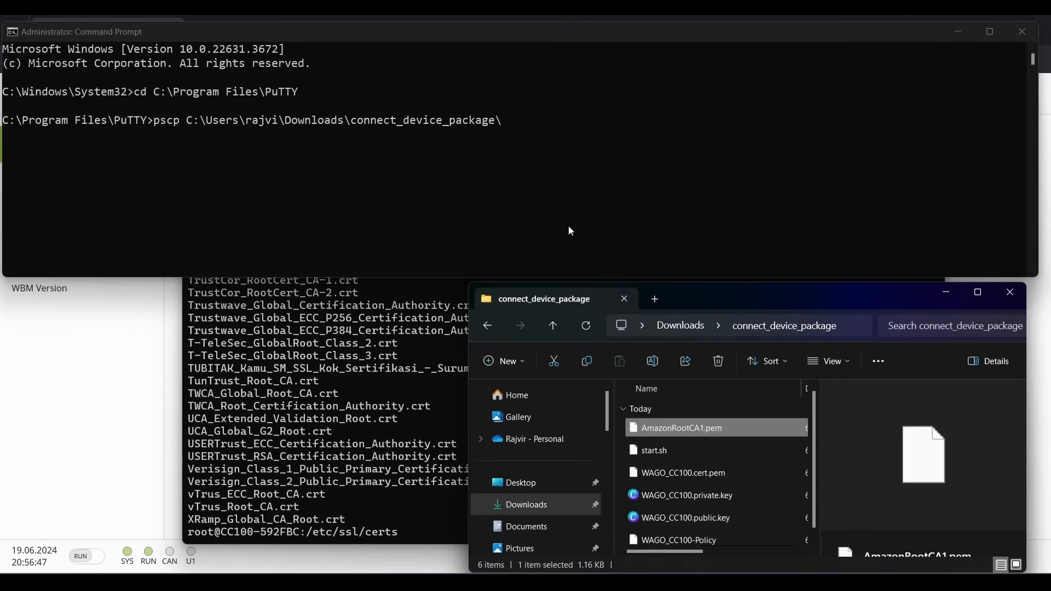
text(AmazonRootCA1.pem)
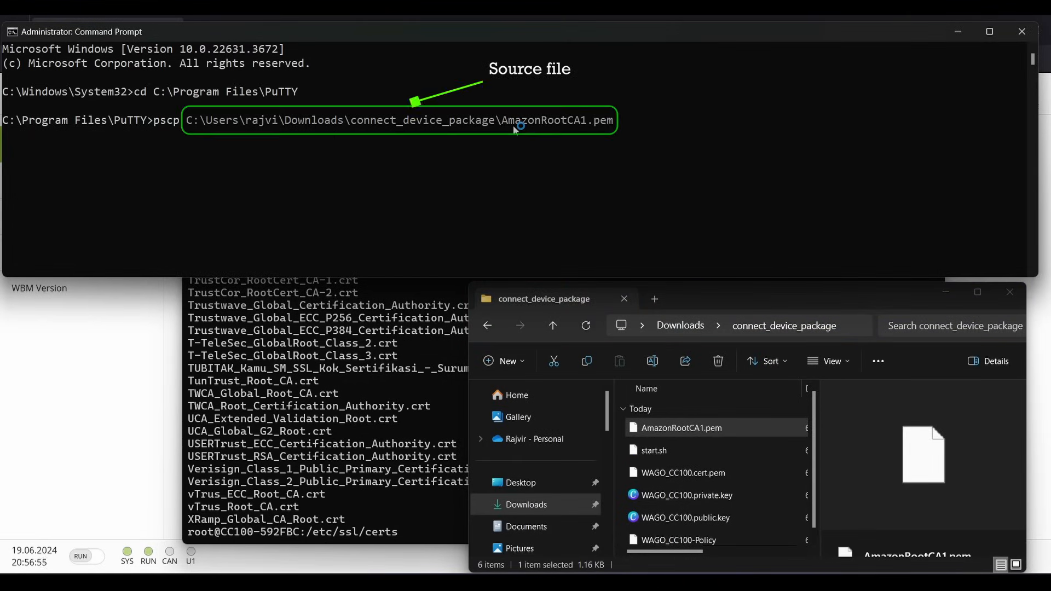
text(root)
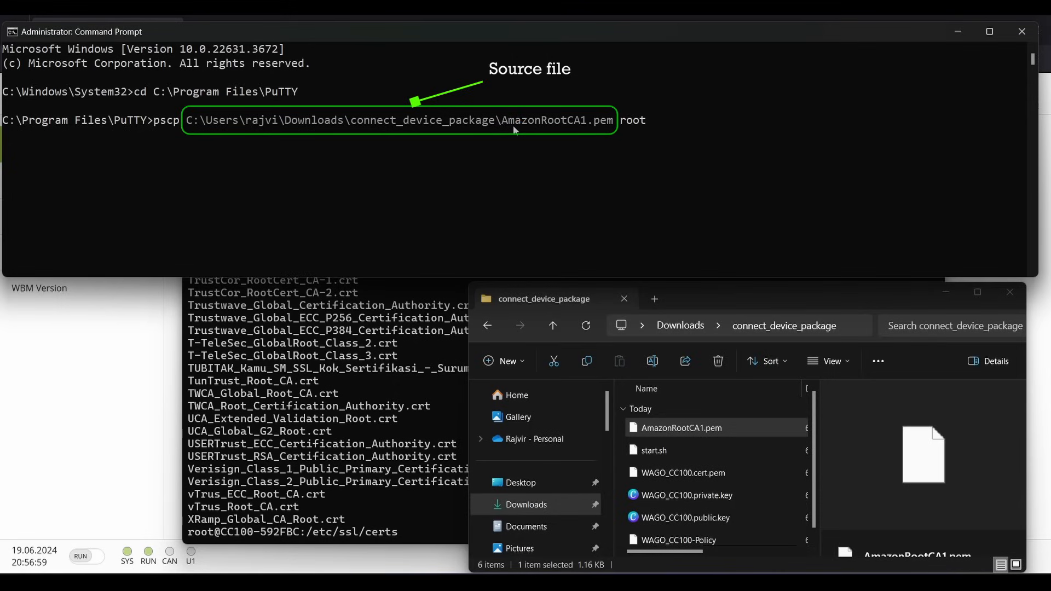
text(@192.168)
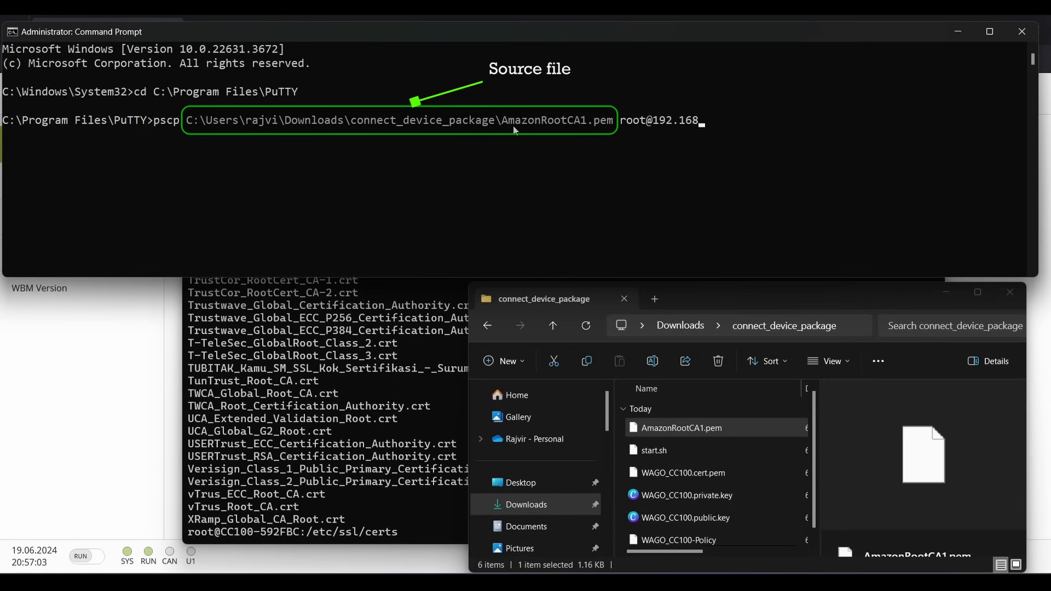
text(0.119:)
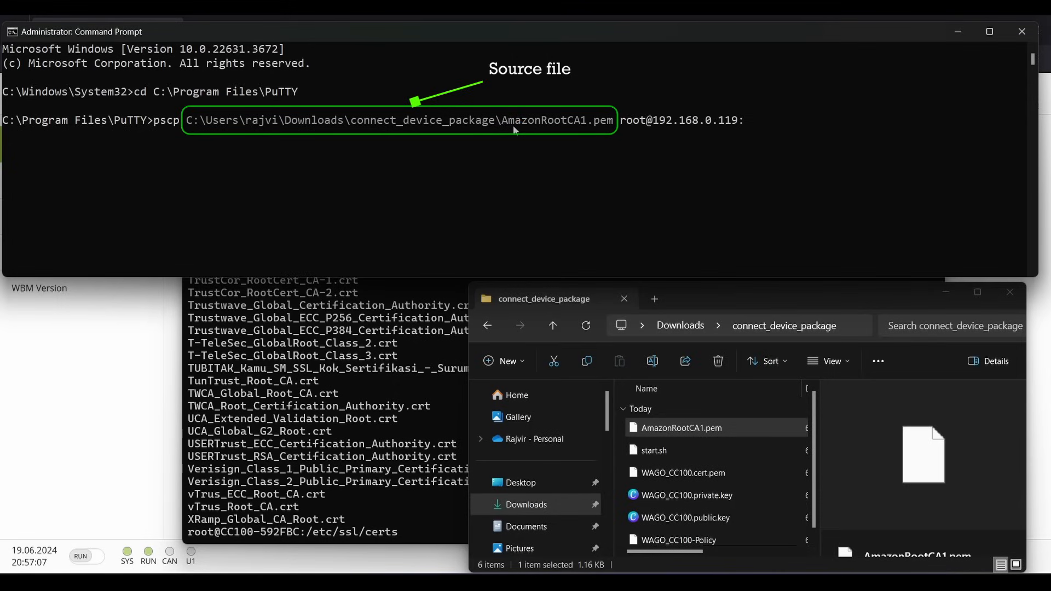
text(/etc/ssl/certs)
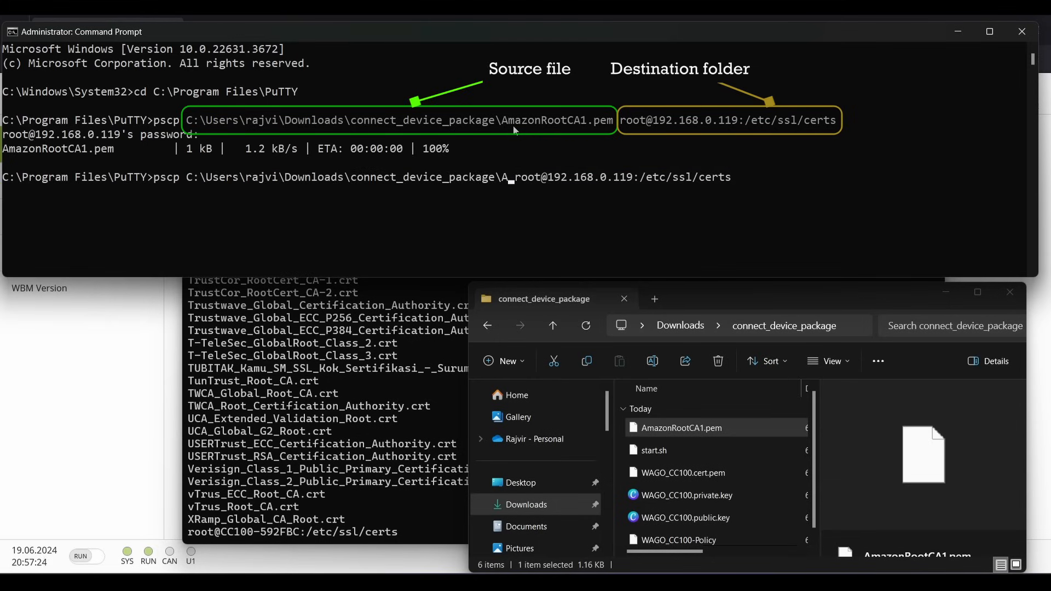
text(WAGO_CC100.private.key)
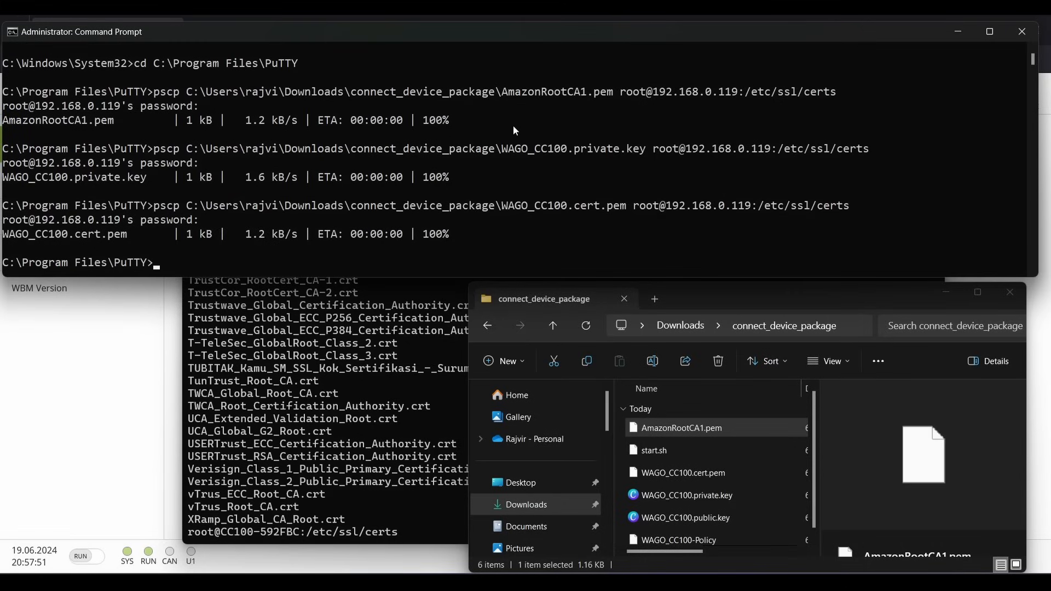
mouse_move(421, 377)
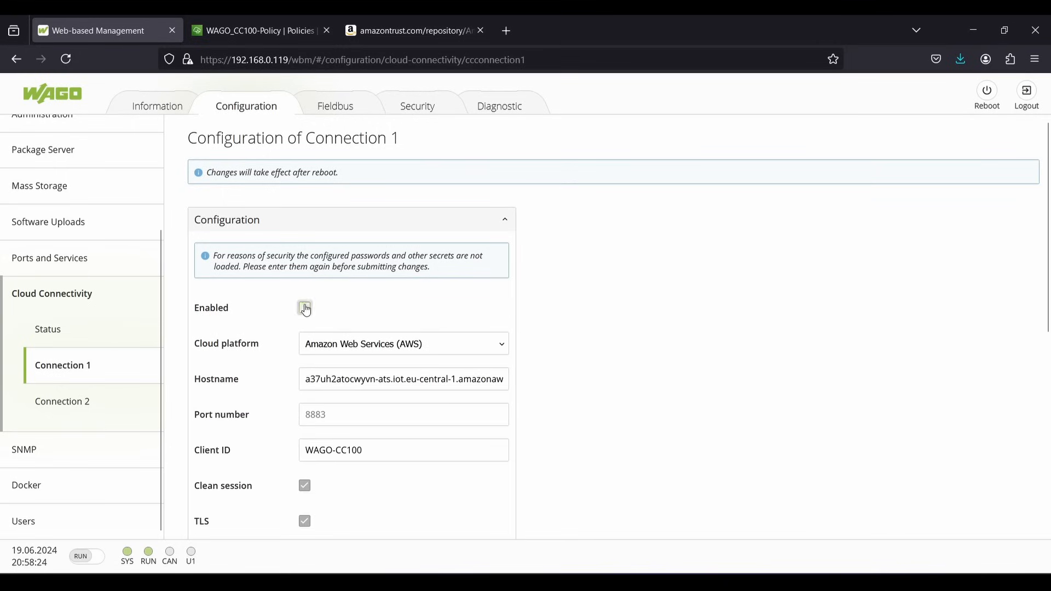
Enable Connection 1 with the AWS IoT endpoint as Hostname and check the certificate paths
click(403, 343)
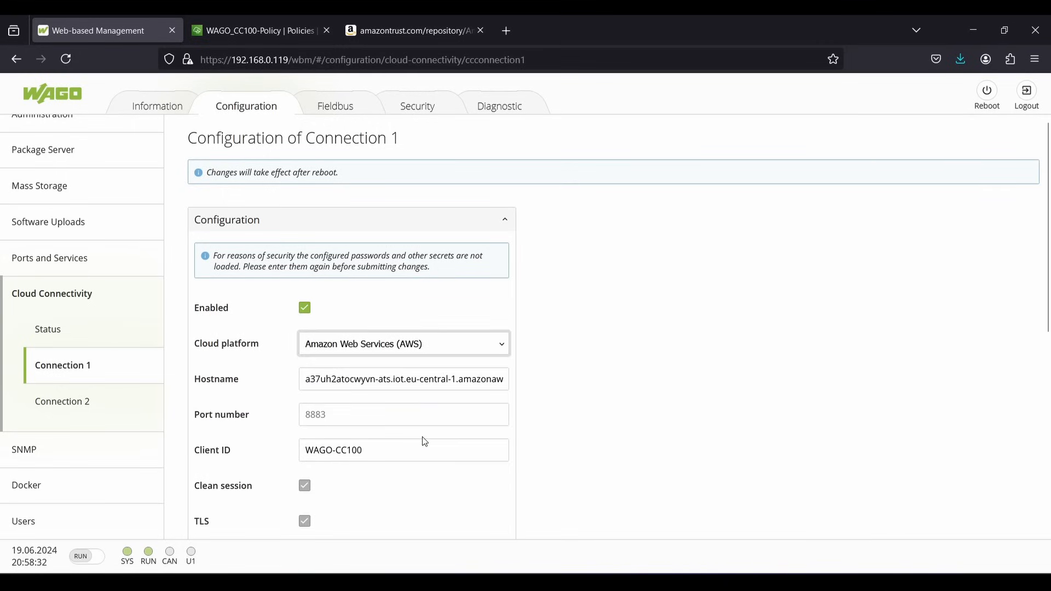
scroll(down, 3)
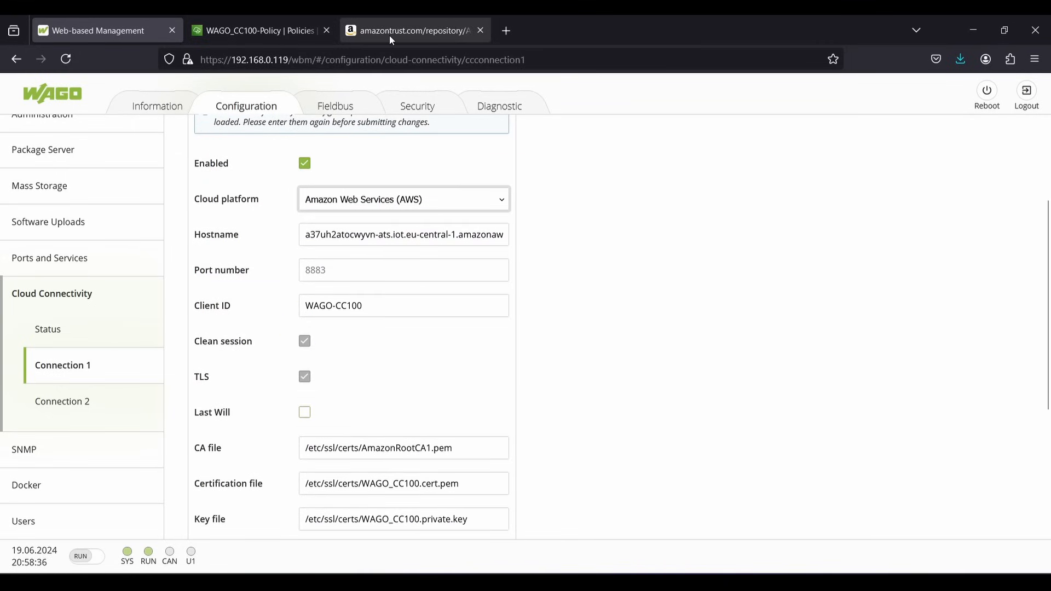
click(261, 30)
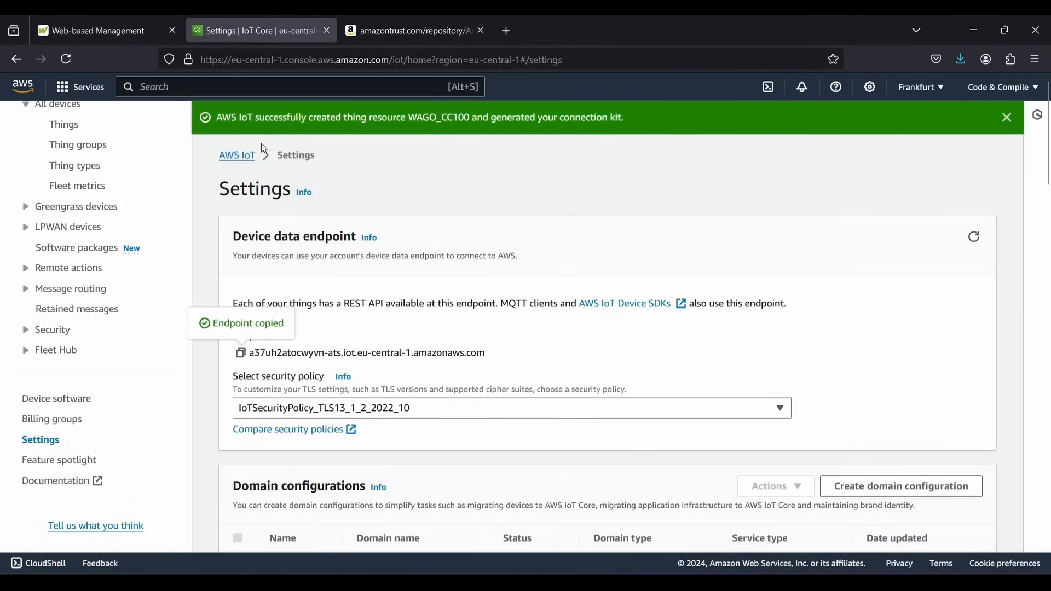
click(97, 31)
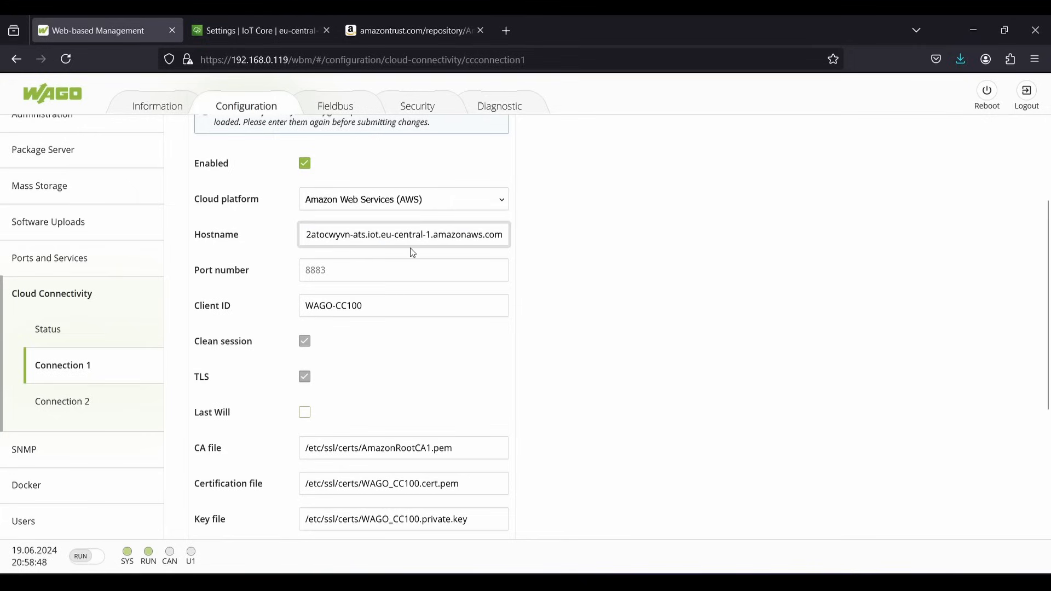
scroll(down, 3)
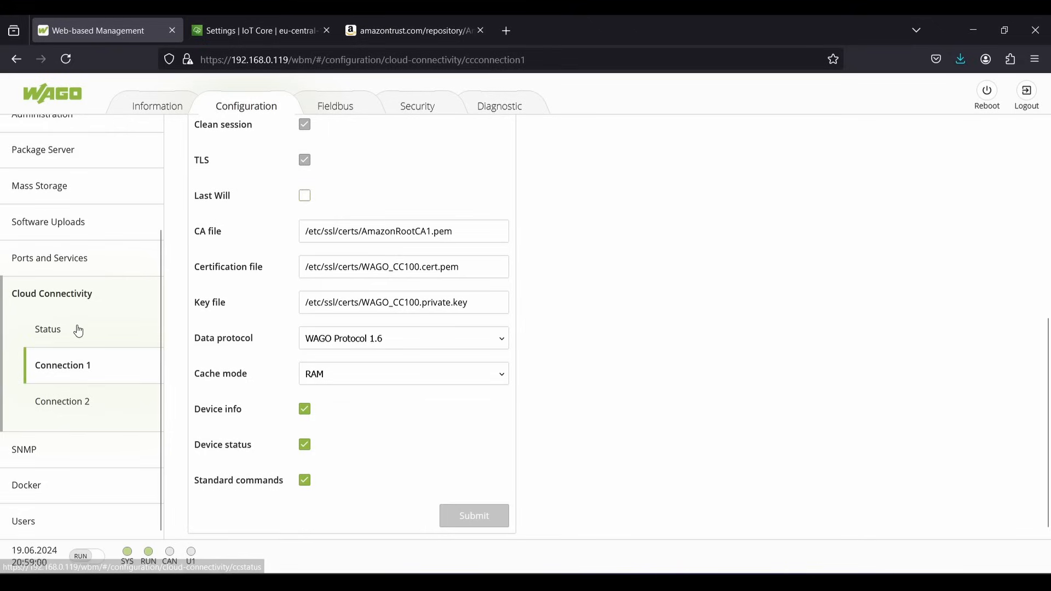
click(48, 329)
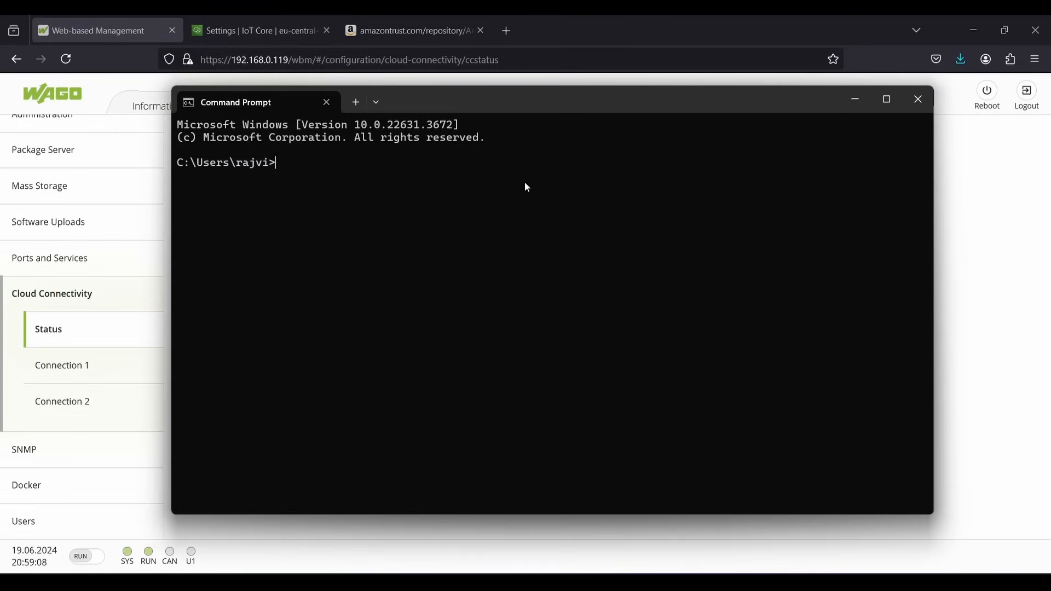
Reboot the CC100 with sudo reboot over SSH, then reload the WBM page and log back in
text(ssh root@192.168.0.119)
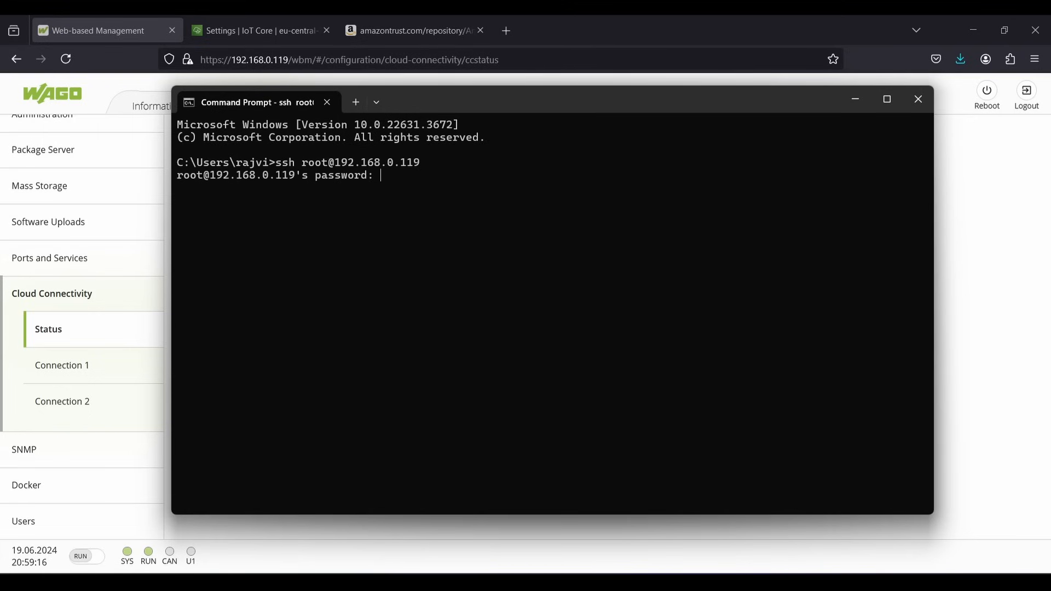
text(sudo reboot)
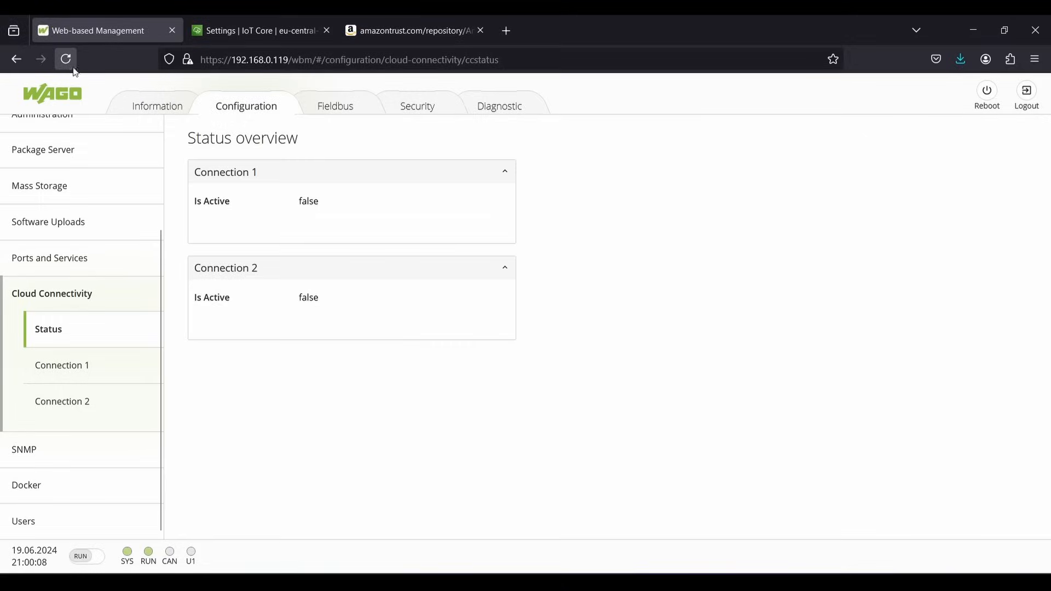
click(65, 59)
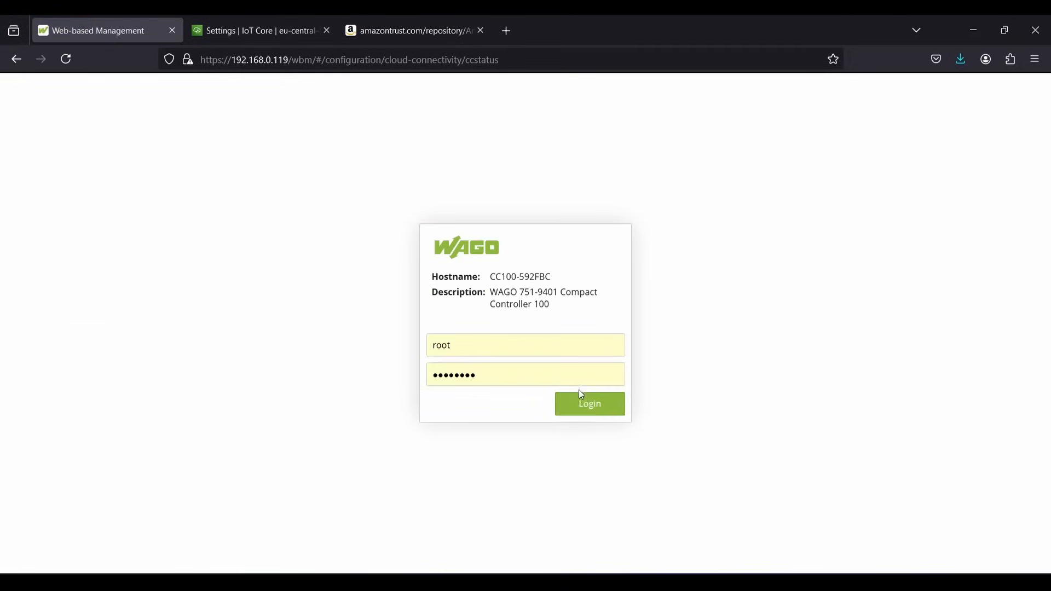
click(589, 404)
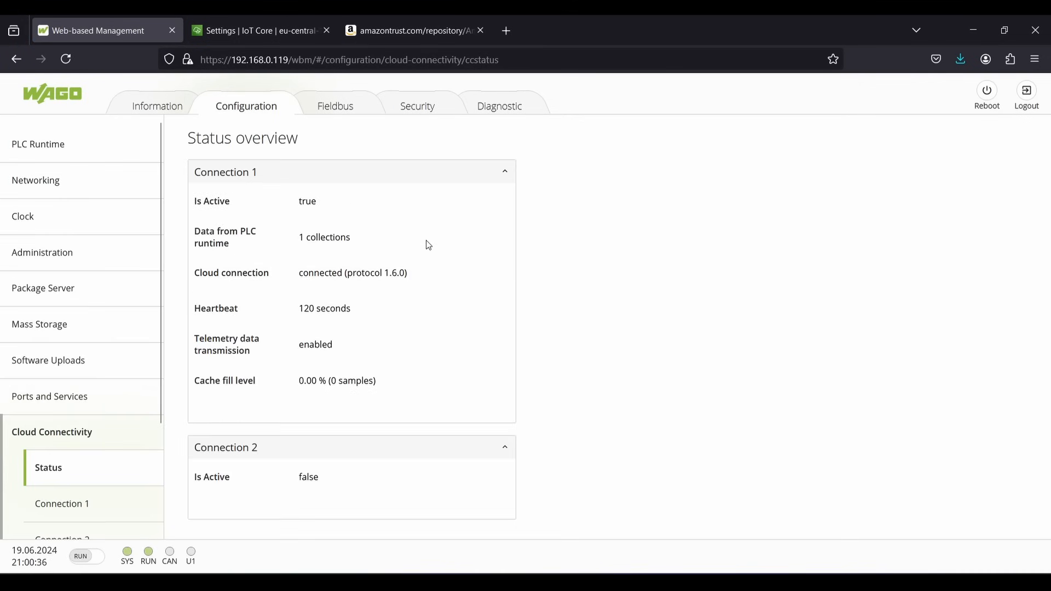
mouse_move(386, 282)
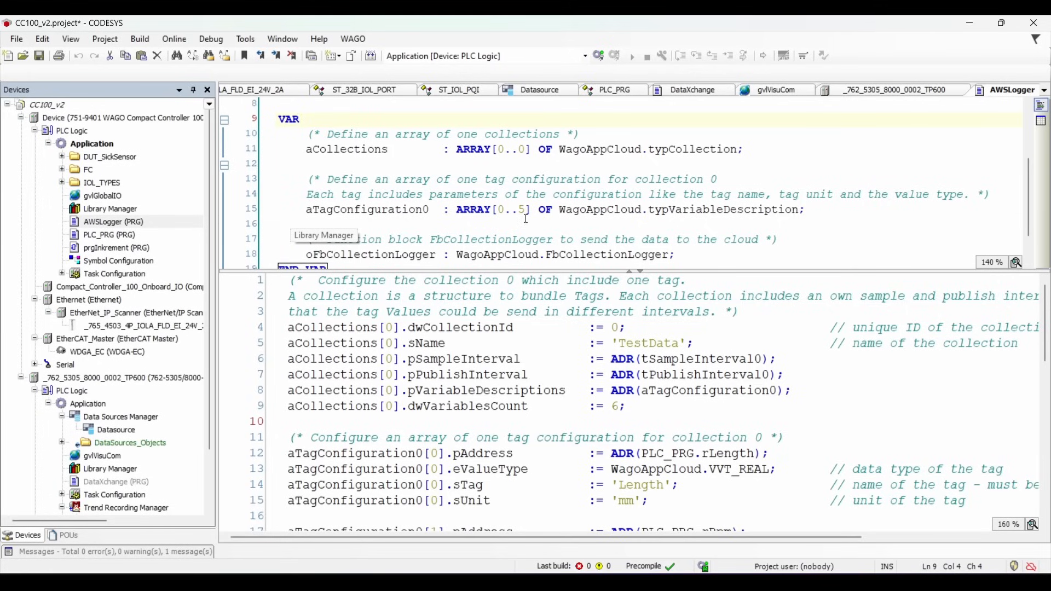
mouse_move(700, 258)
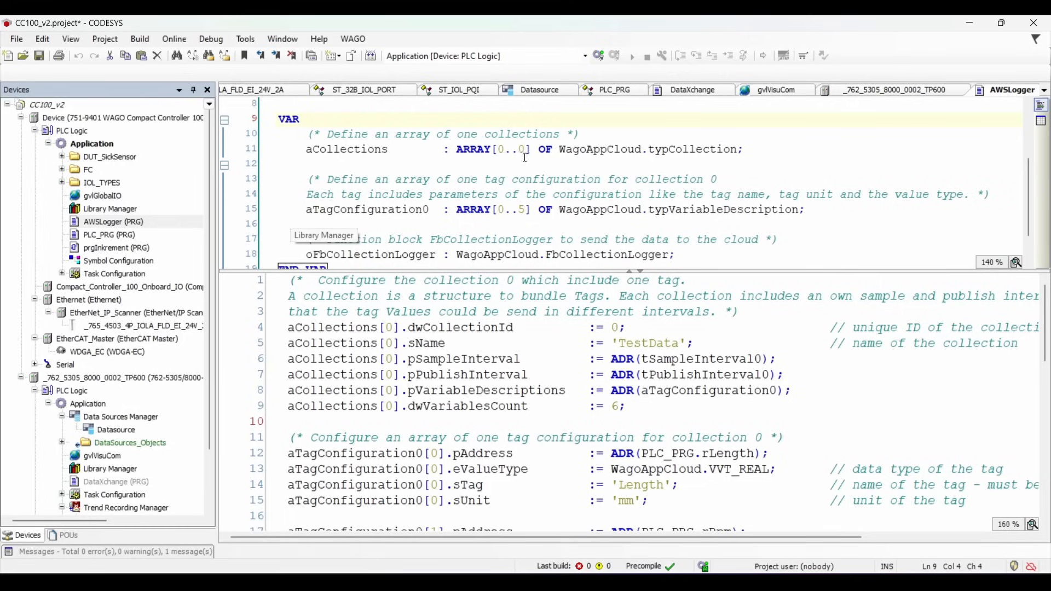
mouse_move(526, 219)
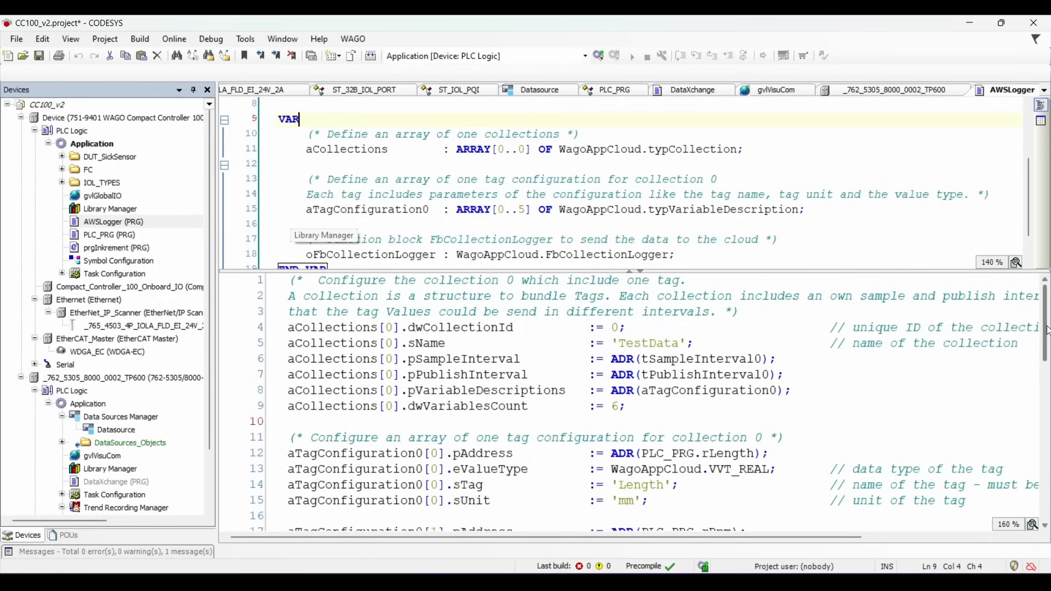
scroll(down, 3)
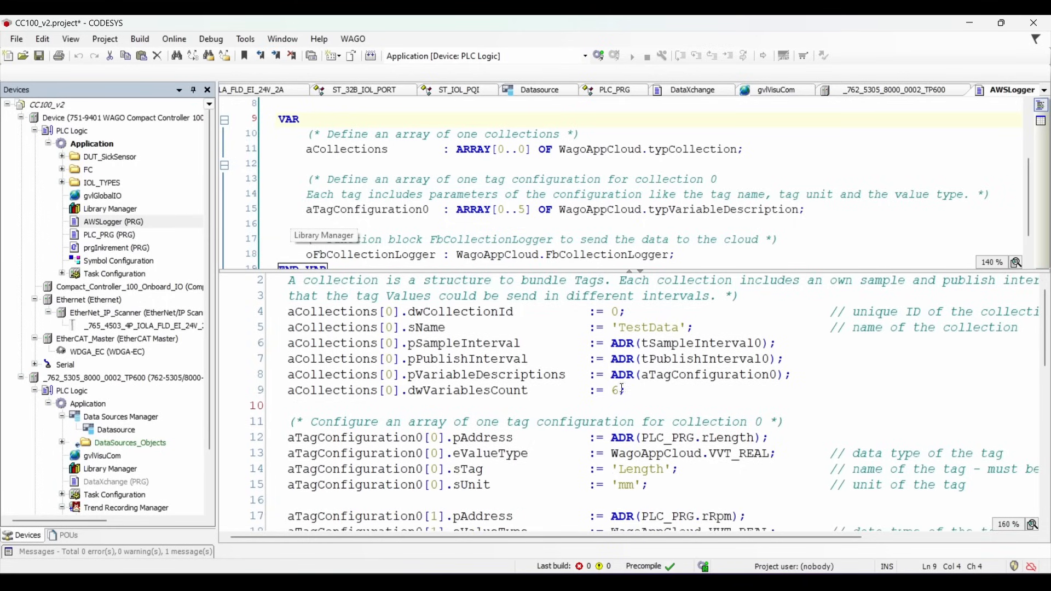
scroll(down, 3)
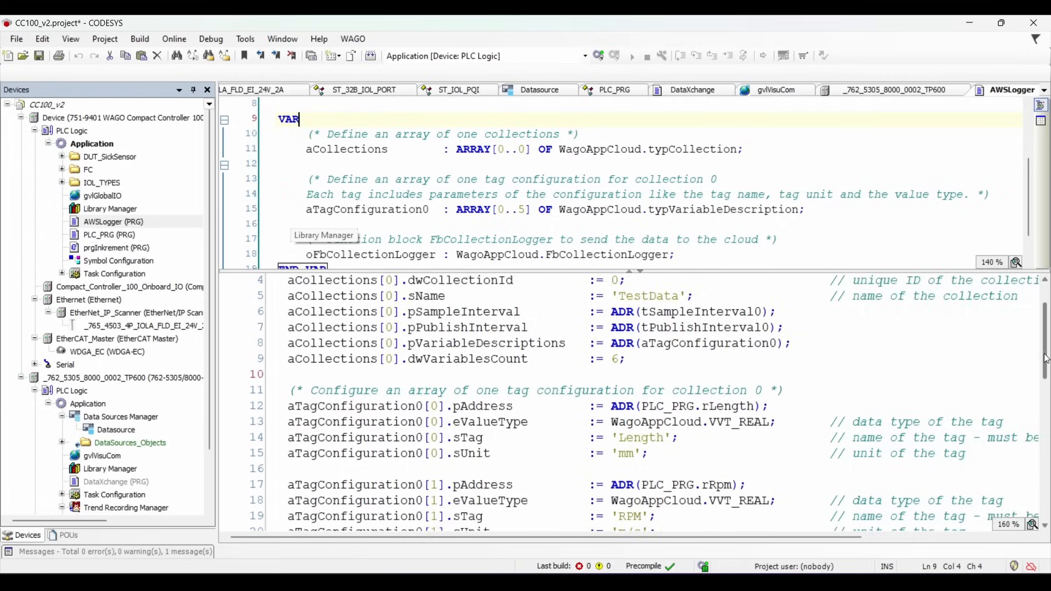
scroll(down, 3)
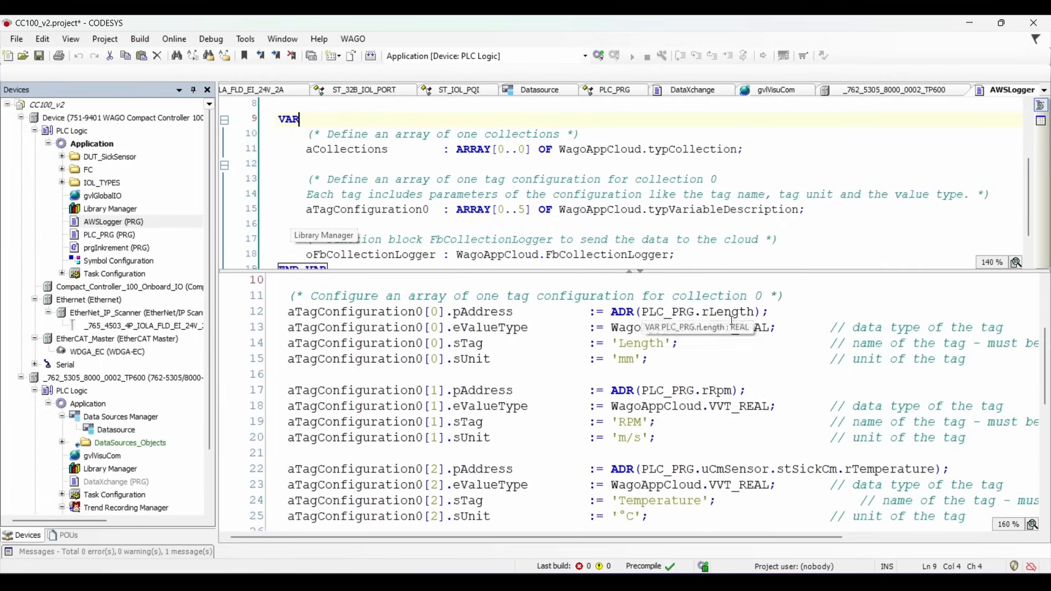
scroll(down, 3)
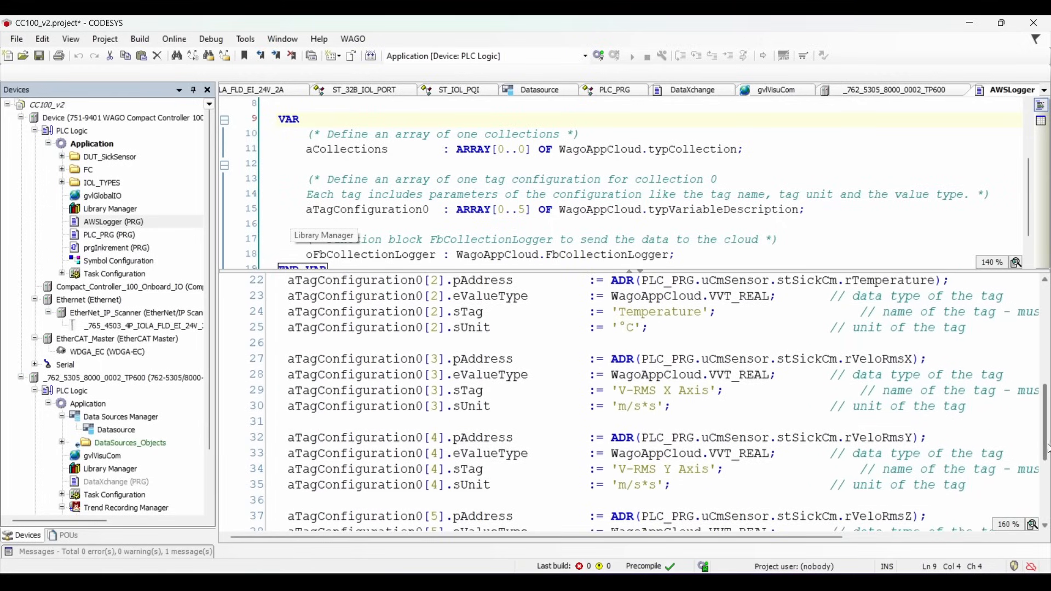
scroll(down, 3)
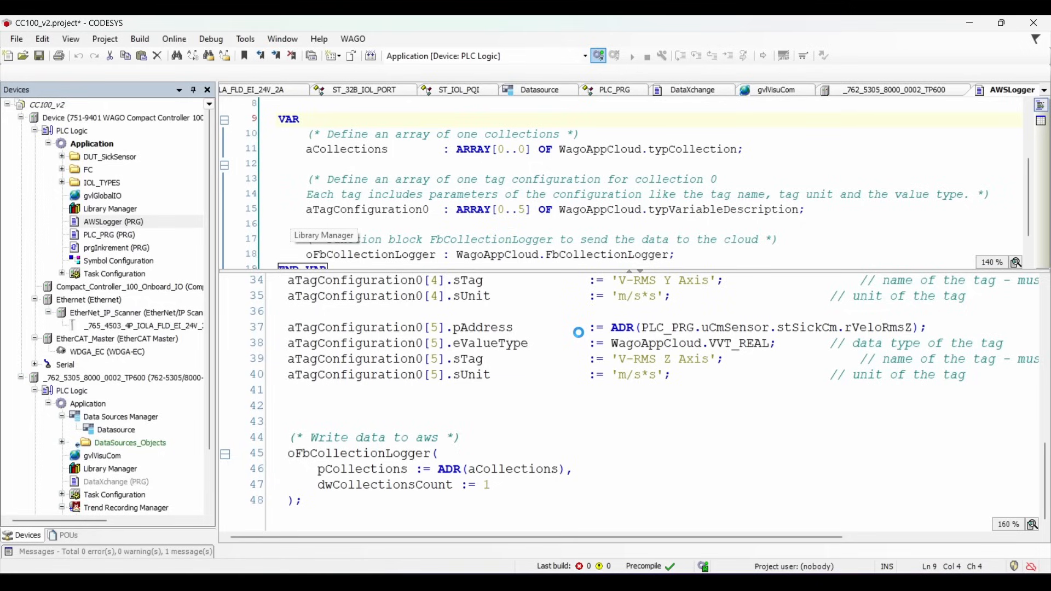
click(613, 55)
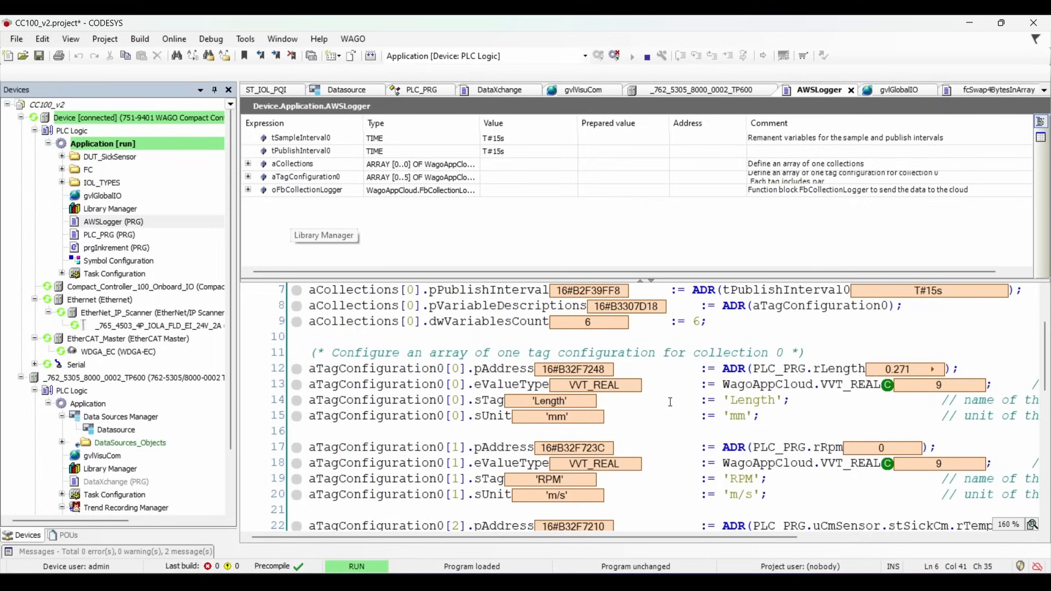
Scroll down through the AWS IoT Core MQTT test client page with the # topic filter
scroll(down, 3)
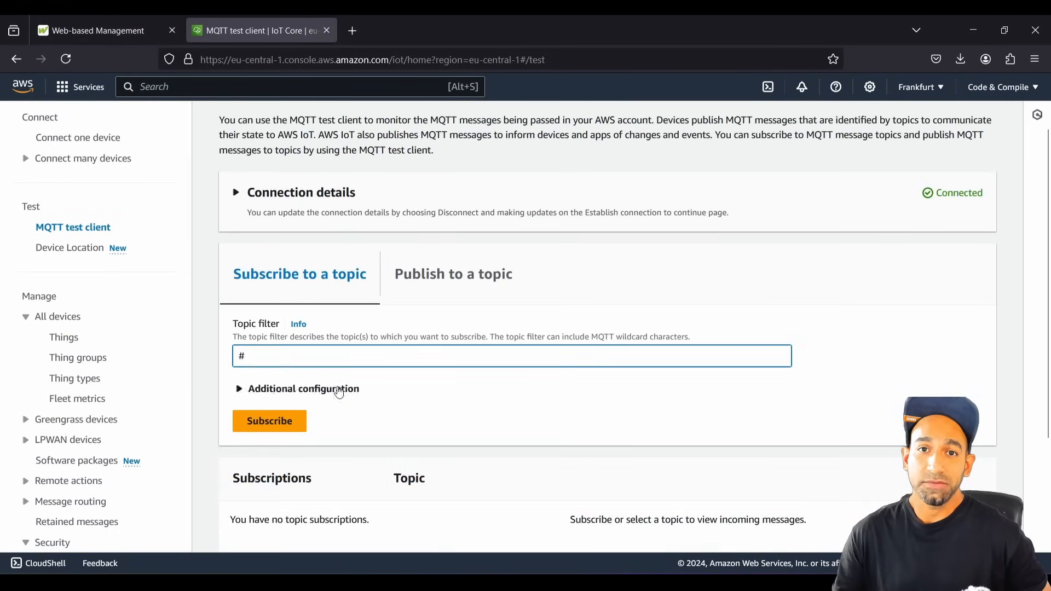
Subscribe to the # topic filter to receive the WAGO-CC100 TagValues sensor messages
click(269, 421)
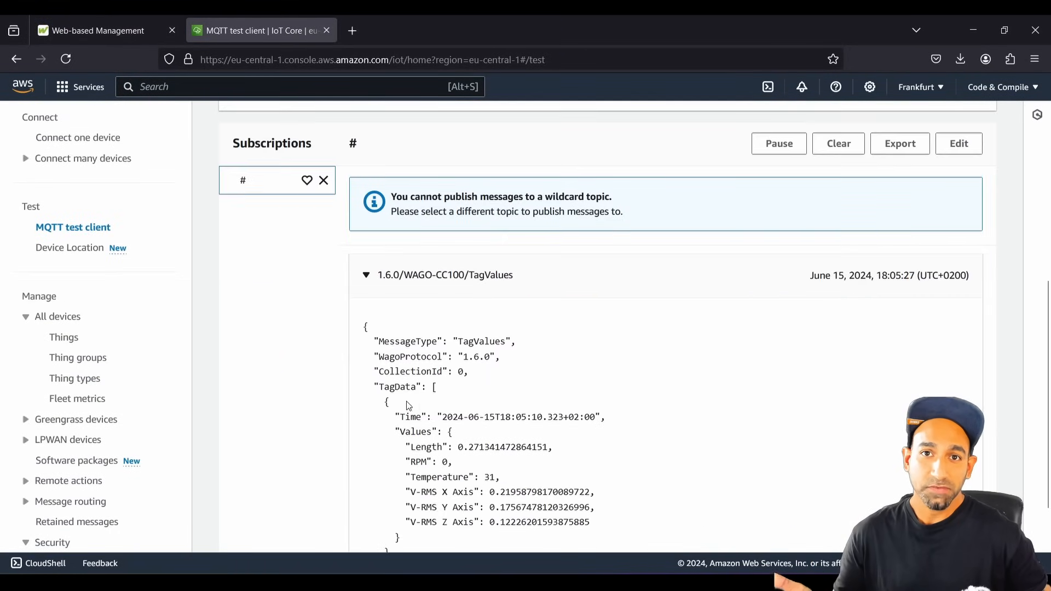